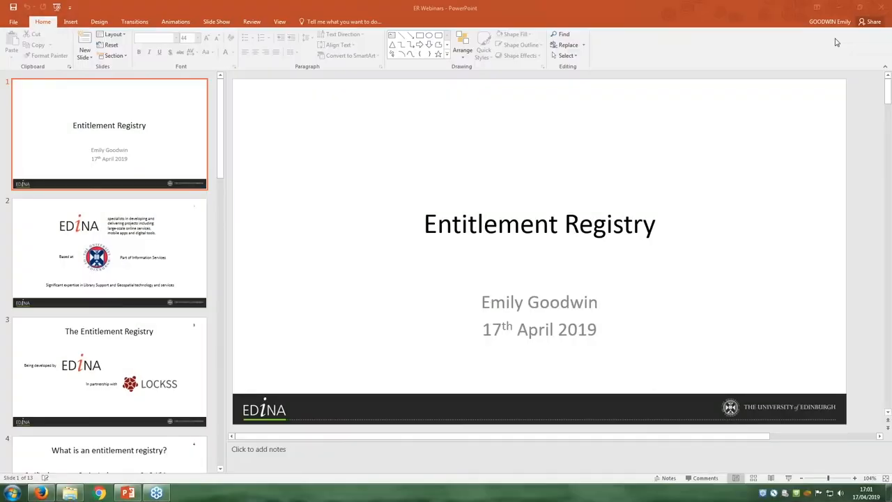
mouse_move(750, 369)
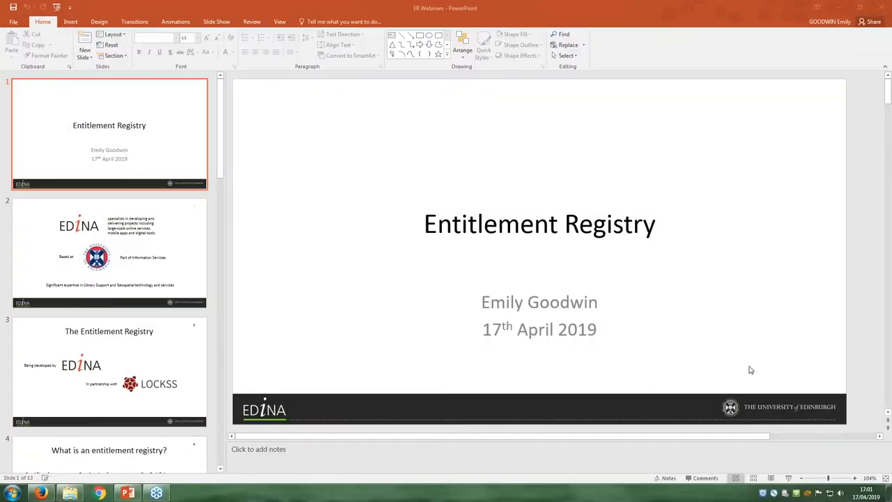
mouse_move(829, 314)
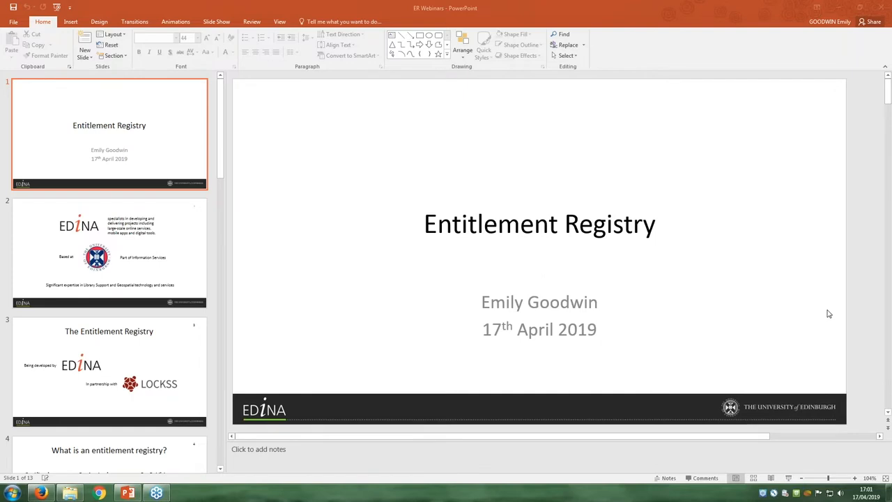
mouse_move(822, 276)
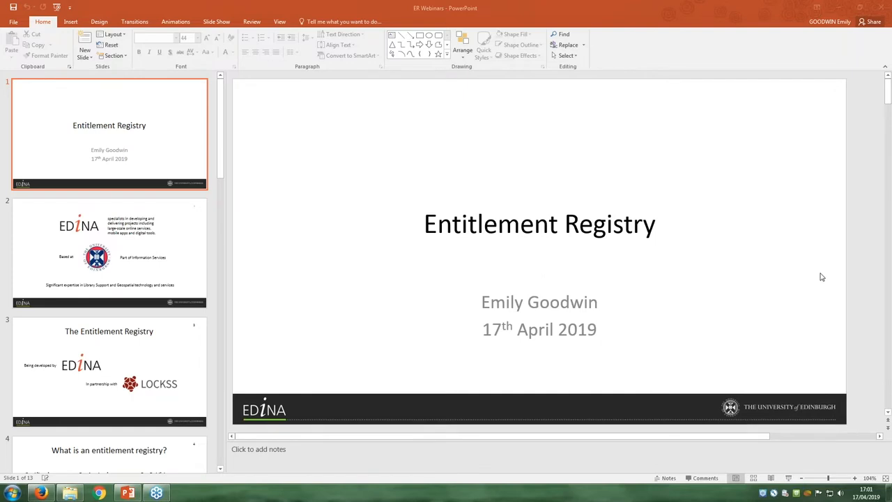
mouse_move(856, 236)
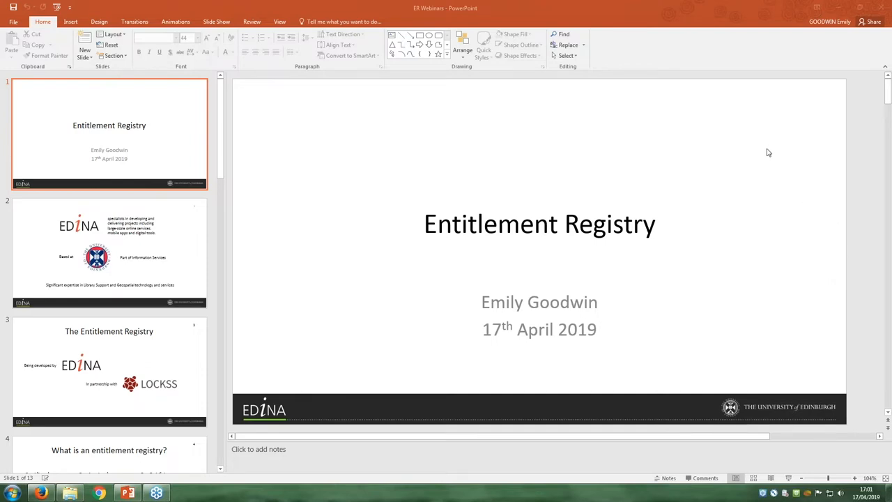
mouse_move(770, 124)
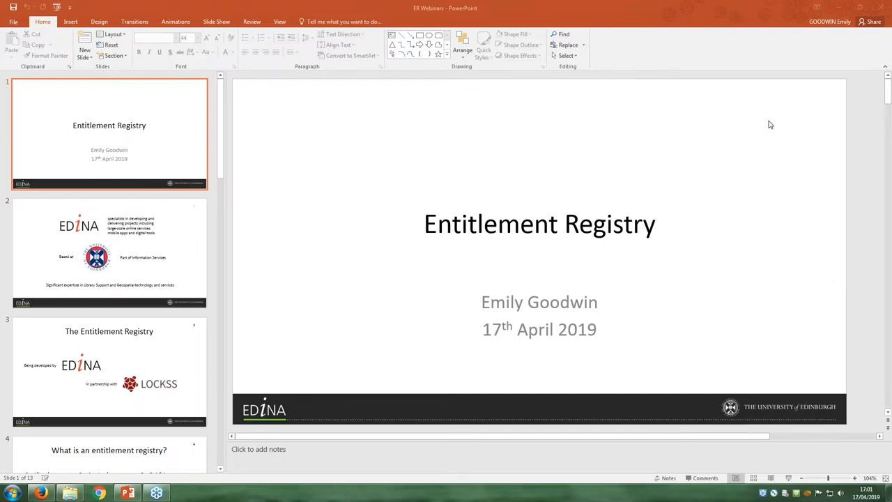
mouse_move(766, 174)
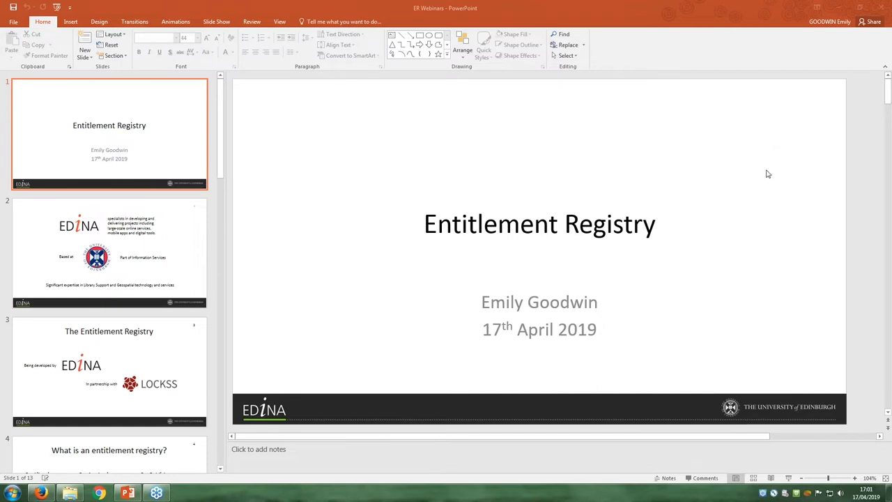
mouse_move(774, 156)
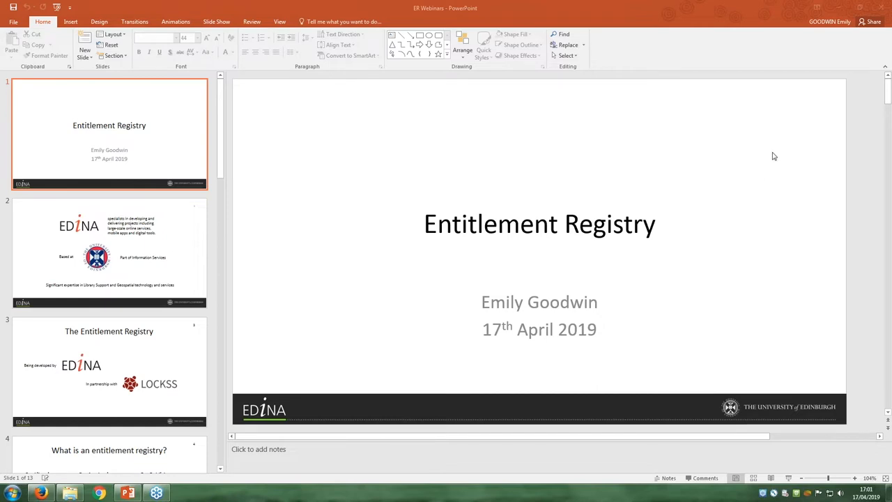
mouse_move(775, 160)
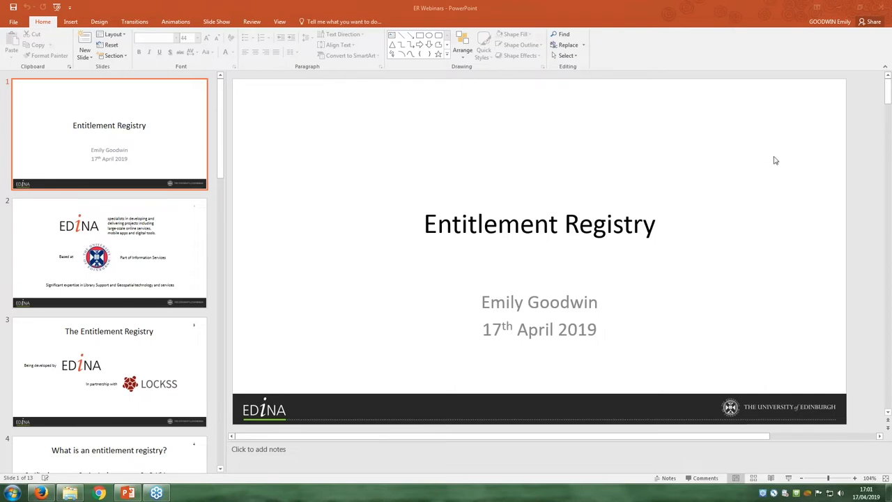
mouse_move(770, 152)
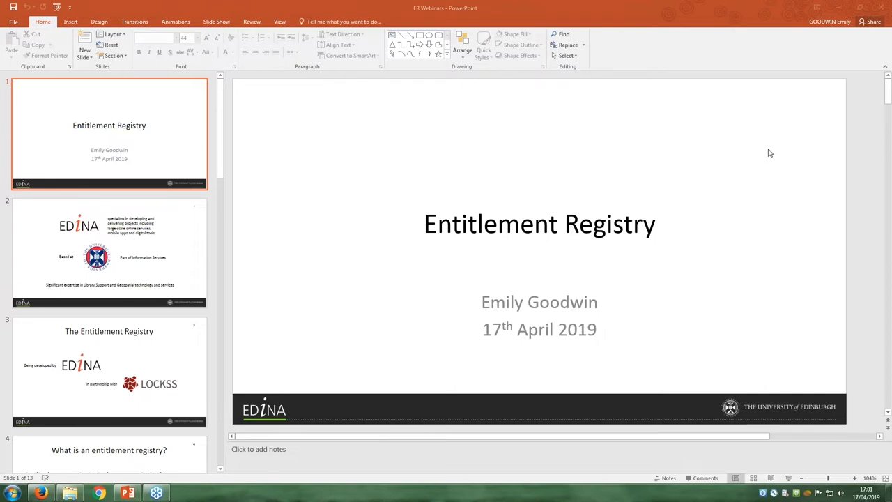
mouse_move(791, 221)
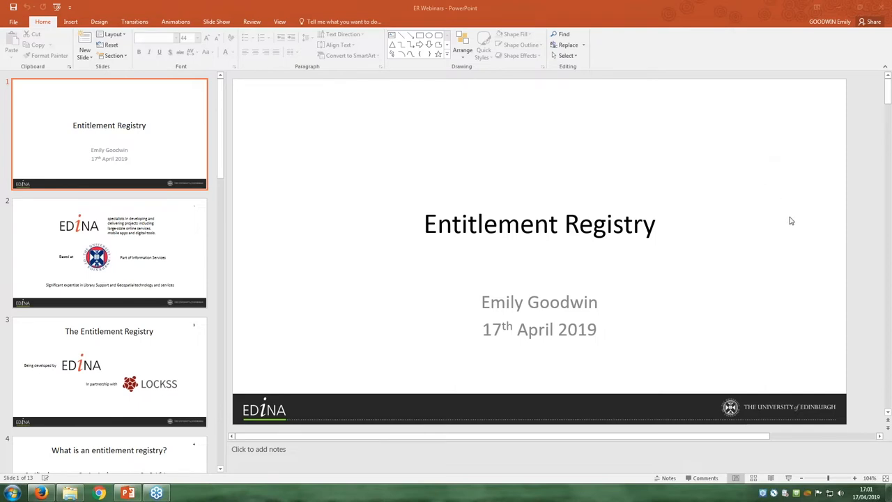
mouse_move(486, 266)
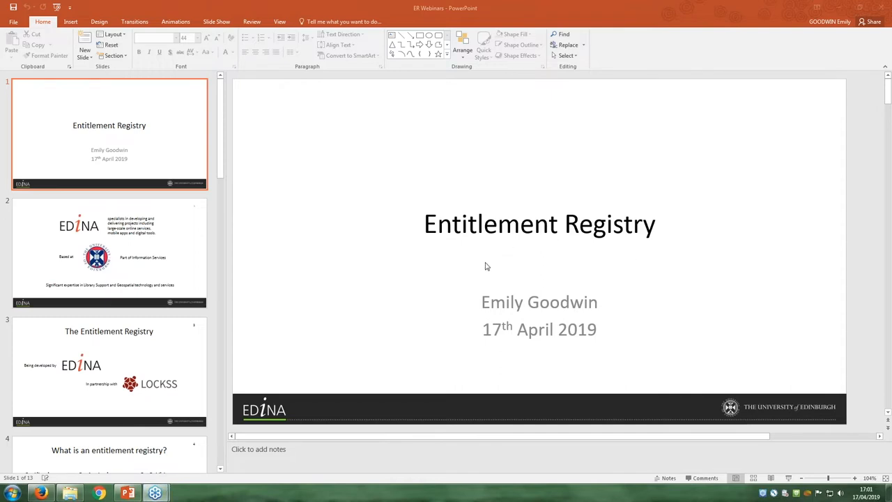
mouse_move(839, 159)
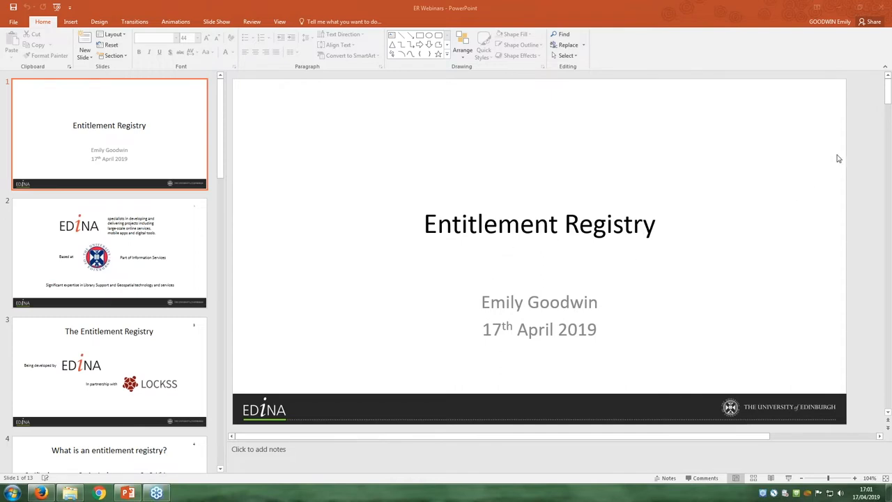
mouse_move(766, 151)
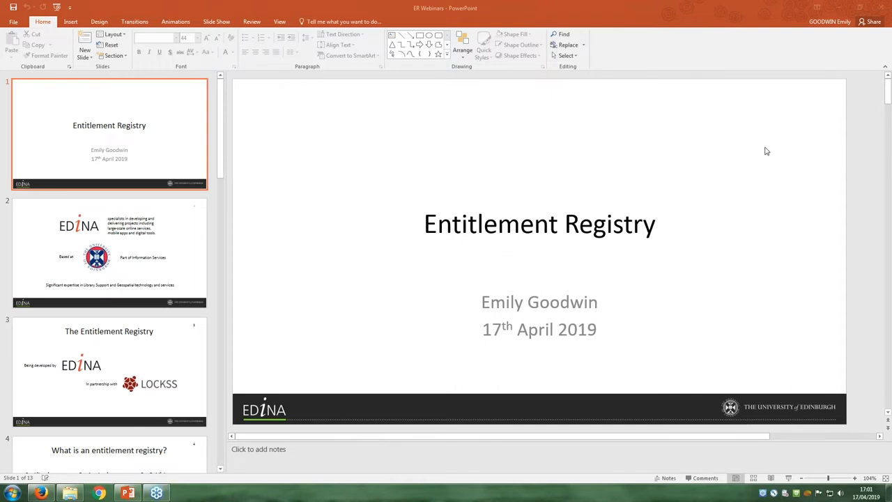
mouse_move(793, 151)
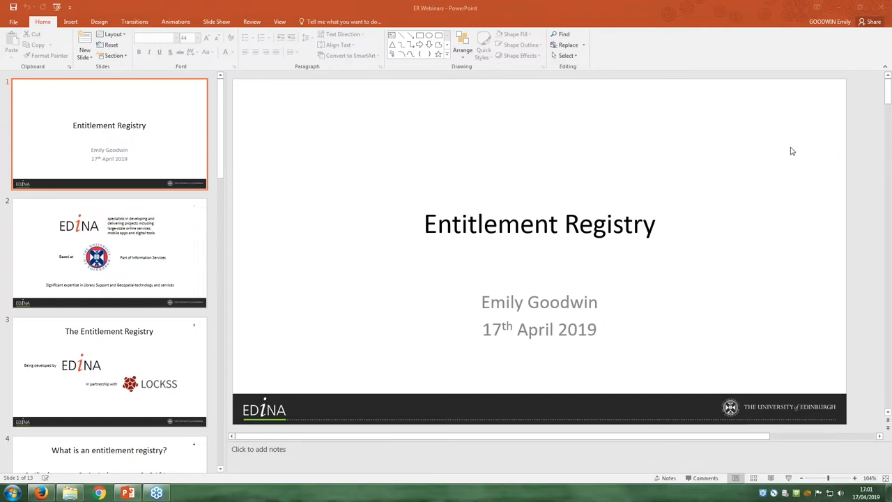
mouse_move(813, 228)
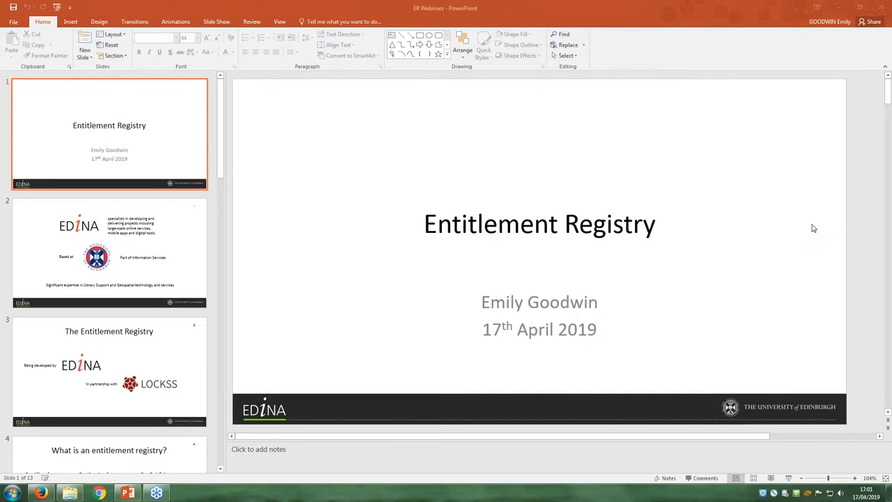
mouse_move(816, 284)
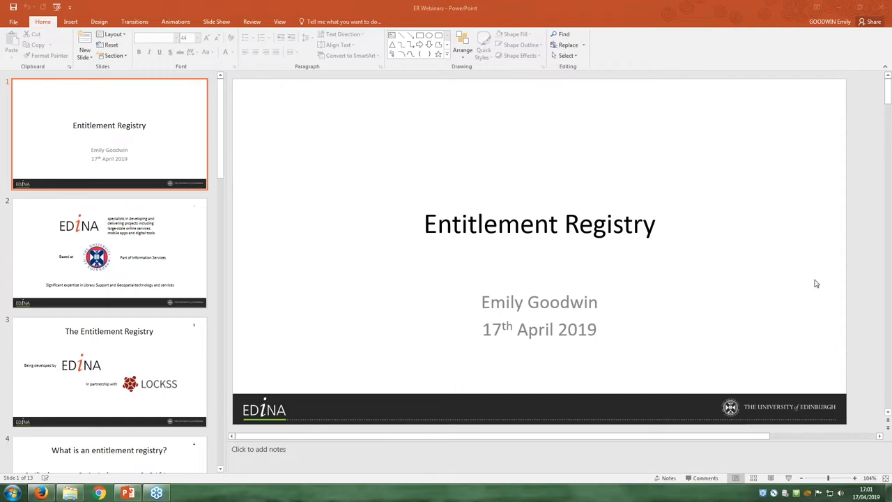
mouse_move(801, 363)
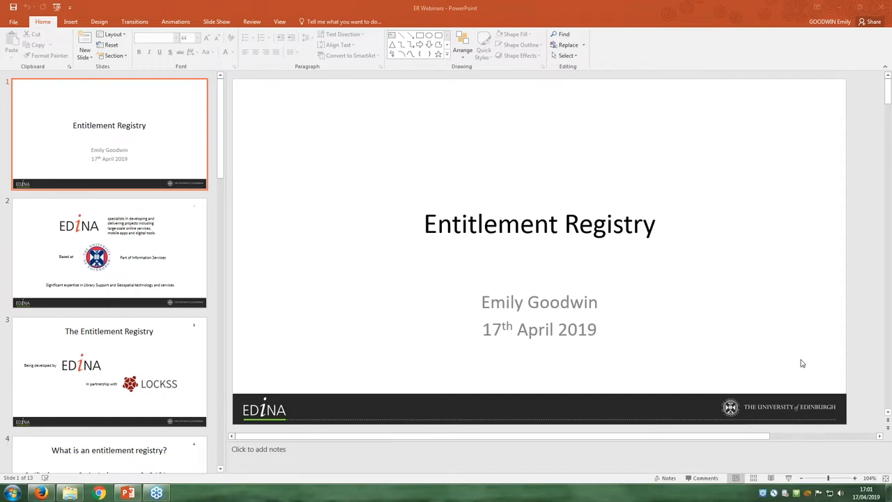
mouse_move(809, 278)
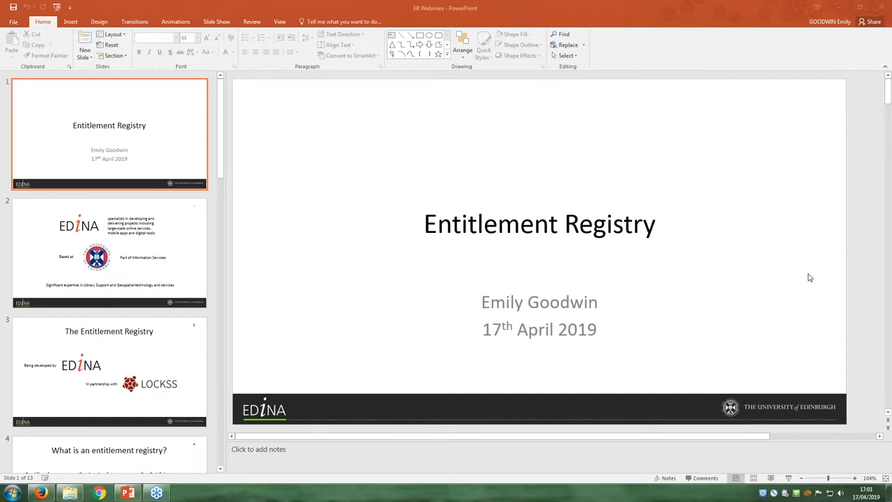
mouse_move(814, 98)
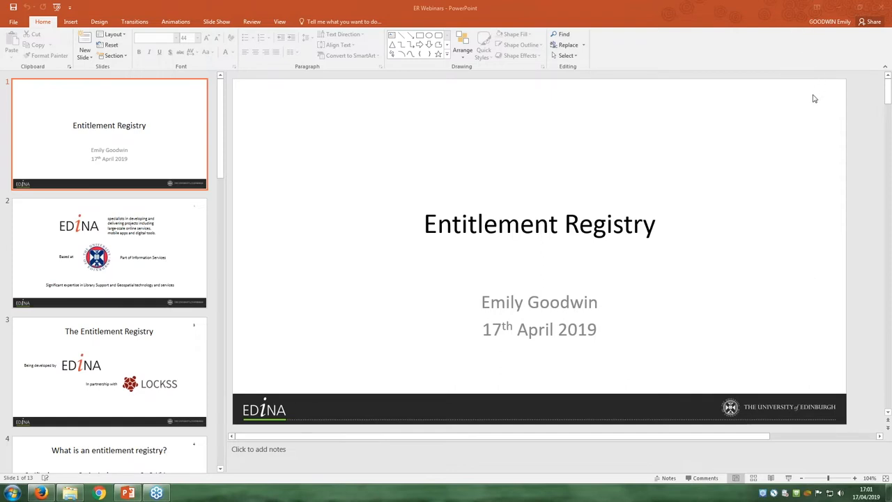
mouse_move(811, 109)
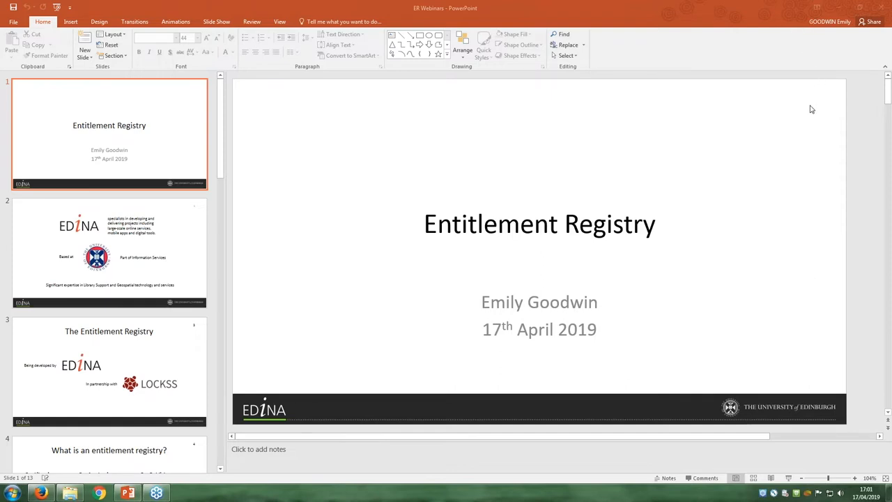
mouse_move(806, 109)
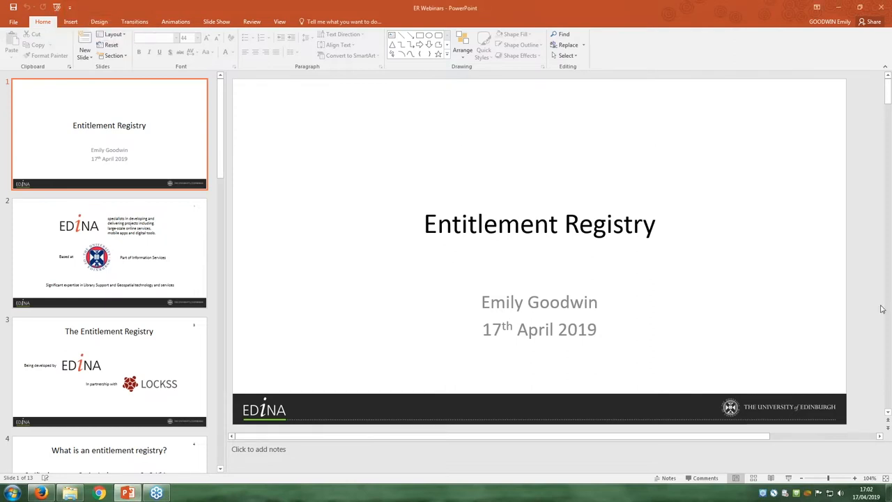
mouse_move(687, 253)
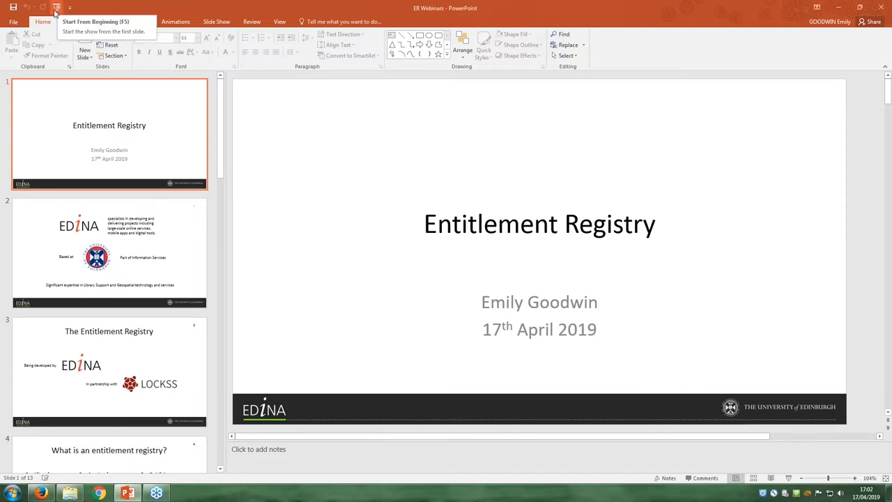
- Launch the Entitlement Registry slide show from slide 1
left_click(57, 8)
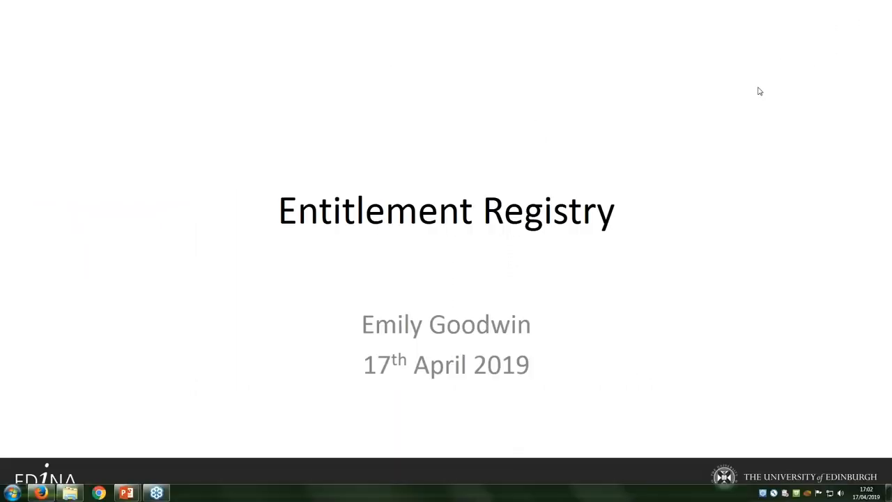
mouse_move(649, 395)
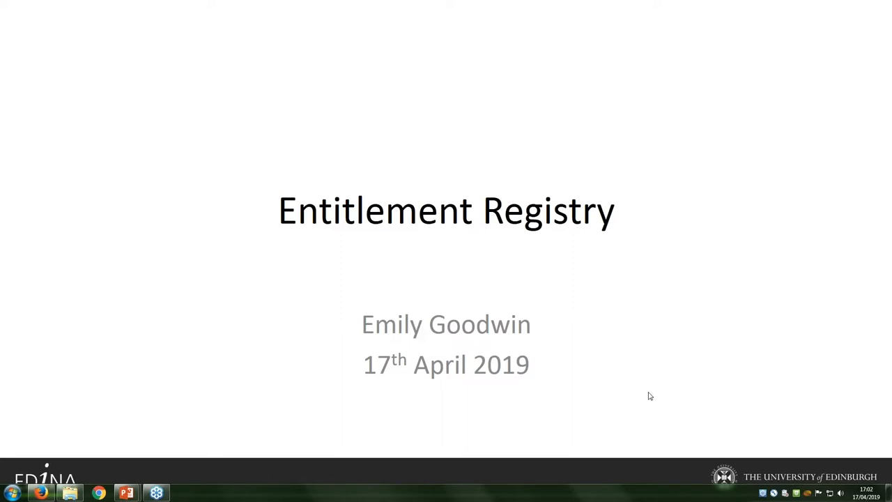
mouse_move(819, 344)
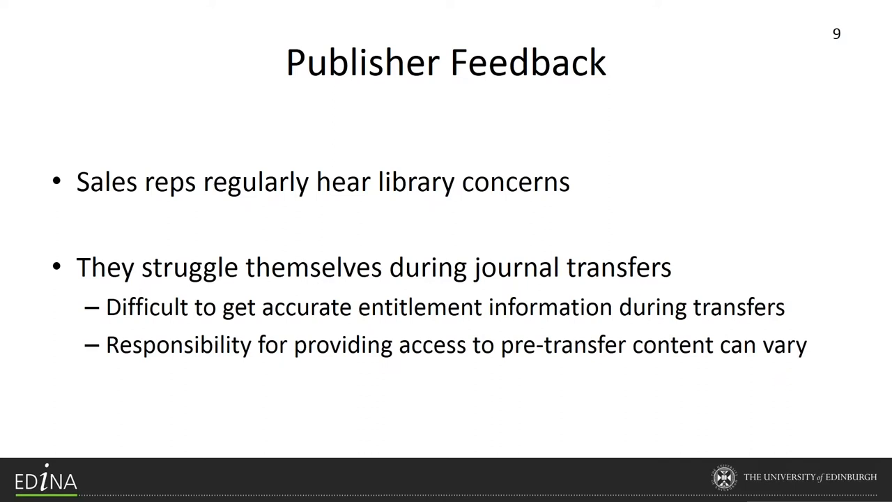
- Advance the slide show to slide 10, Strategy
key("Right")
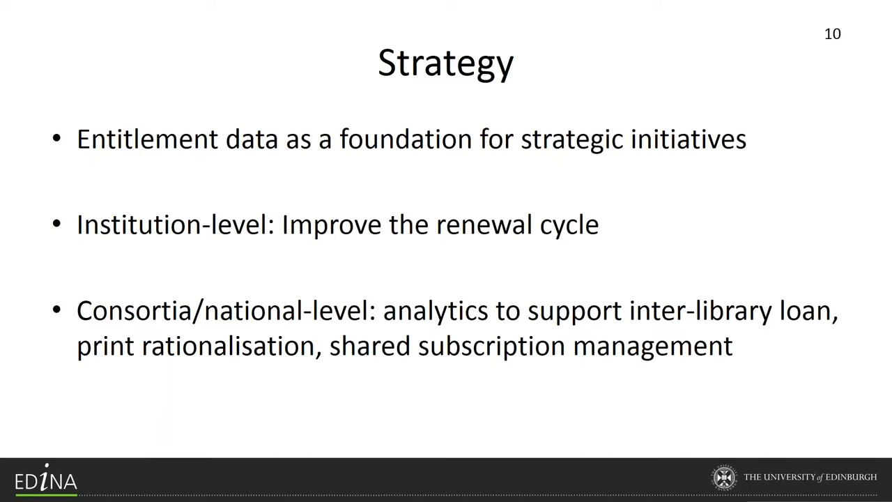
- Advance the slide show to slide 12, Service launch
key("Right")
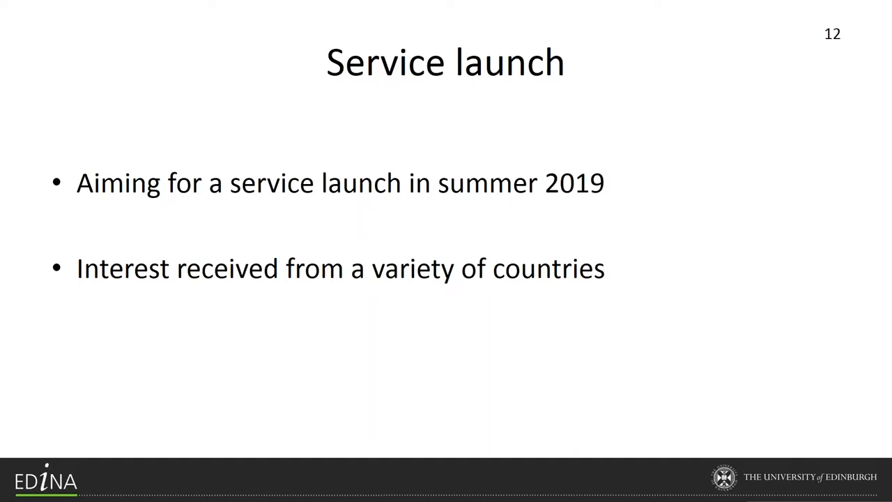
key("Right")
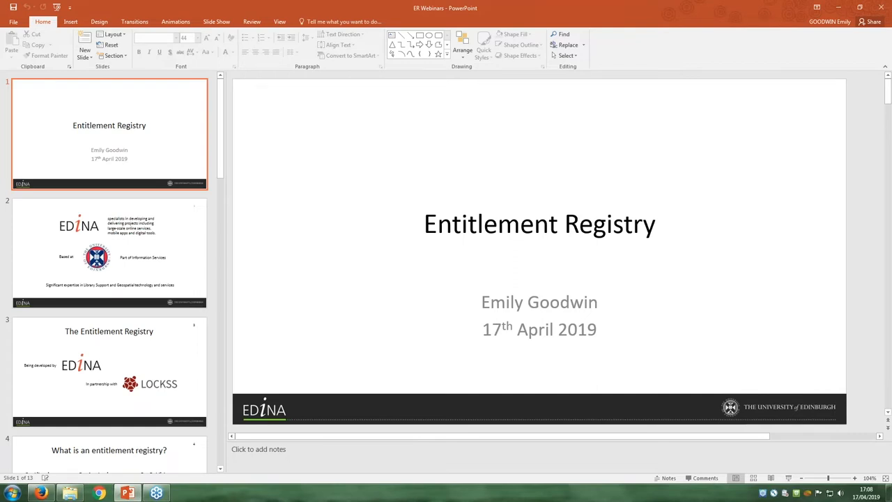
mouse_move(632, 483)
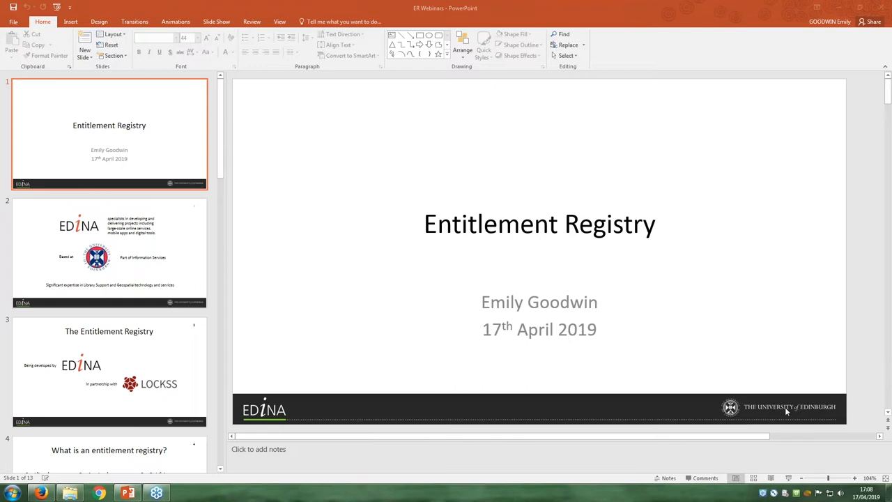
mouse_move(437, 374)
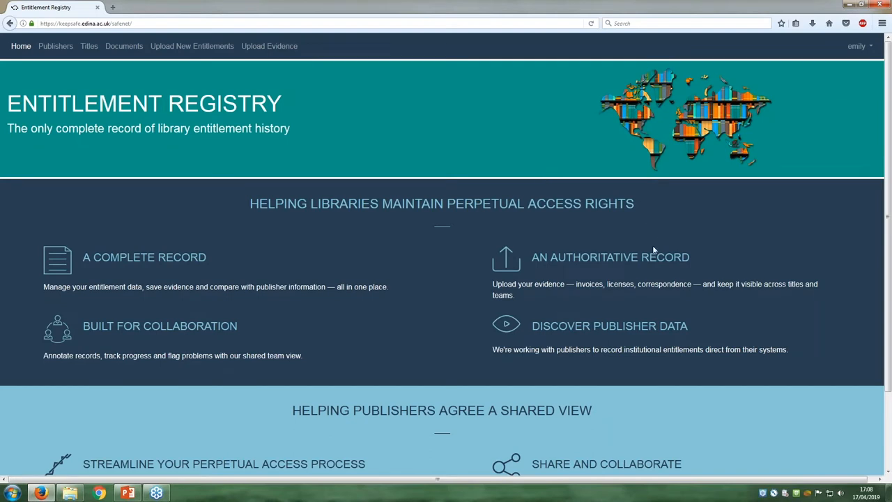
mouse_move(547, 387)
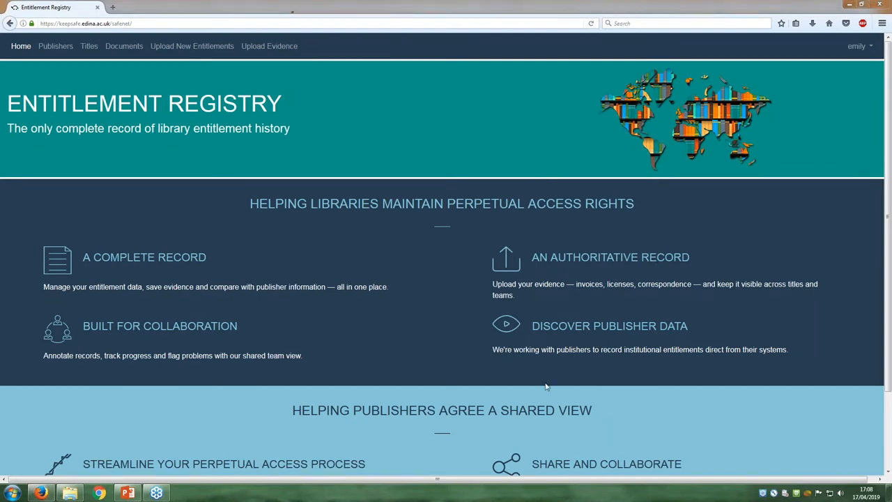
mouse_move(754, 337)
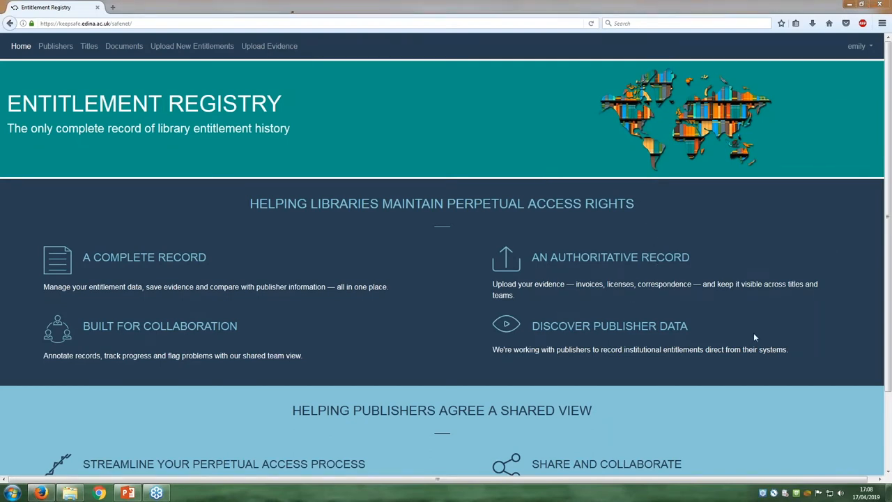
mouse_move(725, 399)
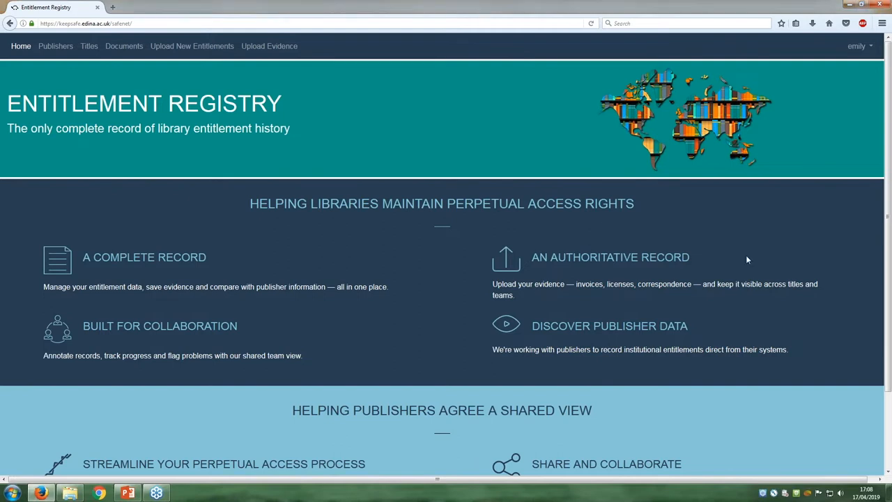
mouse_move(850, 96)
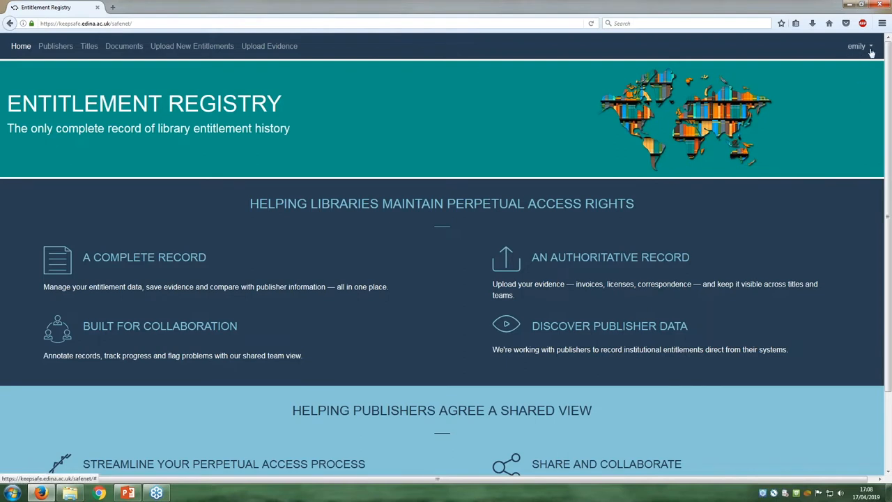
mouse_move(829, 74)
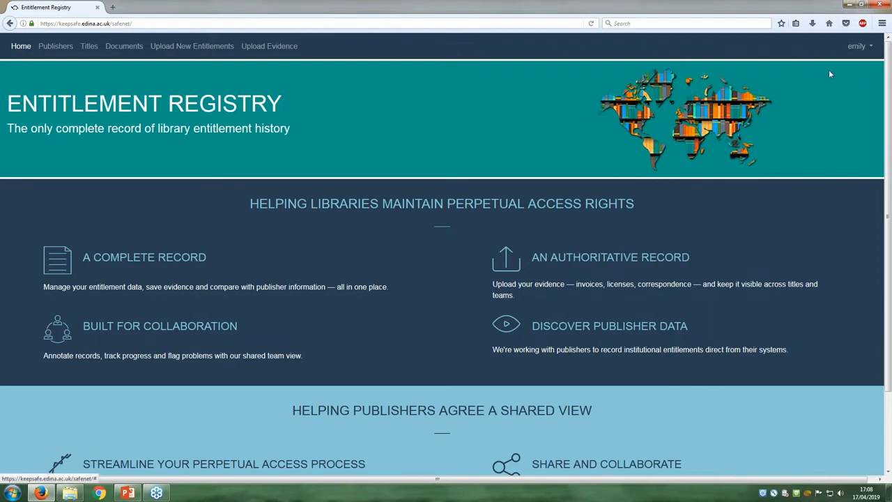
mouse_move(829, 105)
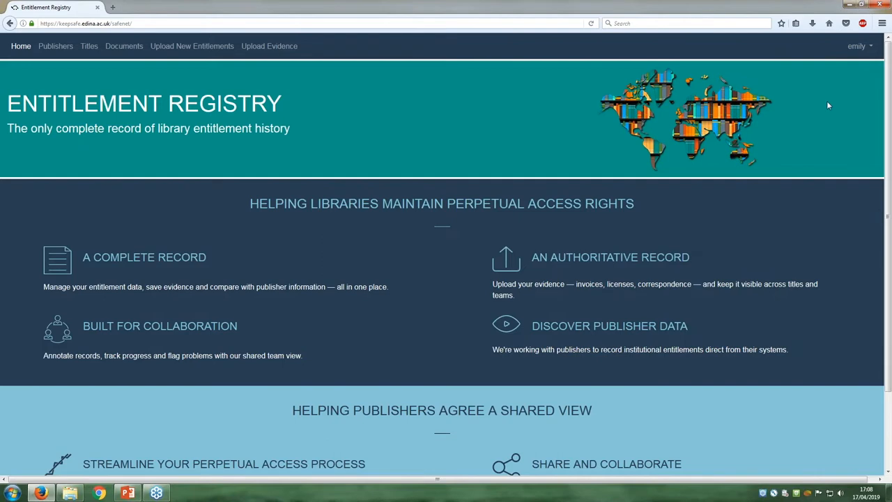
mouse_move(786, 81)
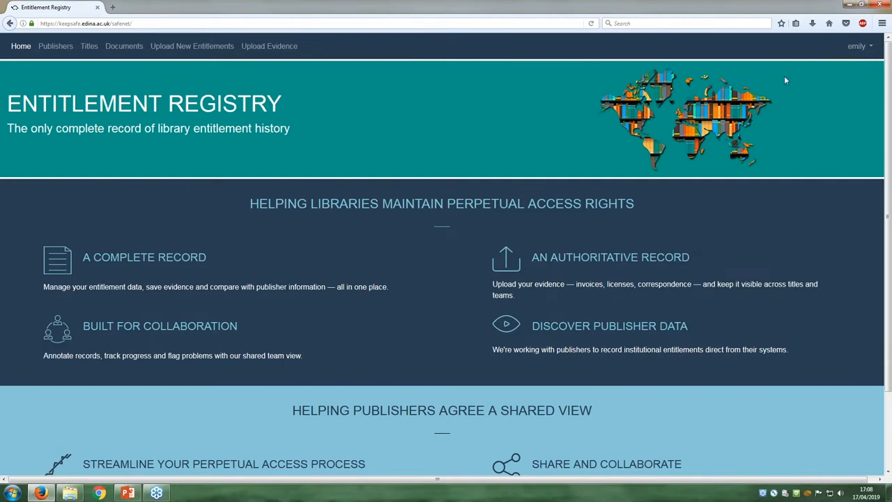
scroll("down", 3)
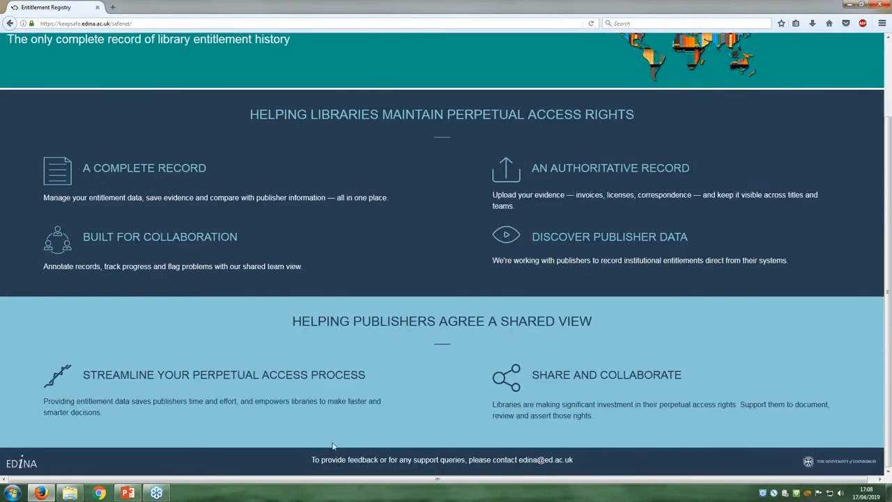
mouse_move(270, 485)
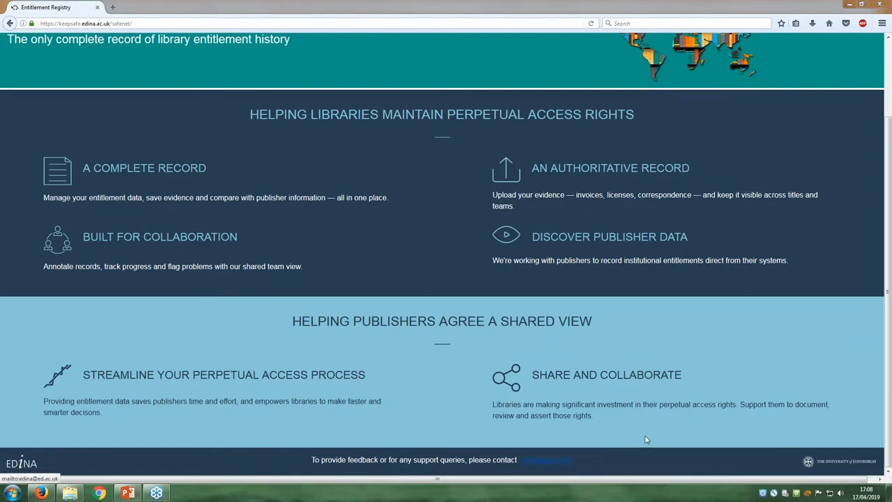
mouse_move(772, 426)
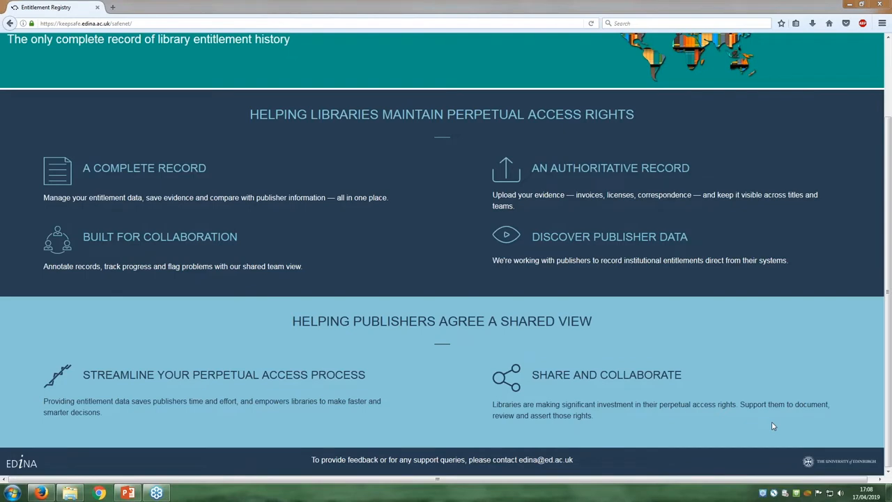
mouse_move(602, 414)
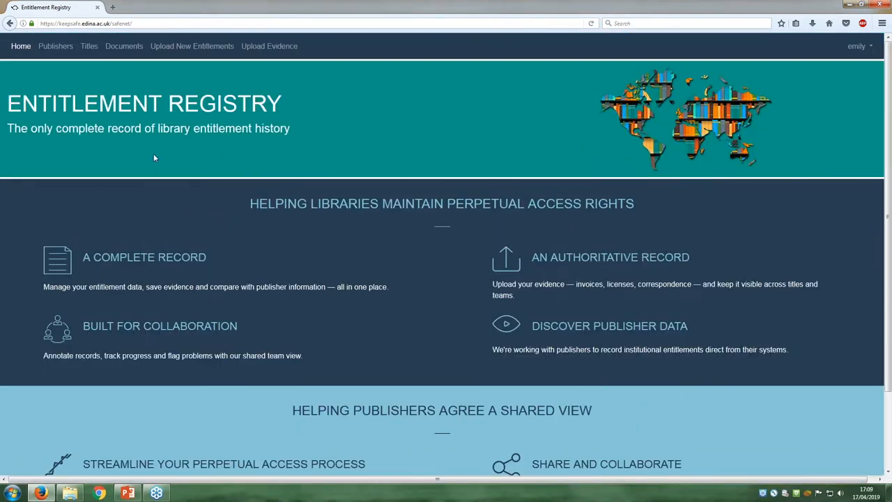
mouse_move(98, 81)
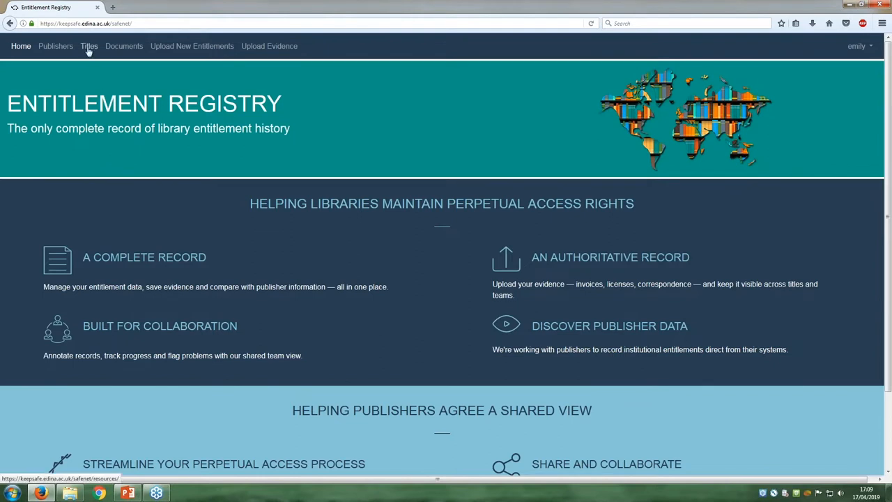
- Open the Titles list of University of Edinburgh entitlements
left_click(89, 46)
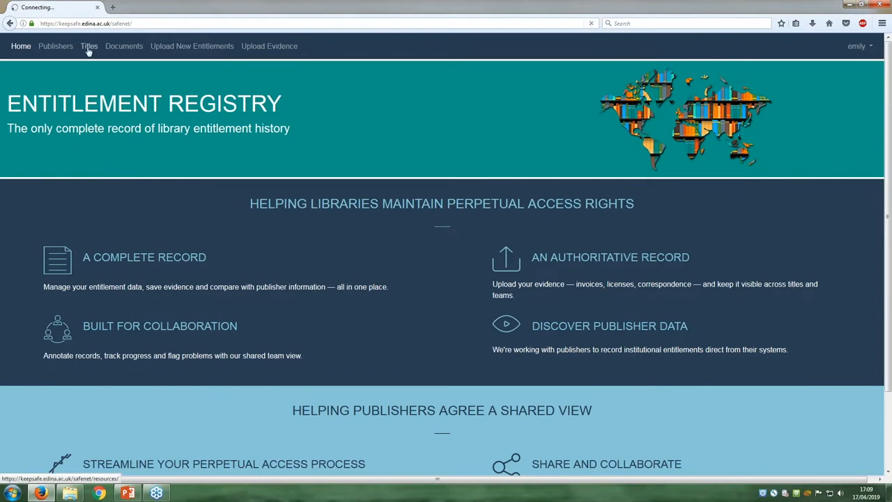
left_click(88, 46)
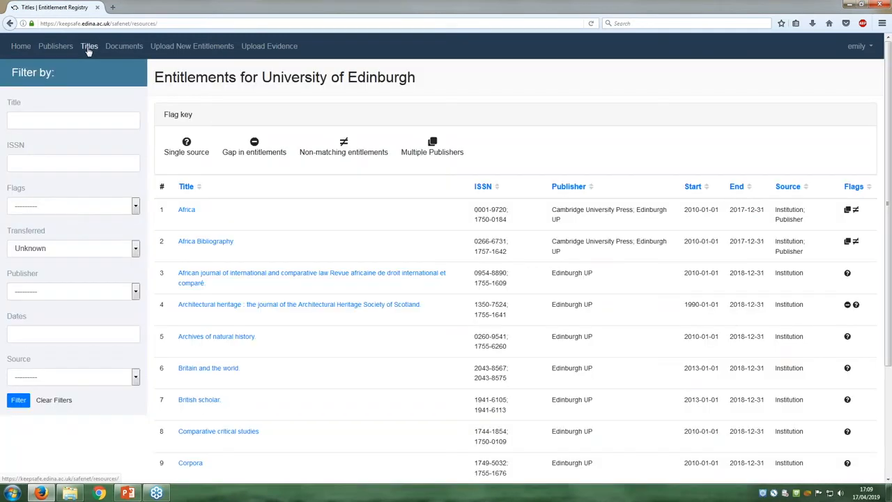
mouse_move(370, 223)
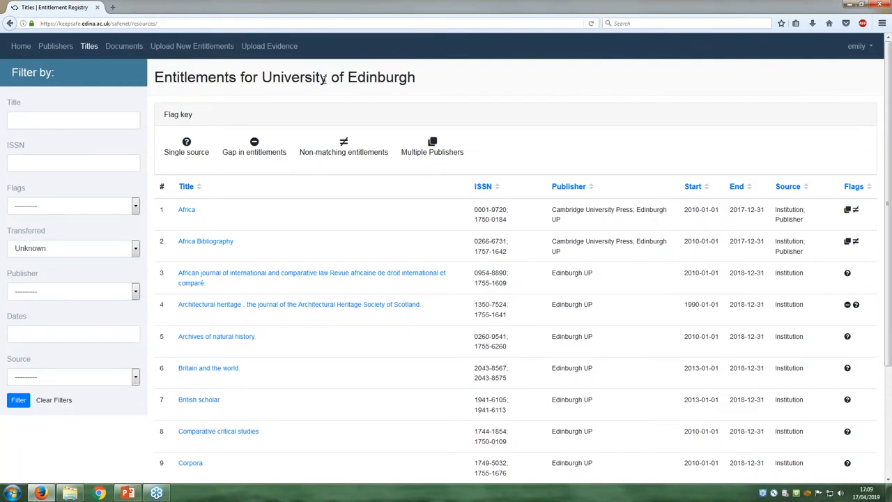
mouse_move(478, 104)
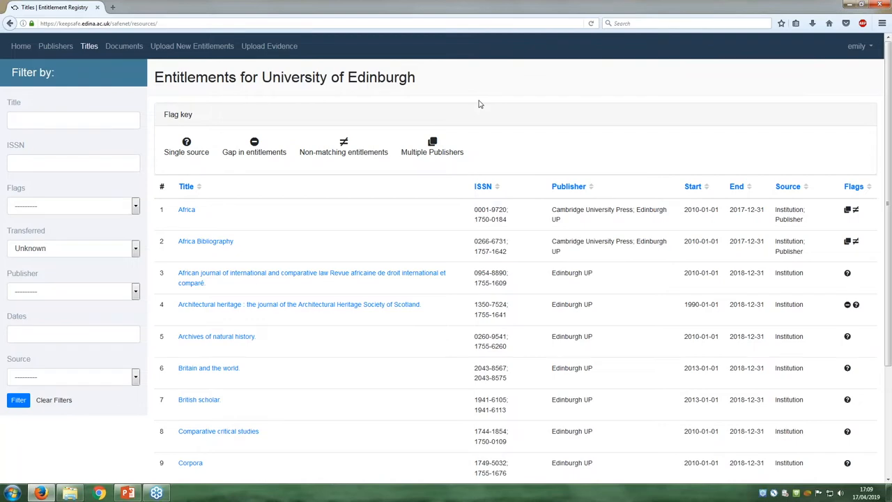
- Sort the titles by publisher both ways, then by title descending so Zygote leads
scroll("down", 3)
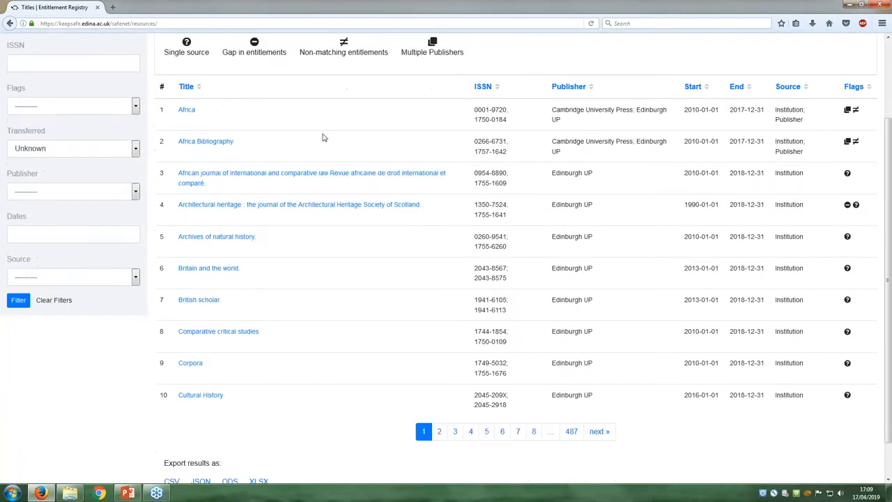
scroll("down", 3)
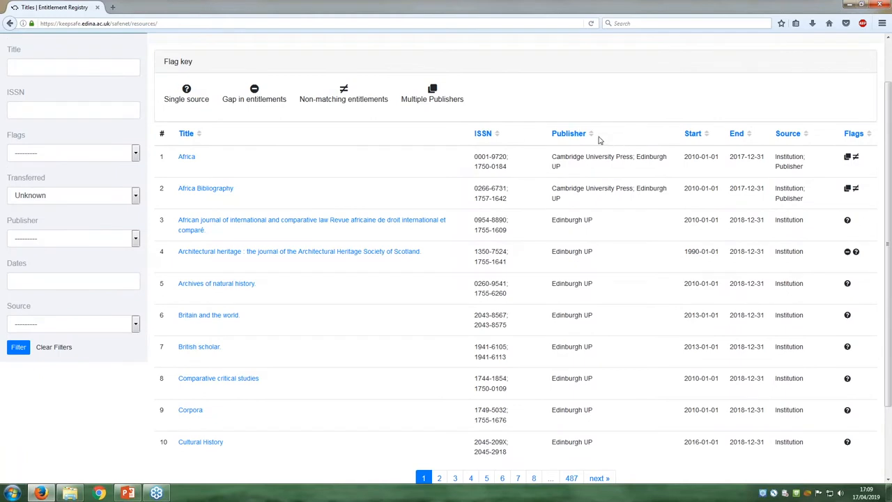
left_click(568, 133)
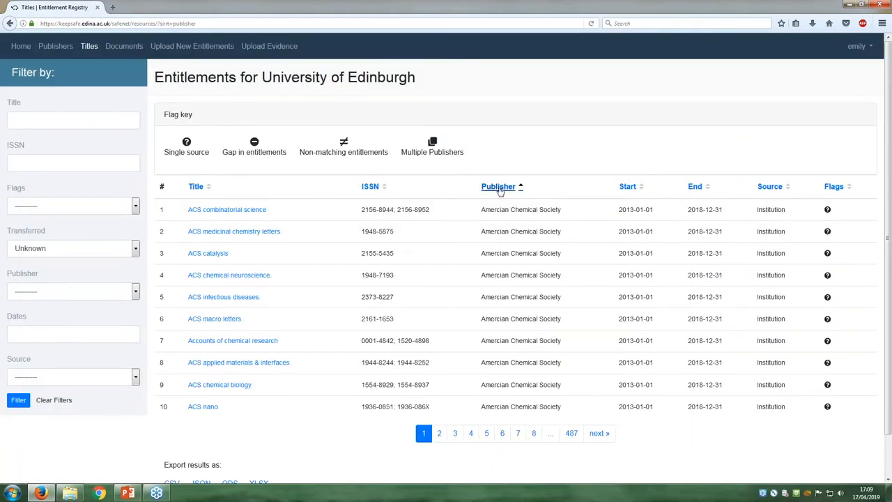
left_click(498, 187)
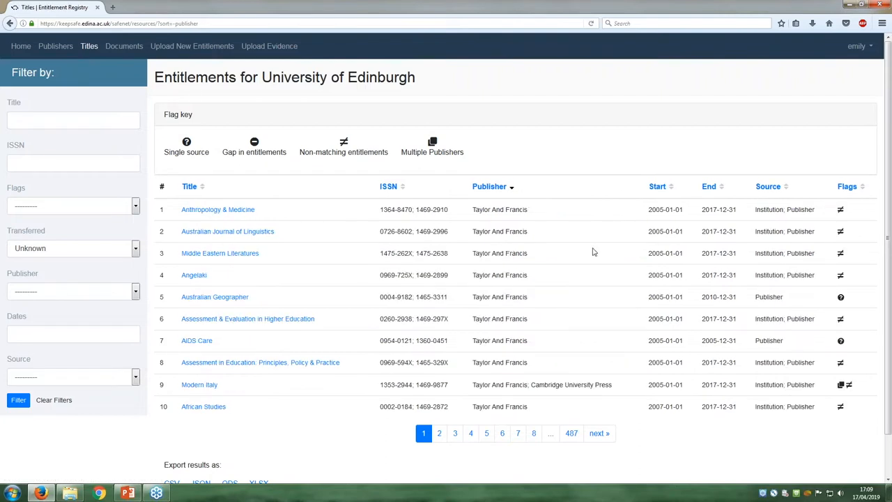
left_click(189, 186)
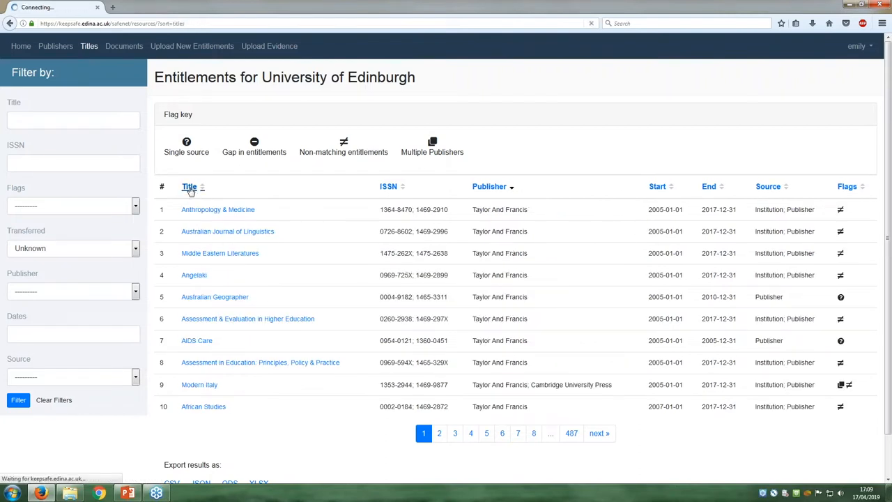
left_click(190, 186)
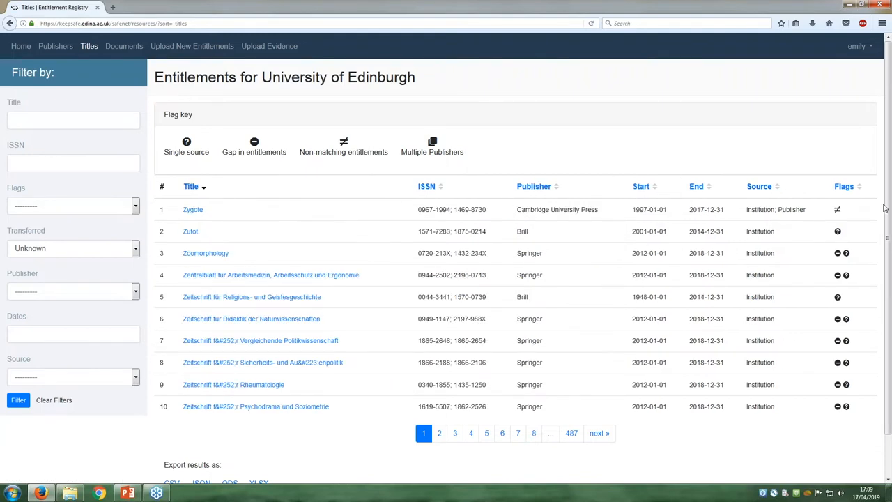
mouse_move(377, 254)
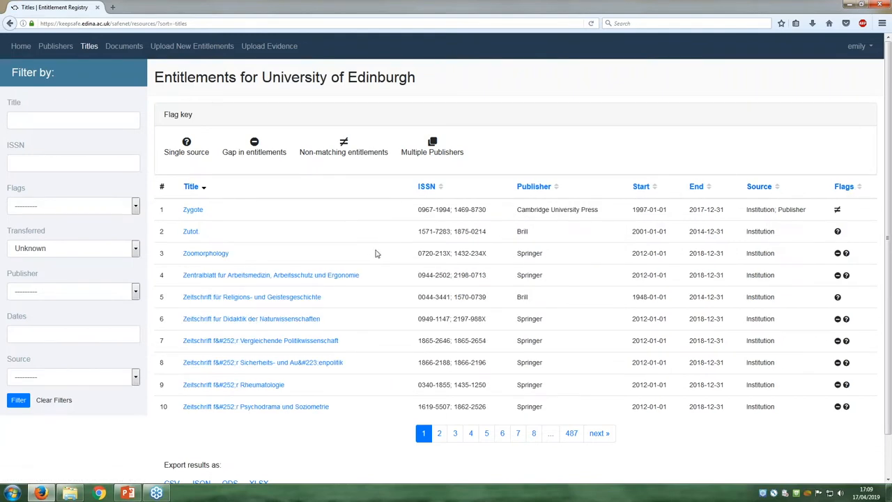
mouse_move(42, 424)
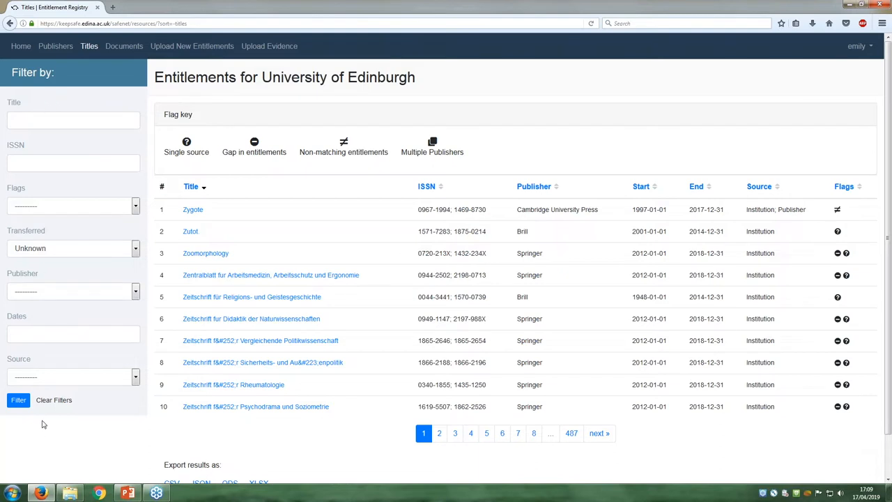
left_click(72, 205)
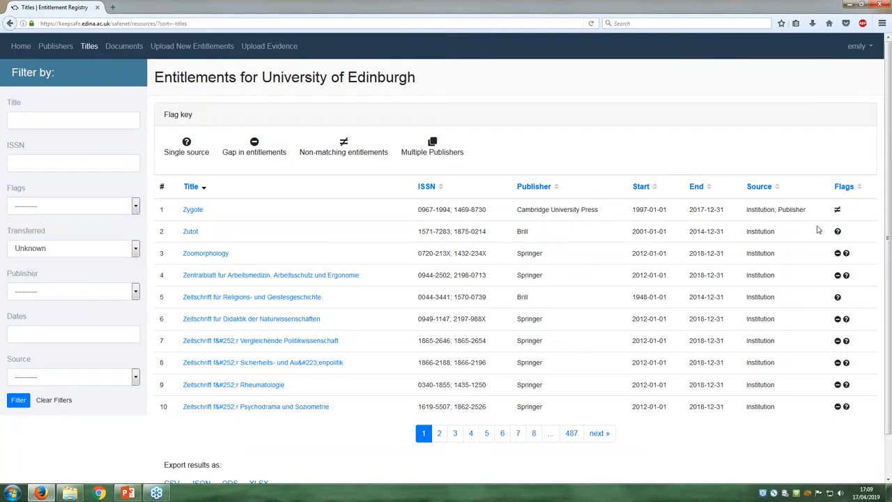
mouse_move(837, 208)
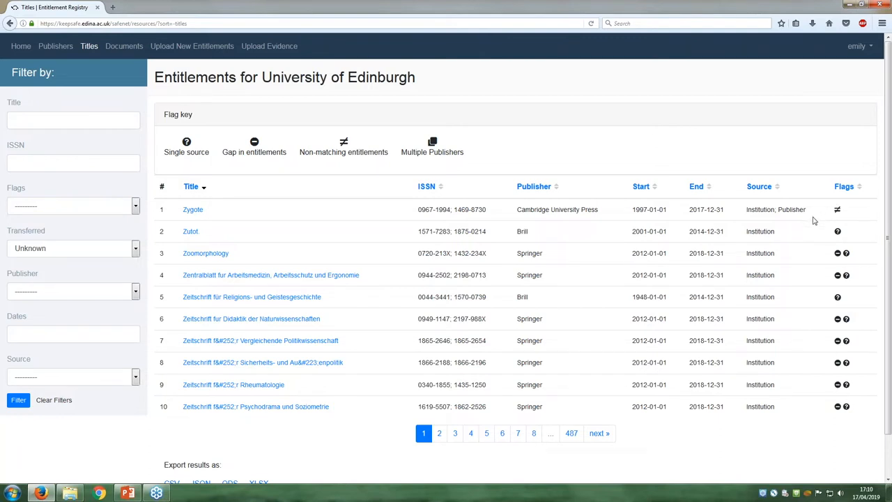
mouse_move(796, 238)
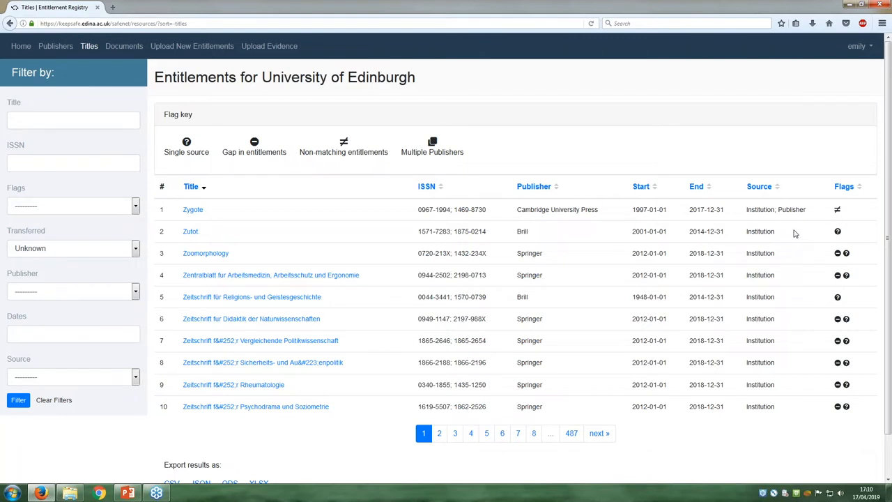
mouse_move(837, 209)
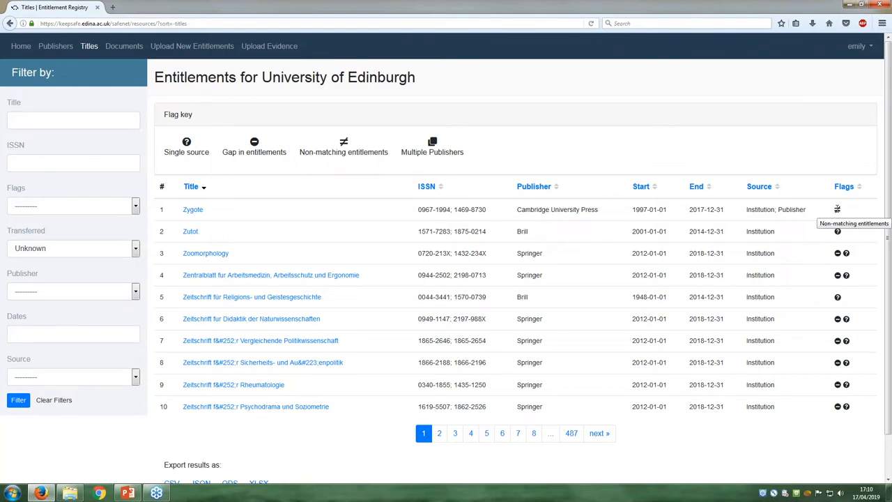
mouse_move(399, 171)
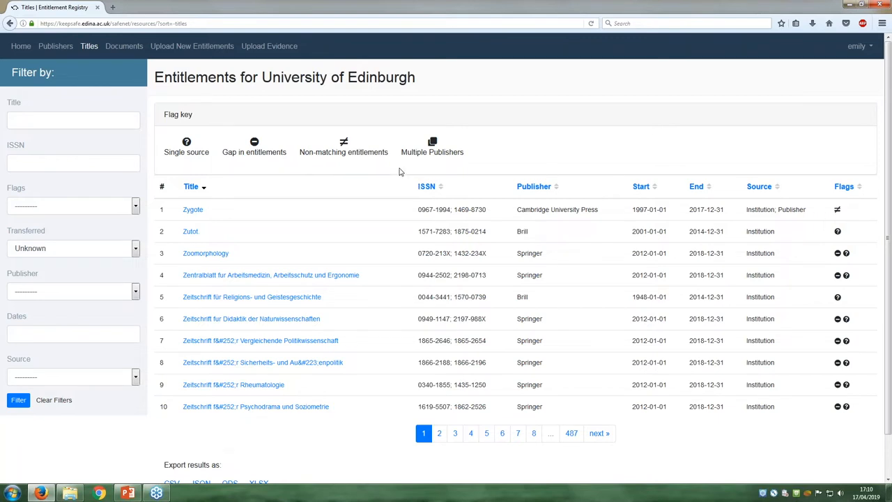
mouse_move(795, 213)
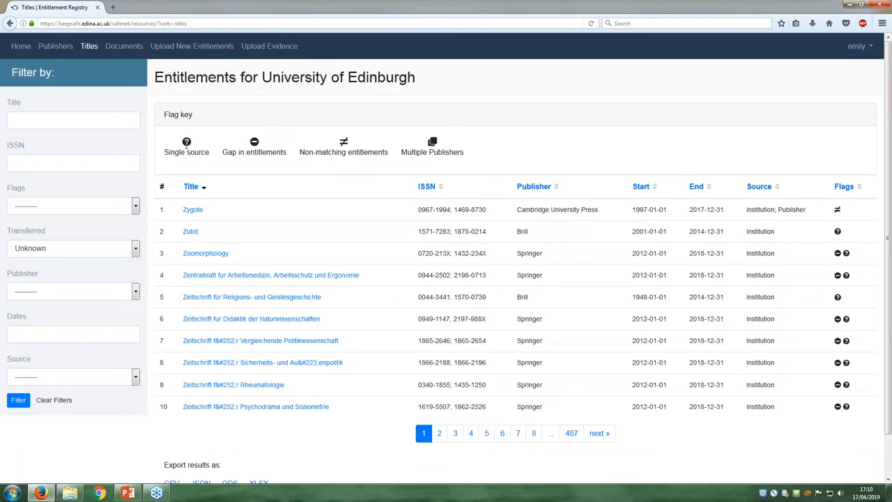
mouse_move(254, 142)
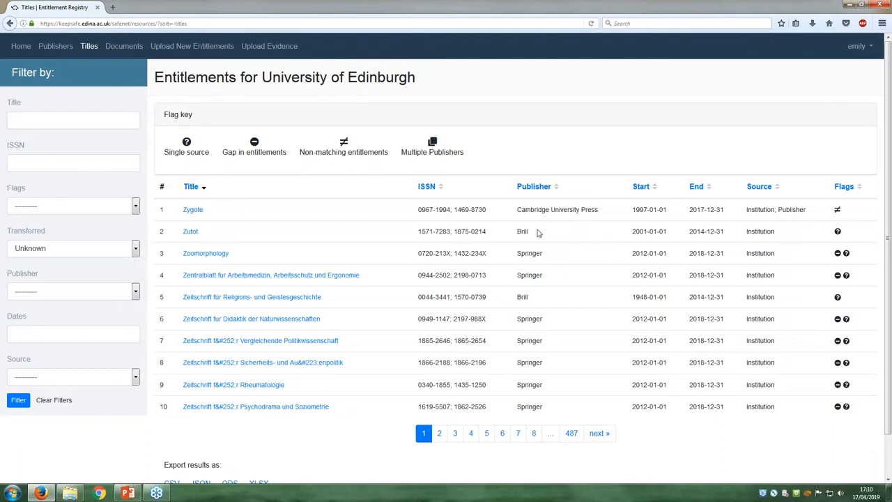
mouse_move(409, 249)
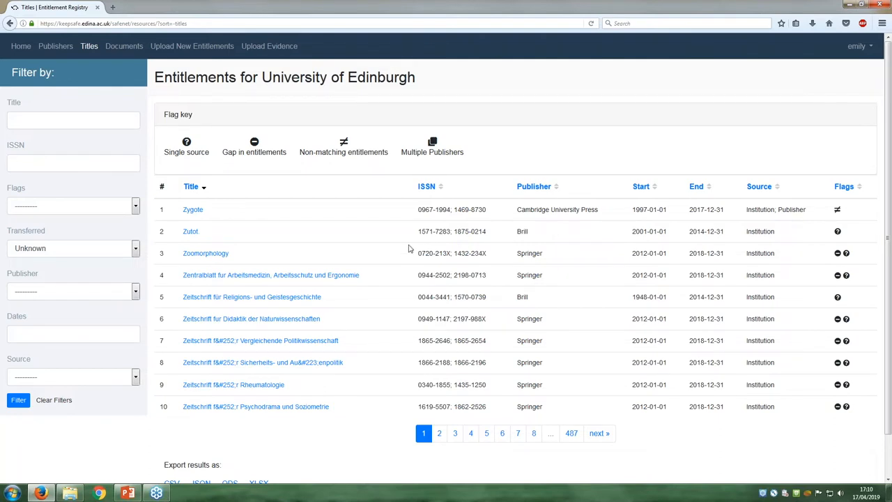
mouse_move(192, 209)
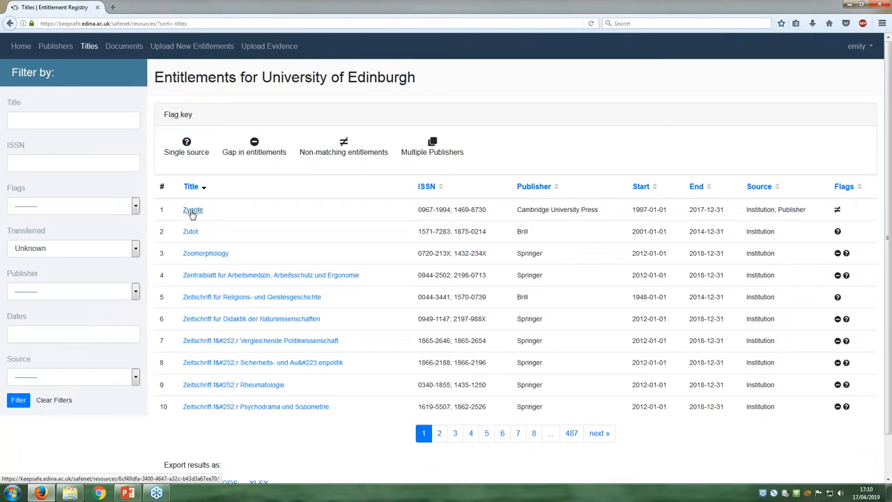
- Open the Zygote title and view its Compare Entitlements tables
left_click(192, 210)
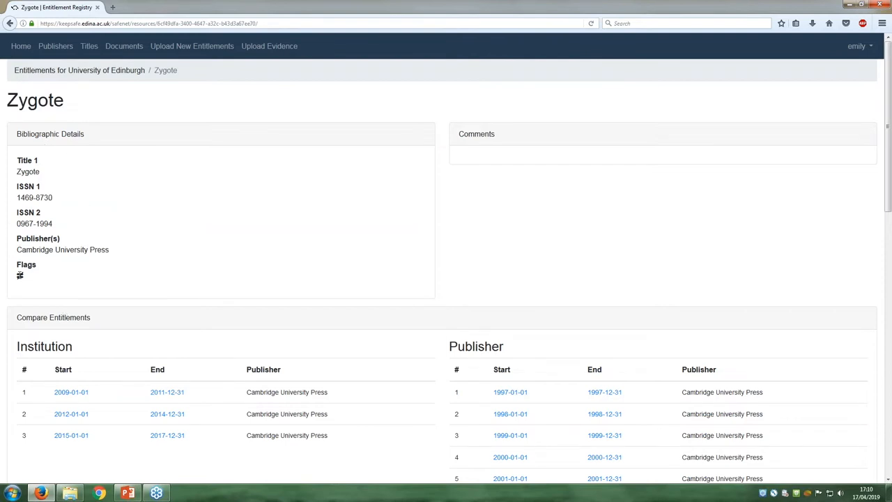
mouse_move(20, 274)
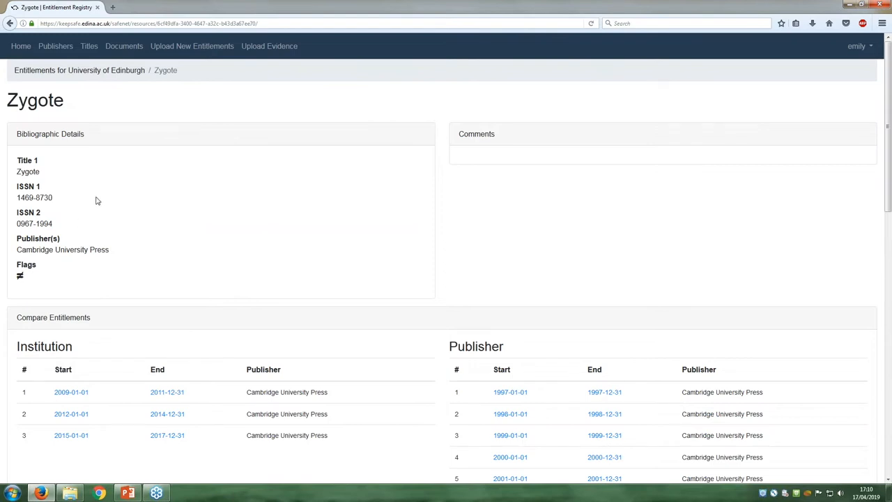
scroll("down", 3)
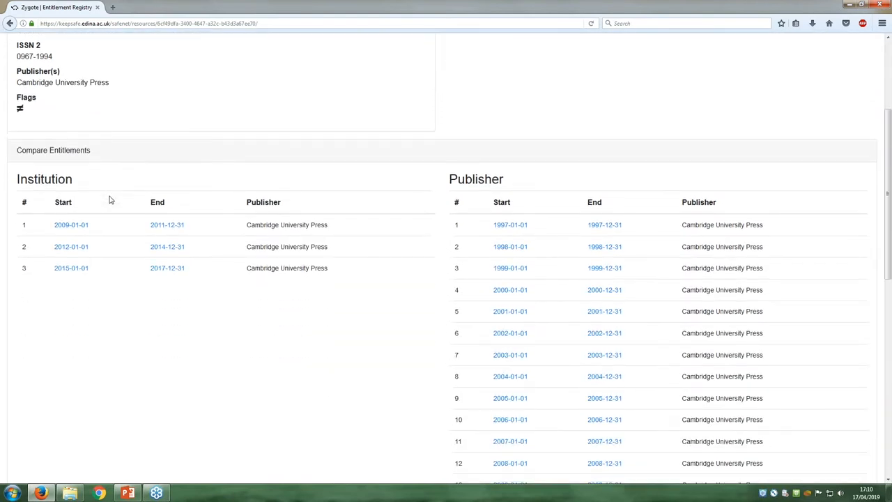
scroll("down", 3)
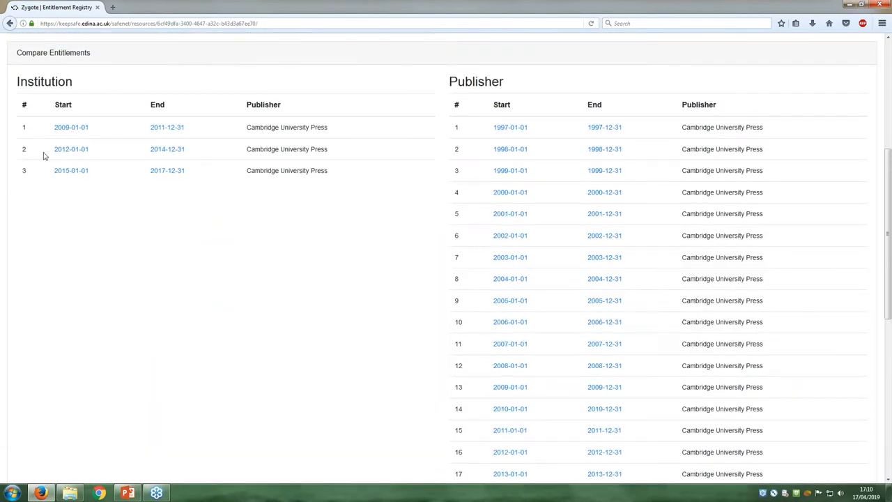
mouse_move(528, 185)
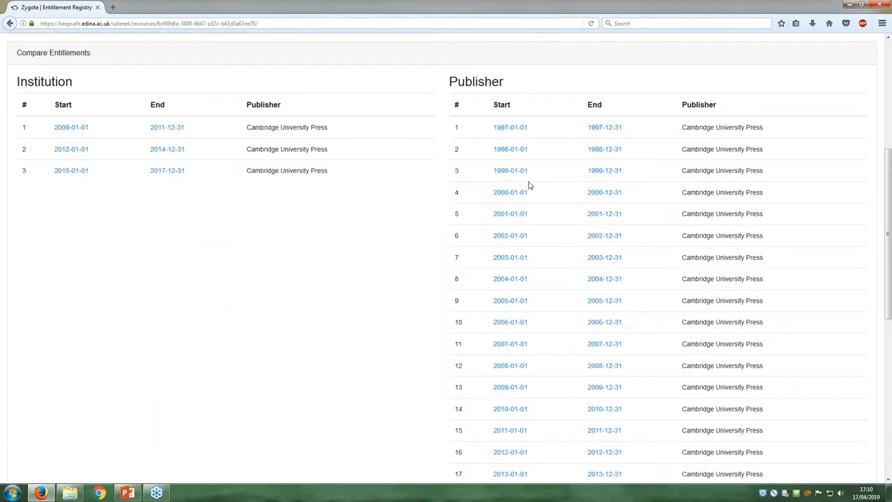
mouse_move(304, 230)
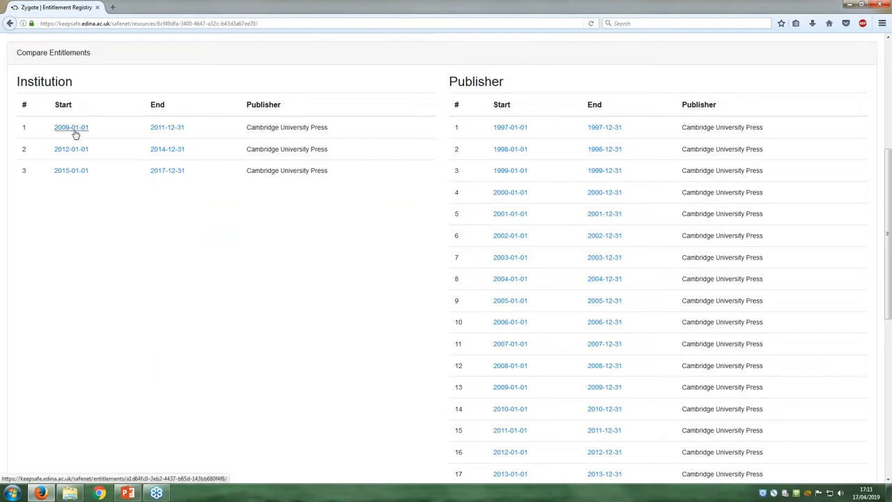
mouse_move(374, 122)
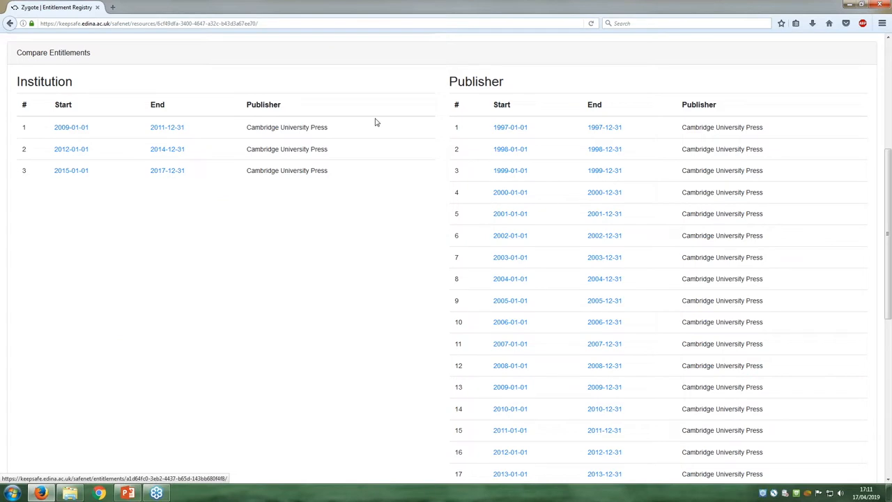
mouse_move(510, 127)
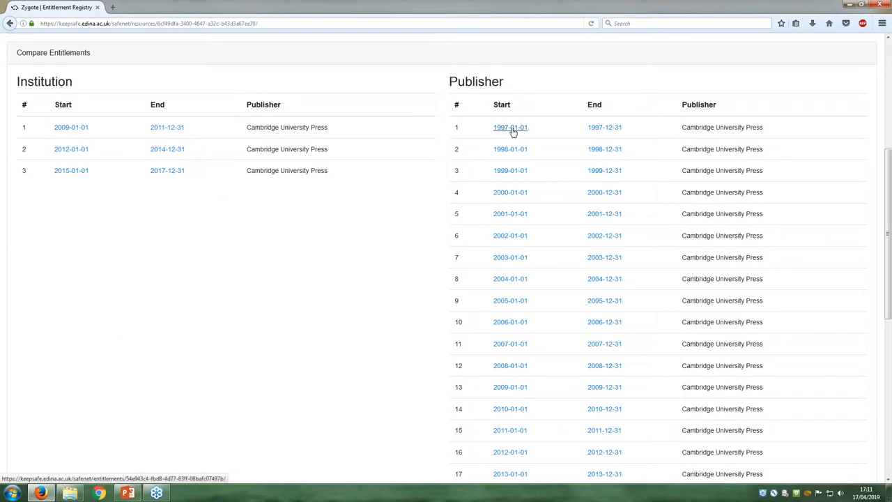
scroll("down", 3)
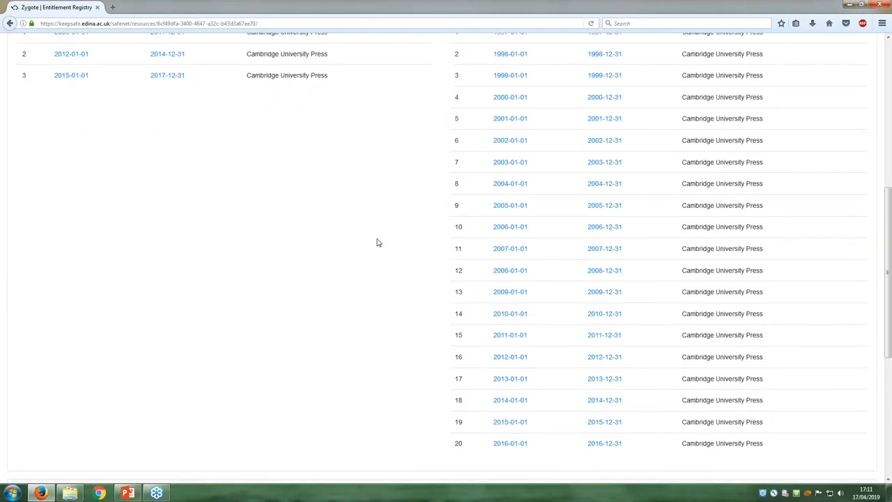
scroll("down", 3)
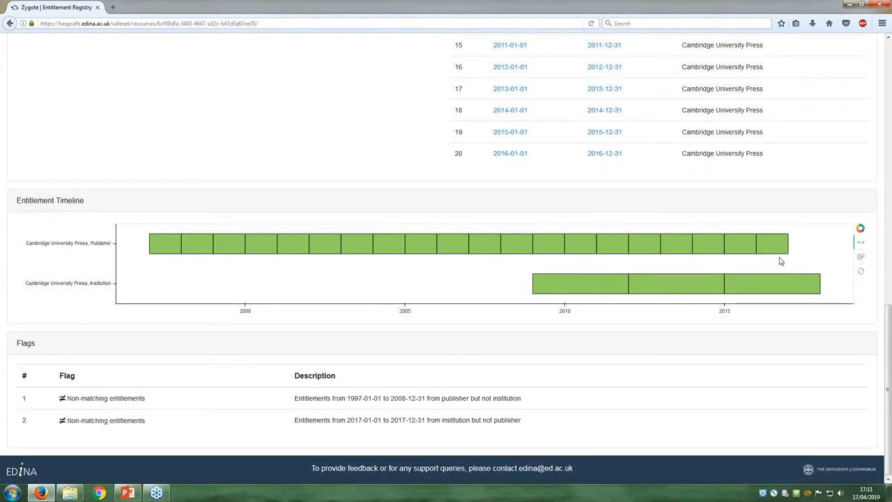
mouse_move(361, 297)
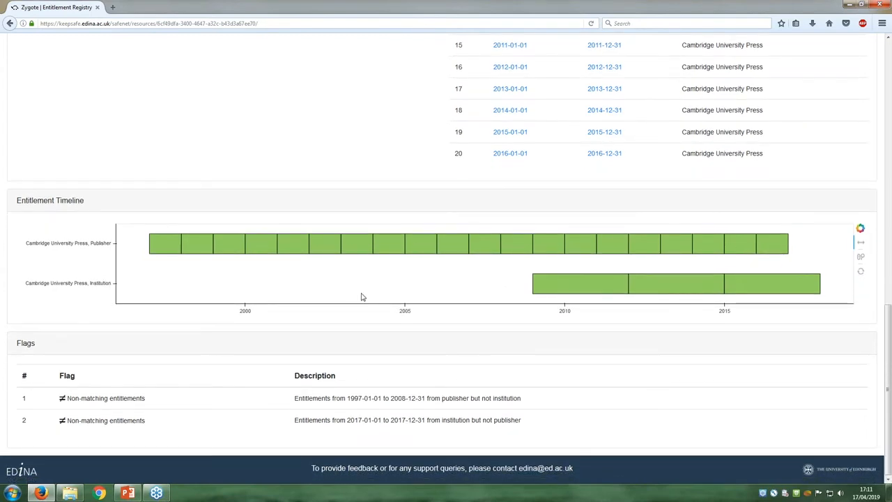
mouse_move(300, 298)
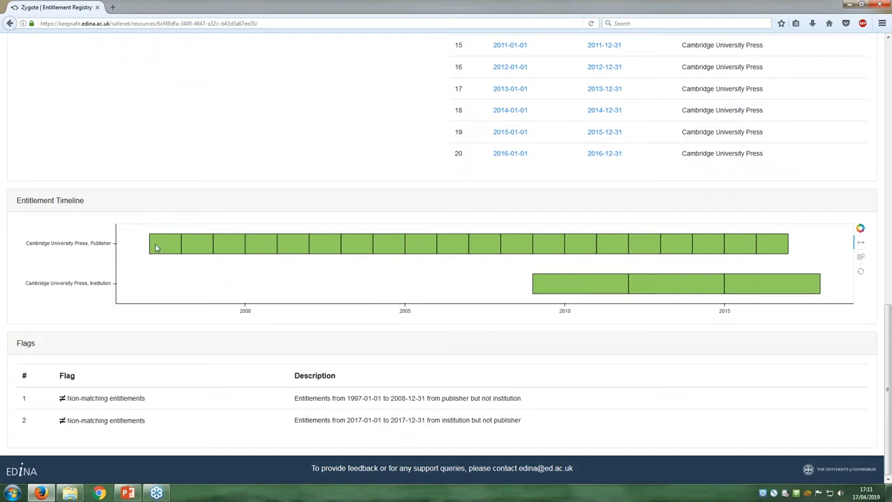
mouse_move(779, 255)
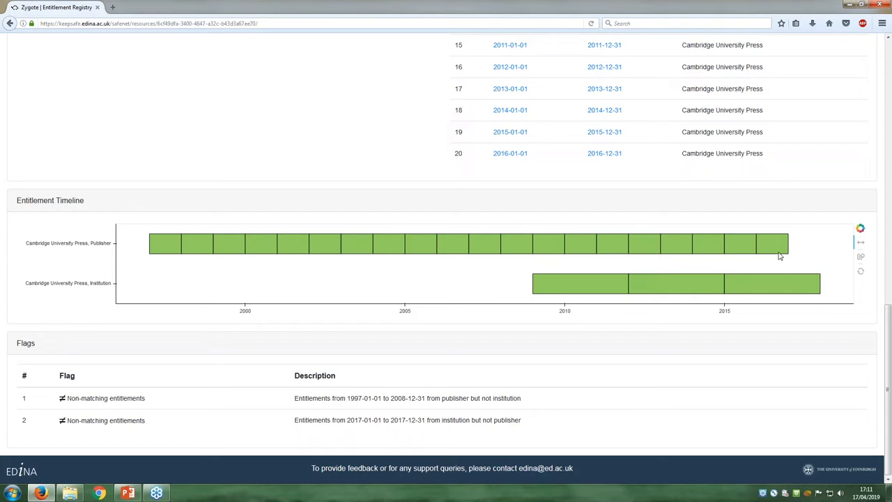
mouse_move(519, 303)
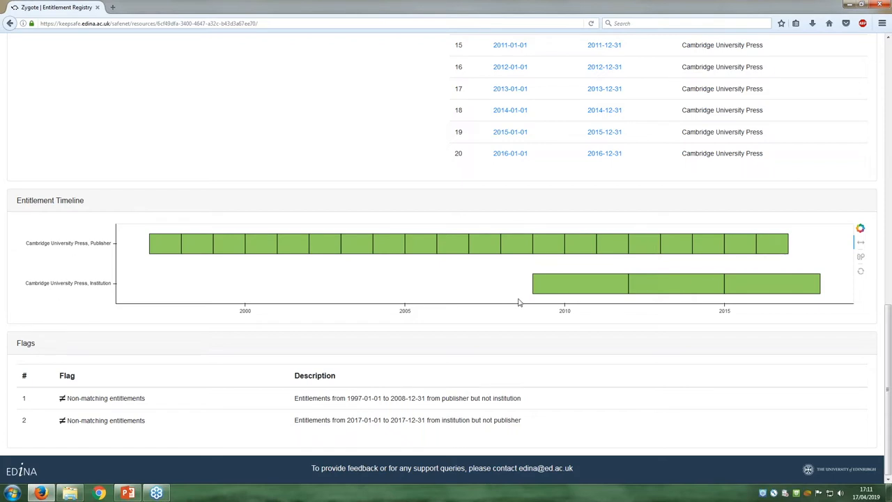
mouse_move(110, 290)
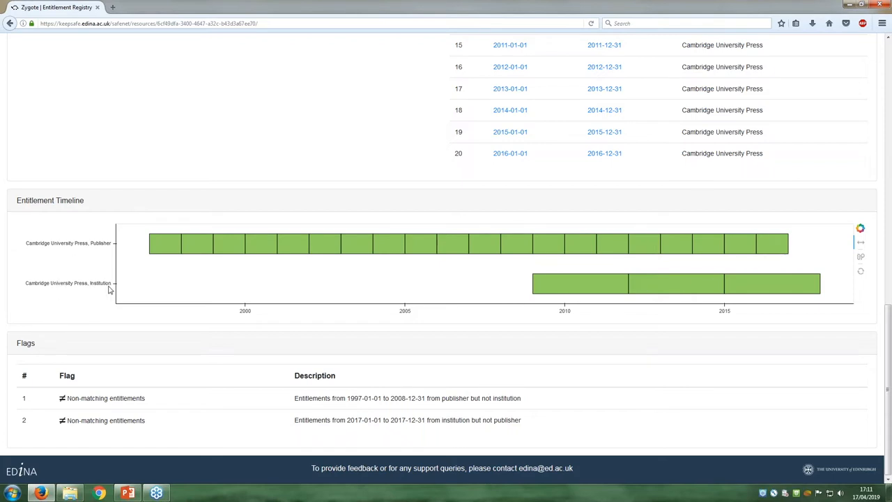
mouse_move(557, 288)
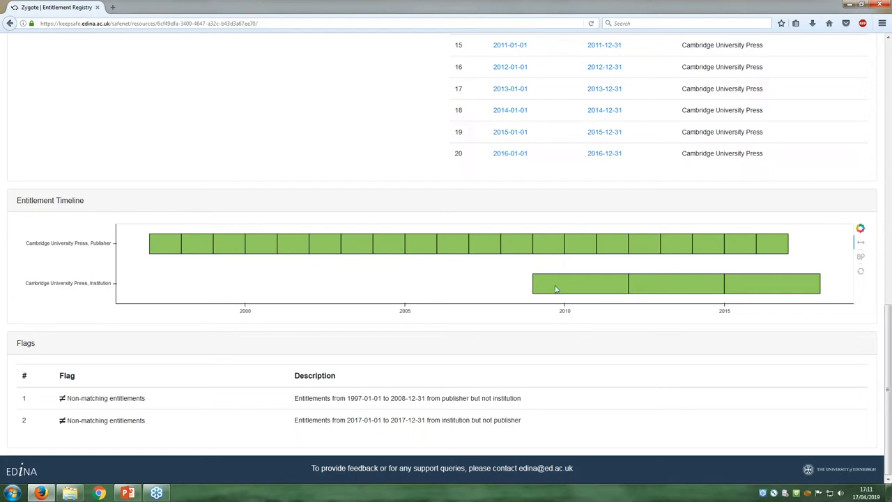
mouse_move(534, 294)
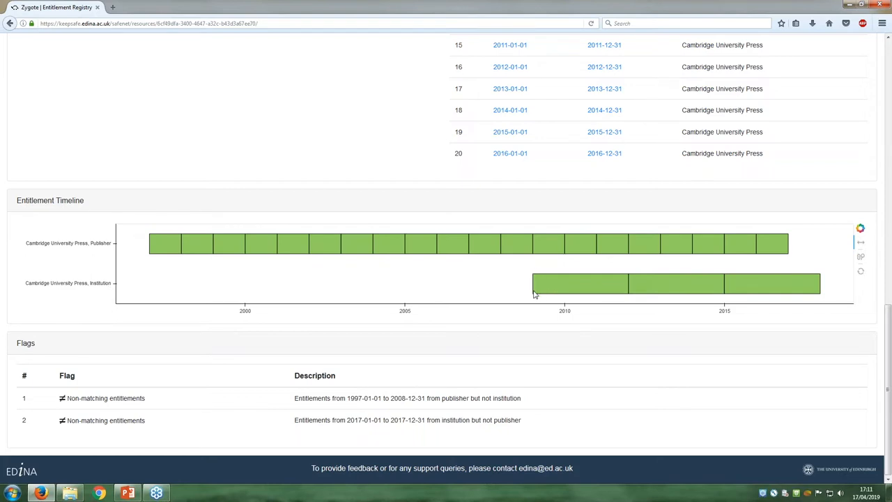
mouse_move(821, 298)
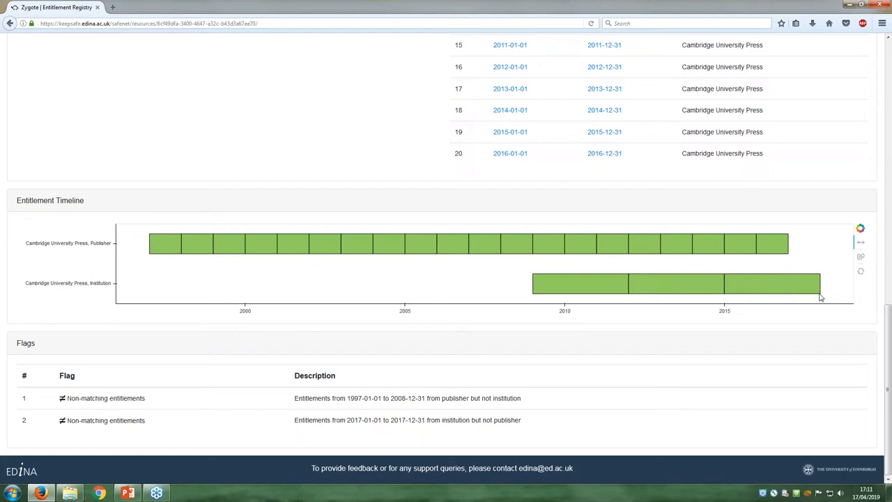
mouse_move(83, 397)
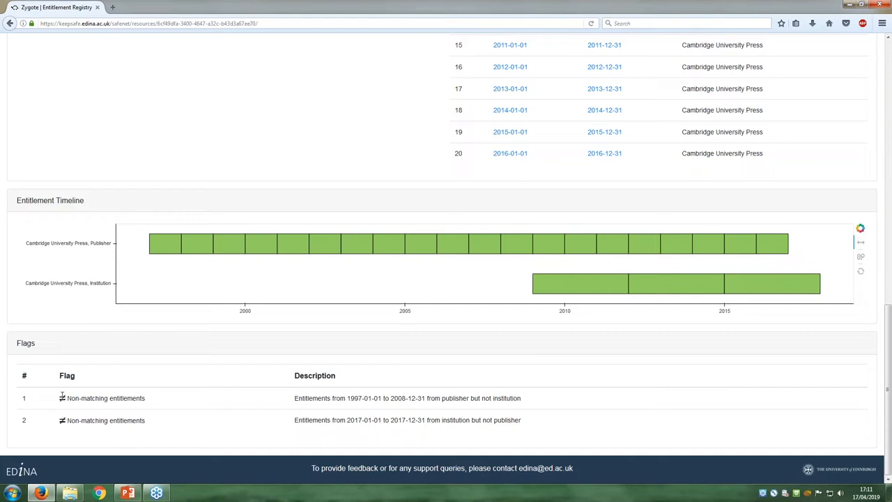
mouse_move(305, 398)
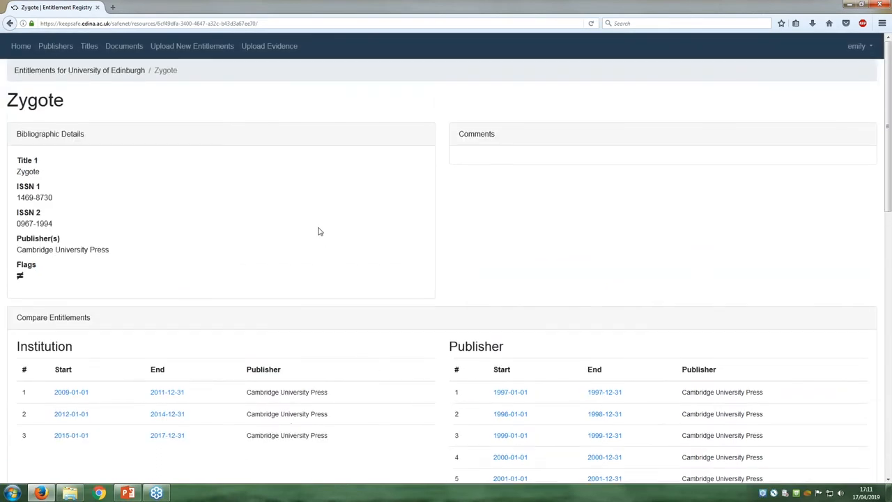
mouse_move(564, 196)
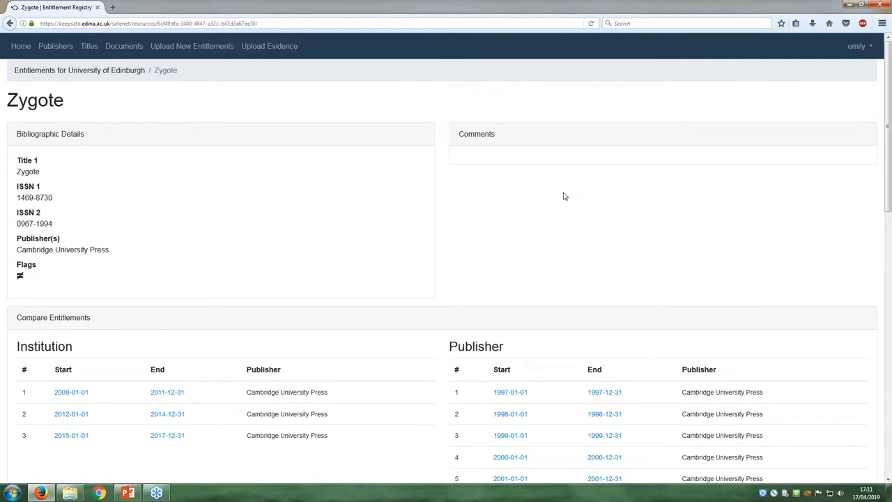
mouse_move(512, 191)
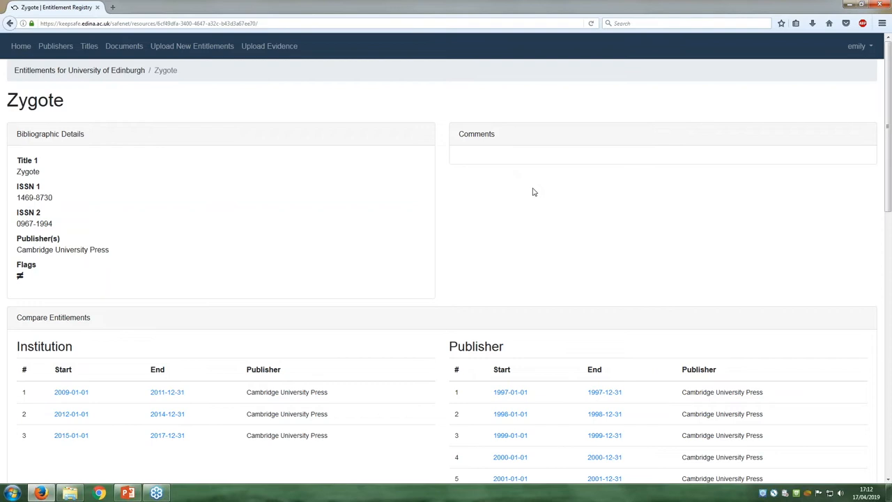
mouse_move(522, 210)
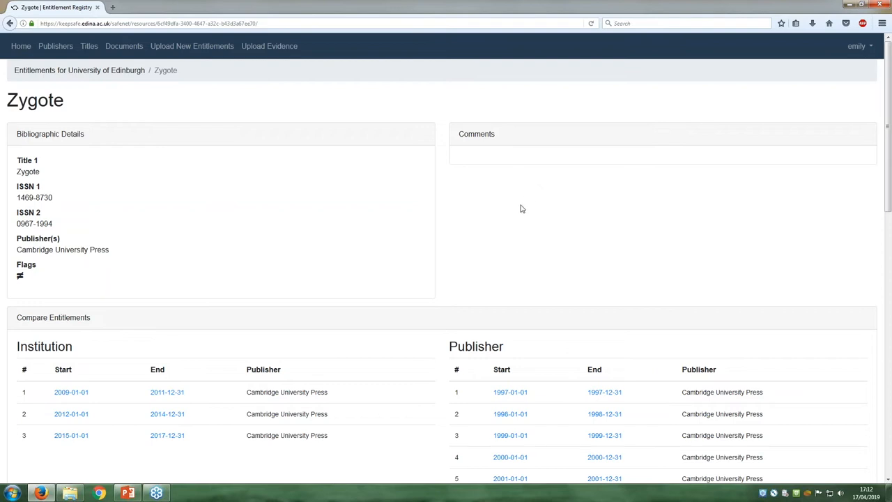
mouse_move(471, 193)
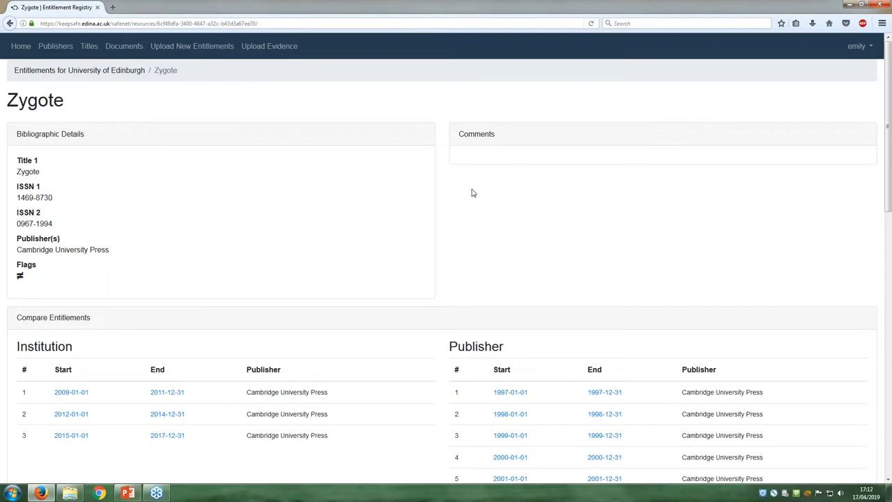
mouse_move(89, 46)
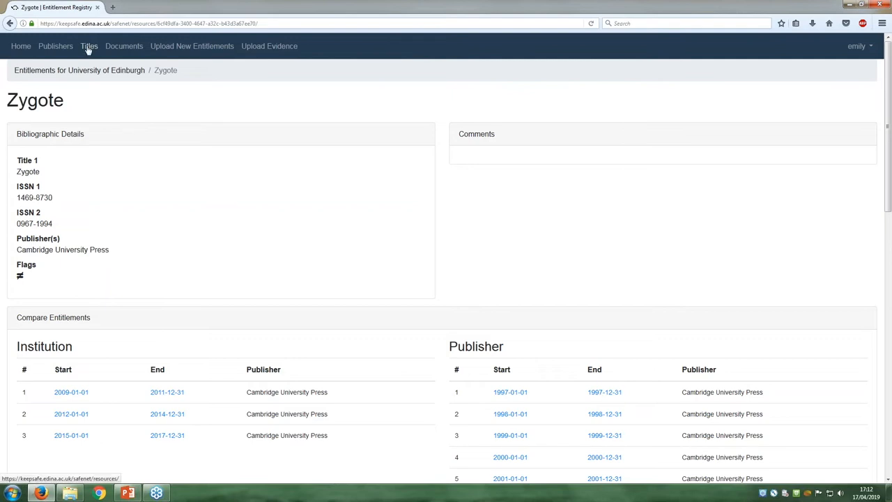
- Filter the titles list to 'Gap in entitlements' flagged titles
left_click(89, 46)
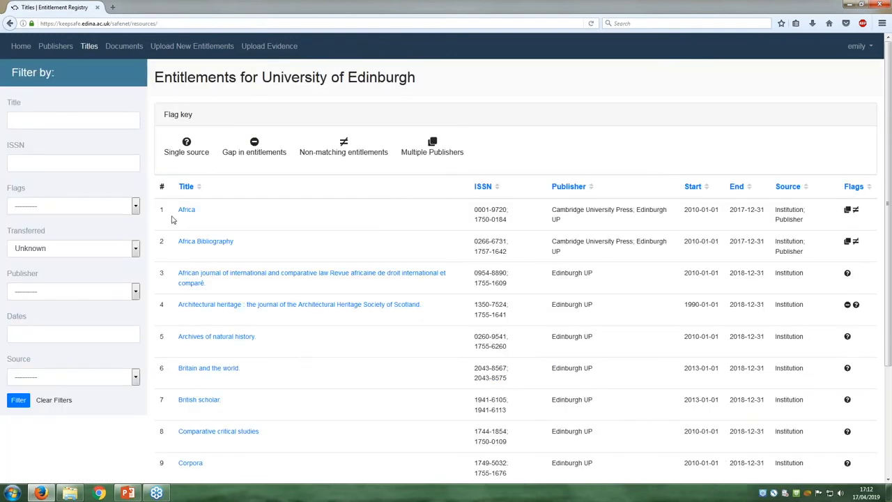
mouse_move(39, 285)
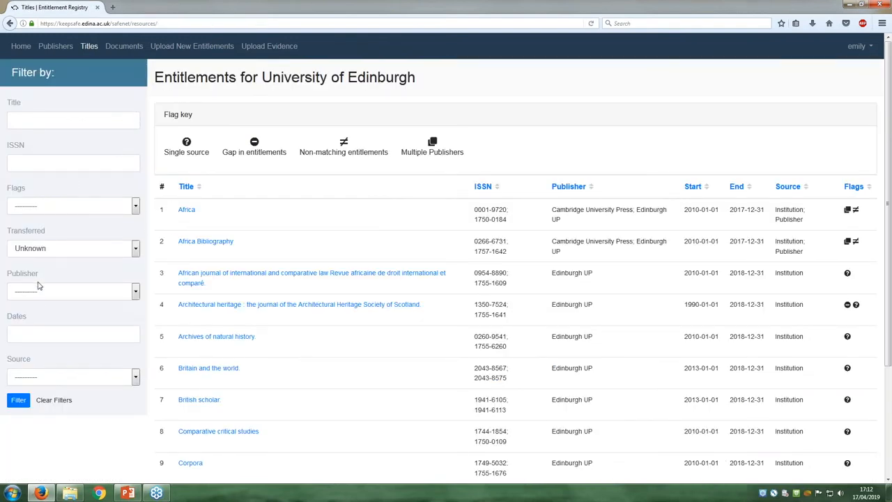
left_click(73, 205)
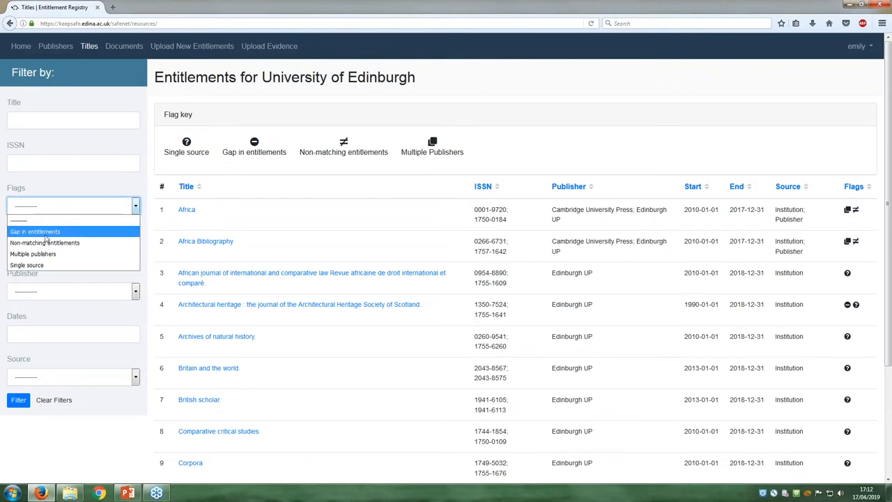
left_click(35, 231)
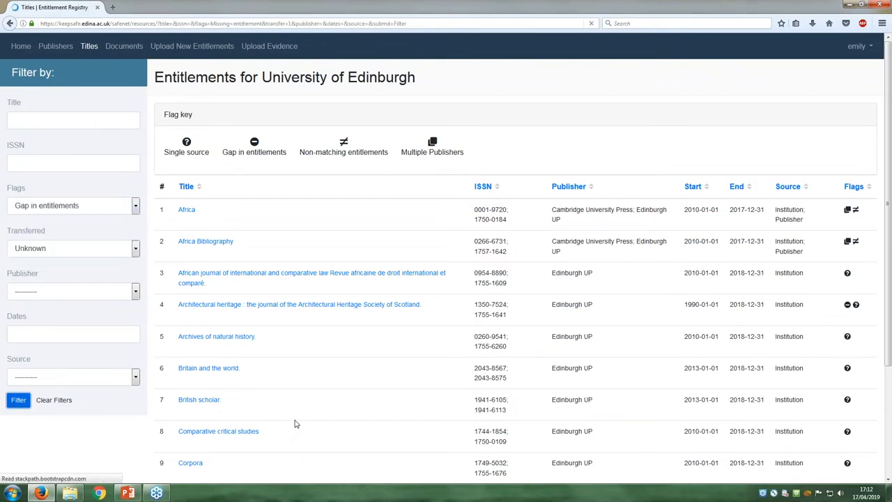
left_click(18, 400)
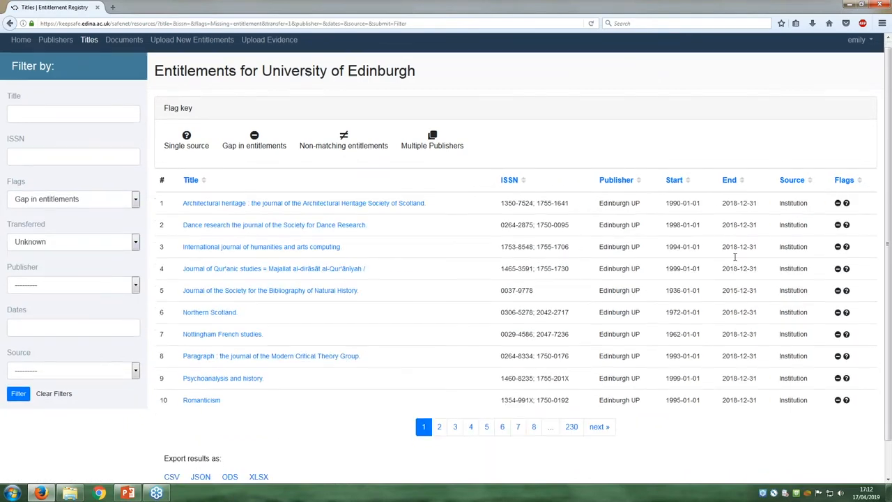
scroll("down", 3)
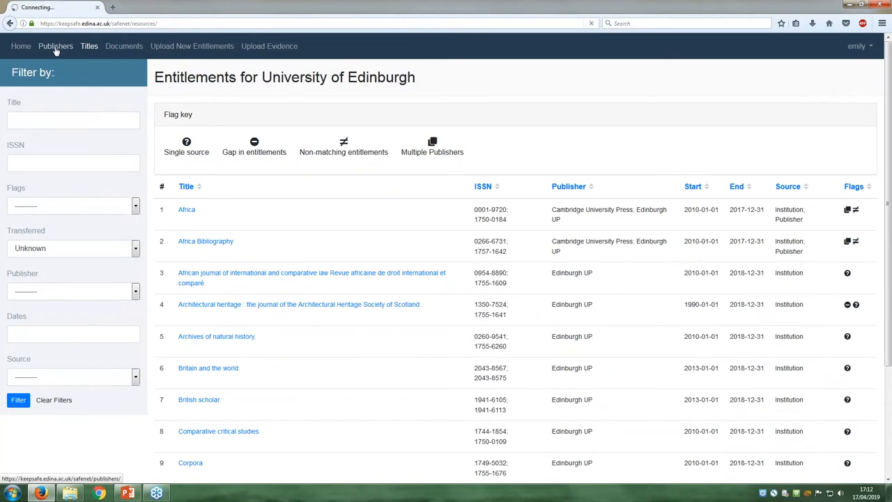
- Browse the publisher cards with earliest and most recent entitlement years
left_click(55, 46)
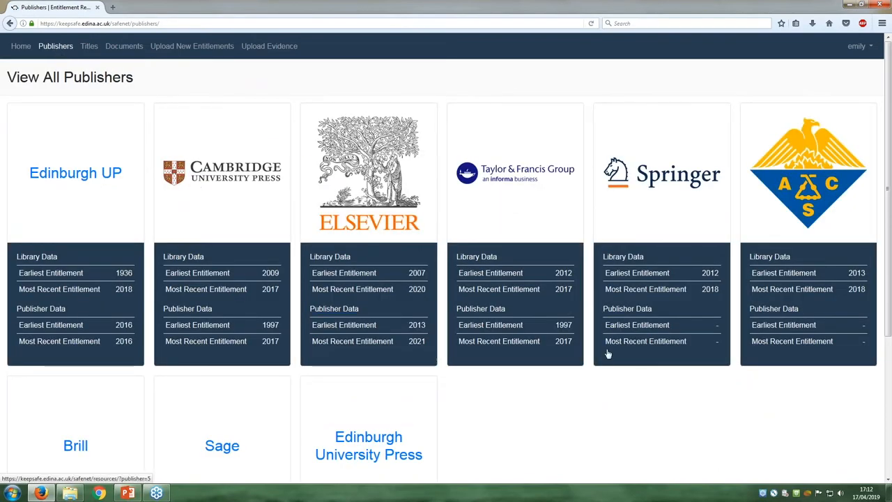
mouse_move(821, 203)
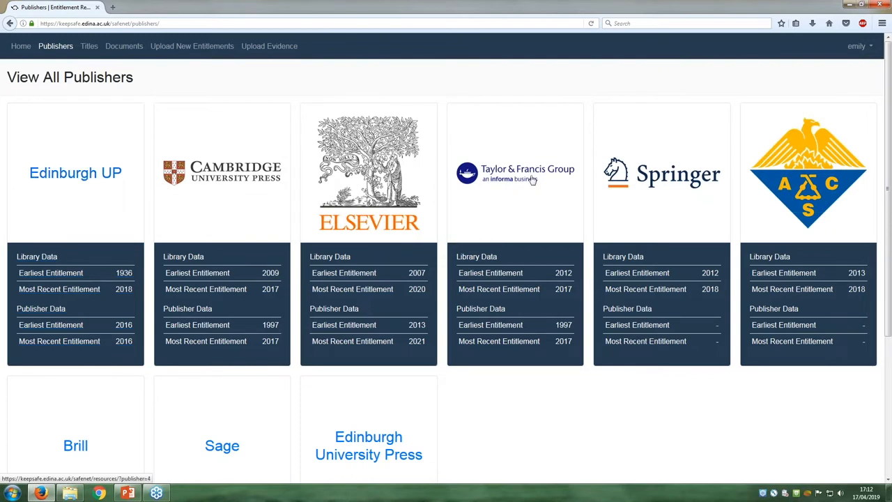
mouse_move(502, 256)
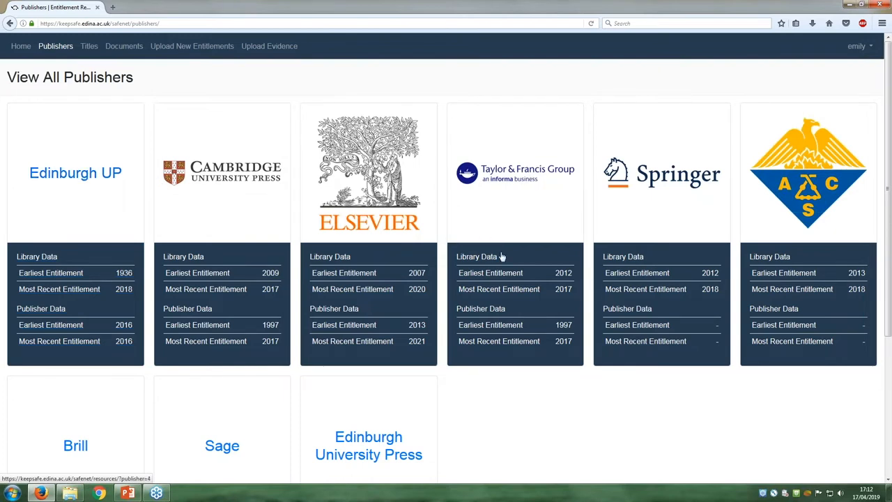
scroll("down", 3)
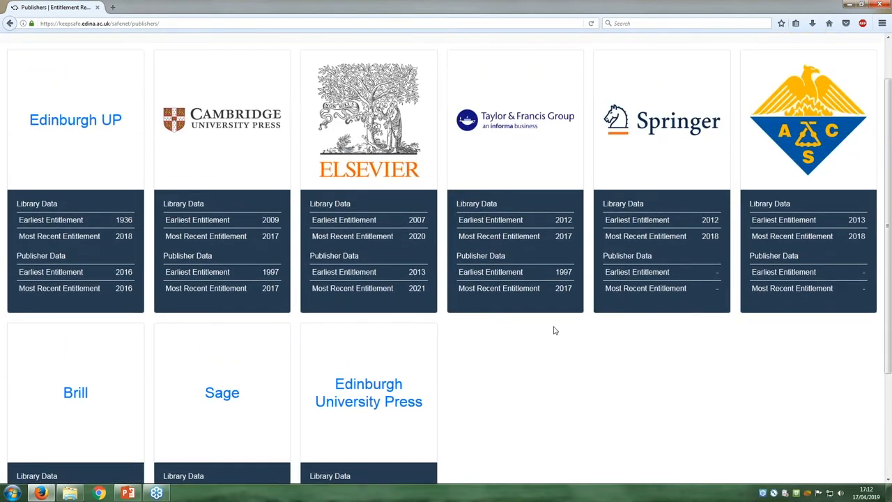
mouse_move(485, 348)
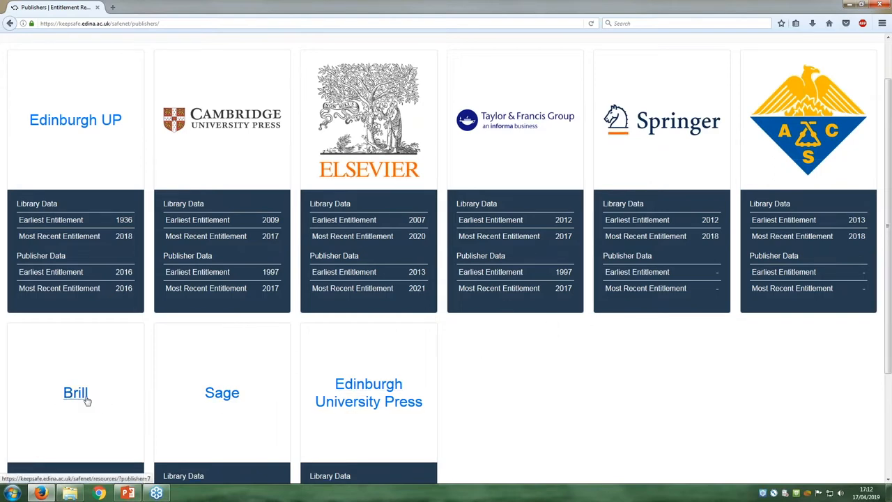
scroll("down", 3)
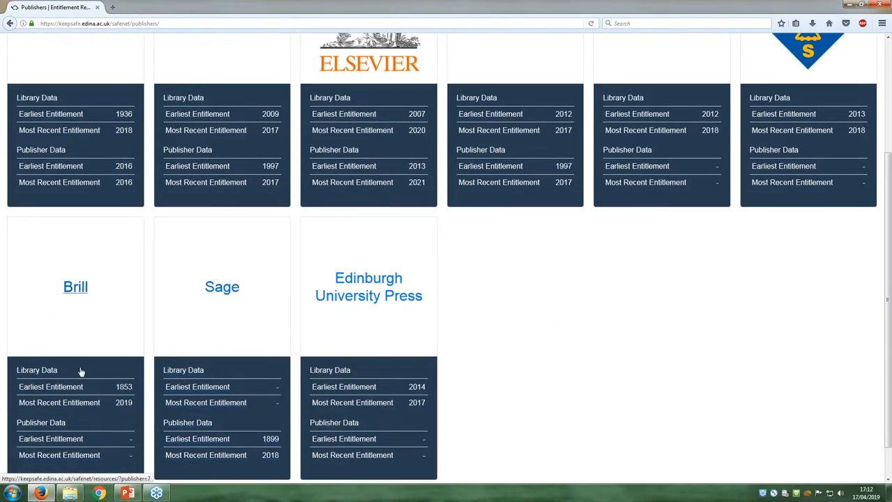
scroll("up", 3)
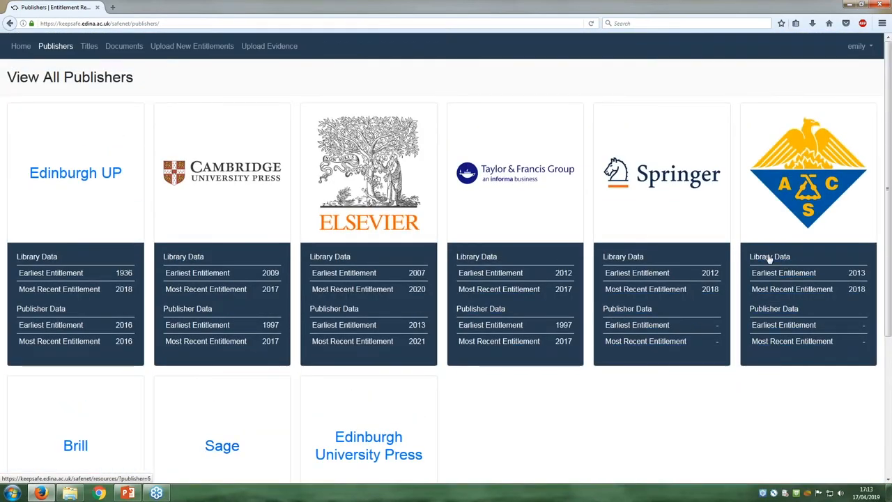
mouse_move(850, 282)
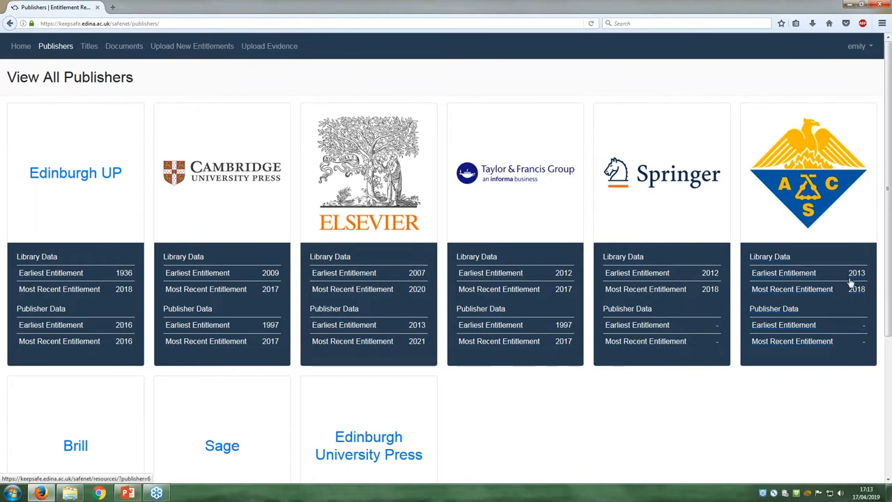
mouse_move(781, 313)
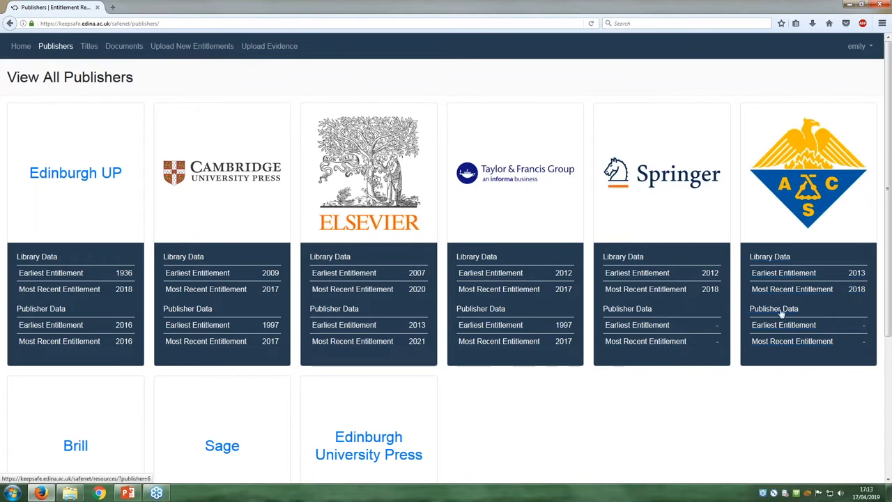
mouse_move(843, 360)
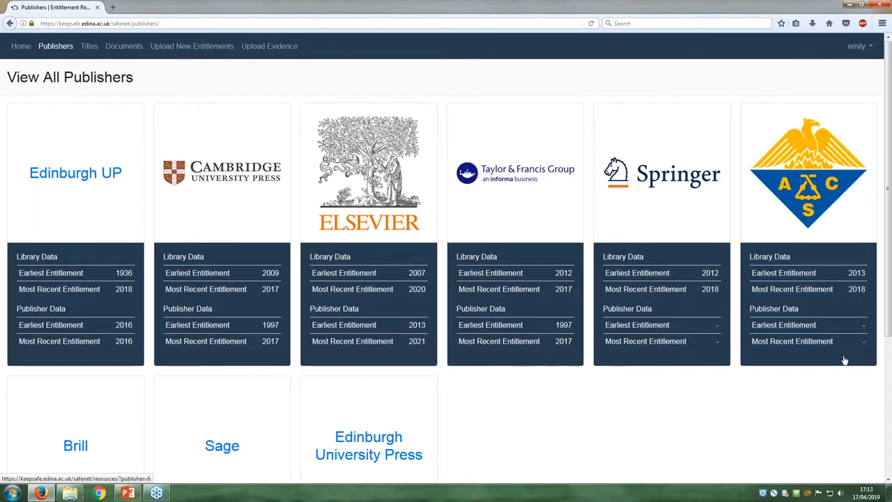
mouse_move(784, 264)
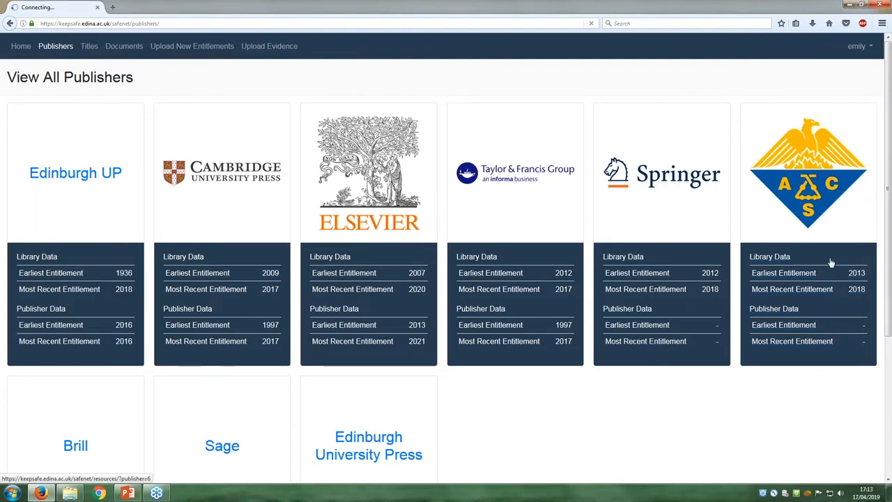
- List only American Chemical Society titles via its publisher card
left_click(808, 172)
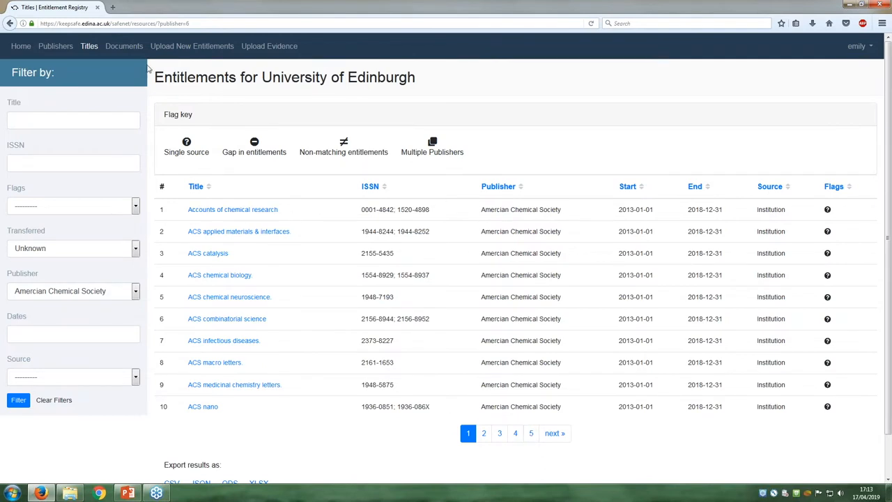
mouse_move(509, 244)
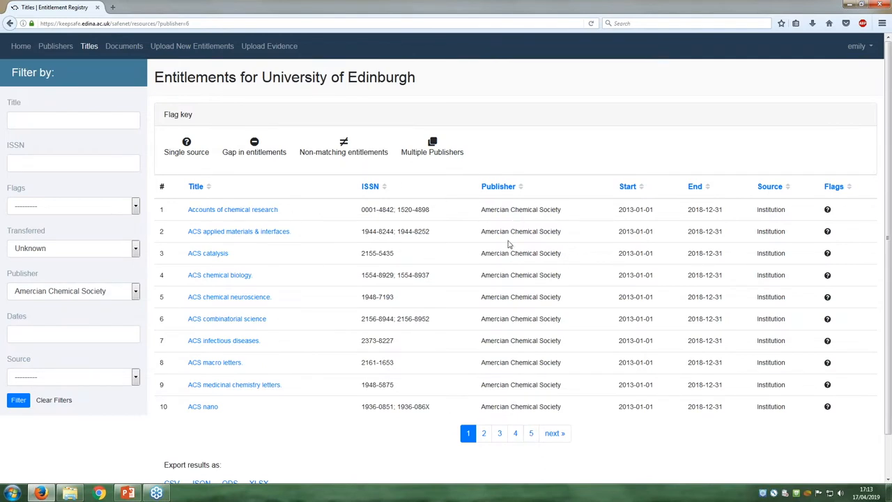
mouse_move(514, 229)
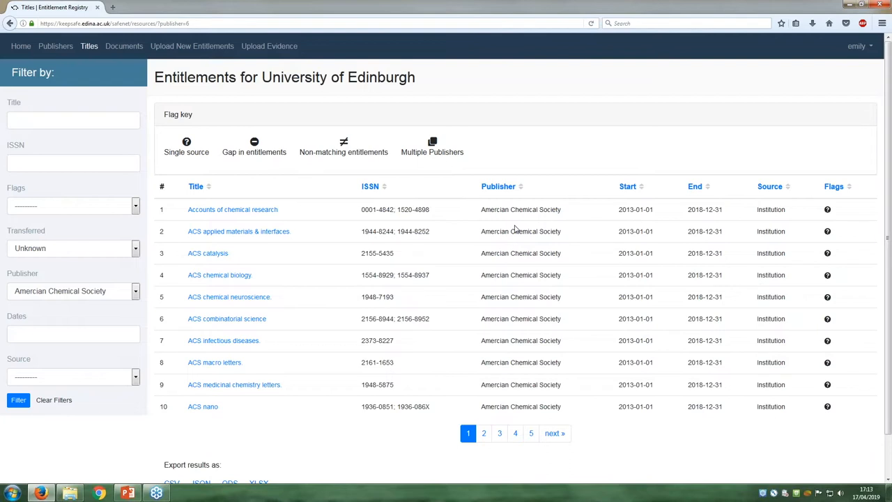
mouse_move(257, 166)
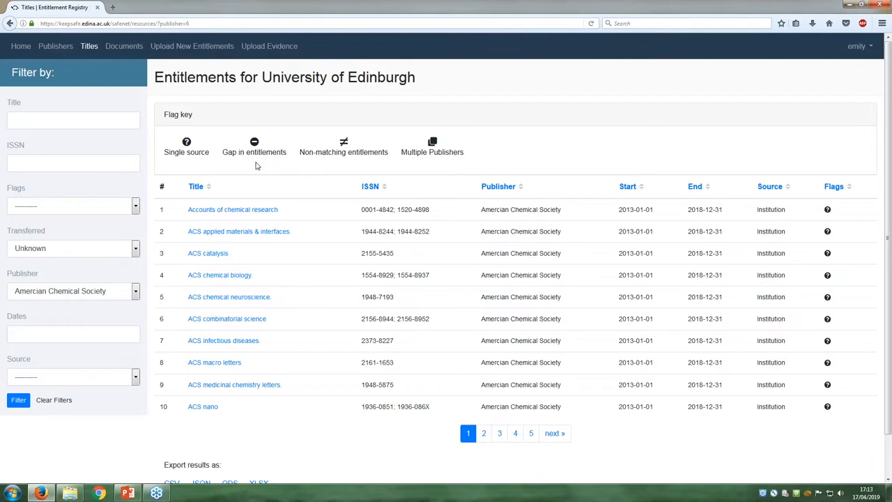
mouse_move(203, 91)
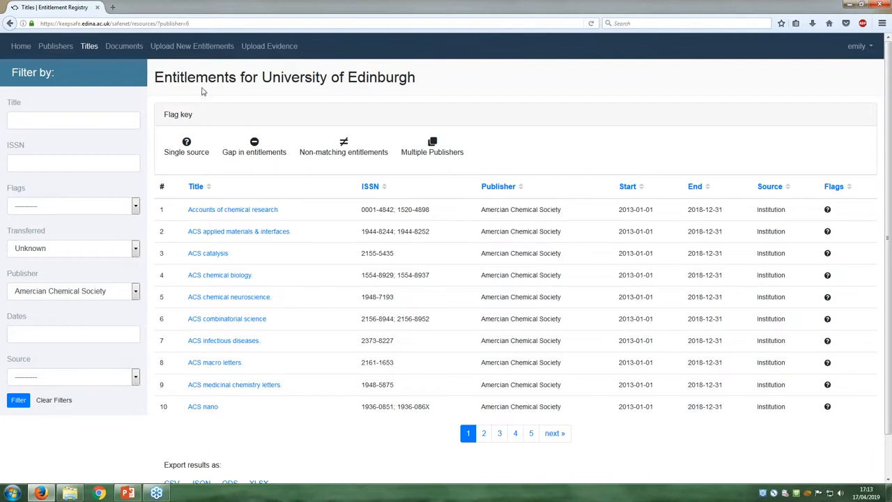
mouse_move(241, 113)
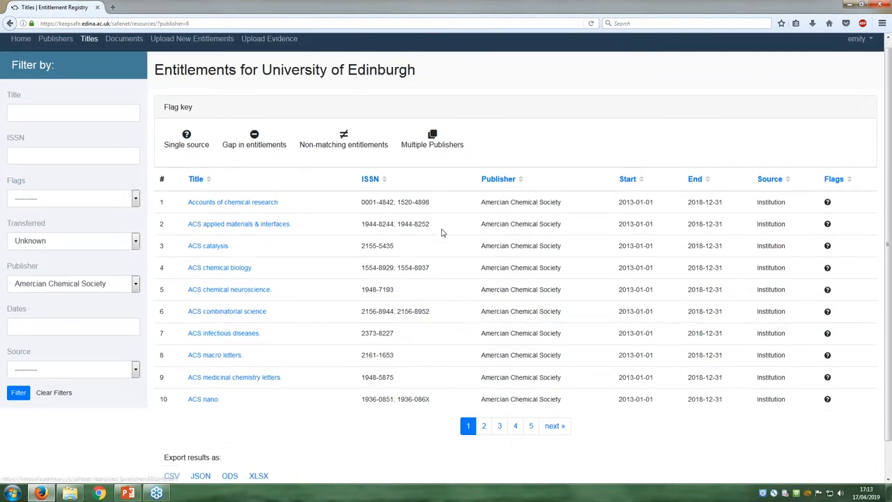
- Export the American Chemical Society titles as table.csv and open it in Excel
scroll("down", 3)
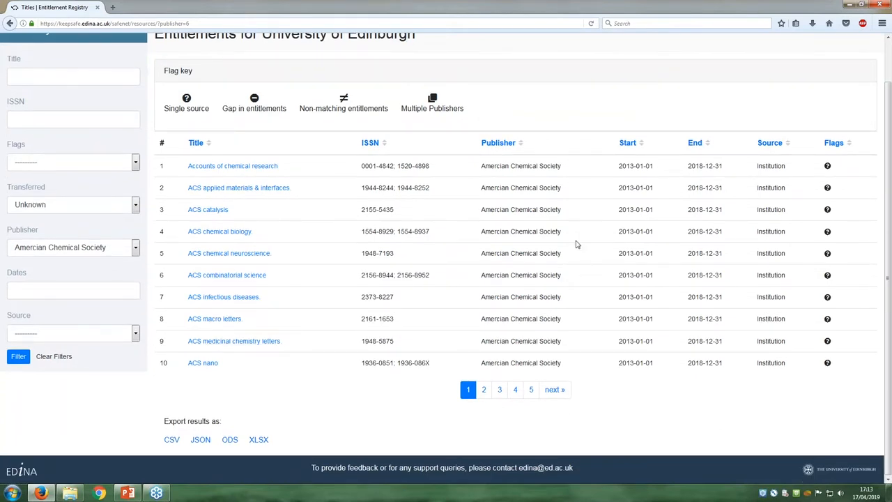
mouse_move(276, 152)
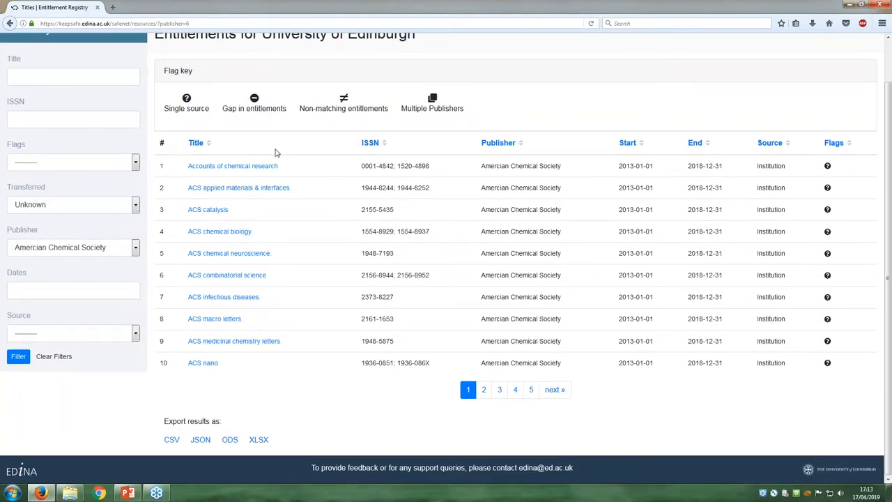
mouse_move(125, 415)
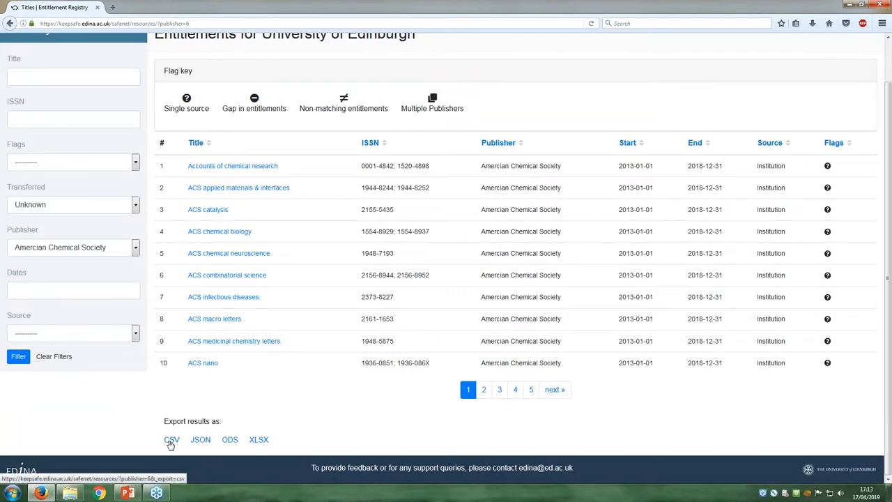
left_click(172, 439)
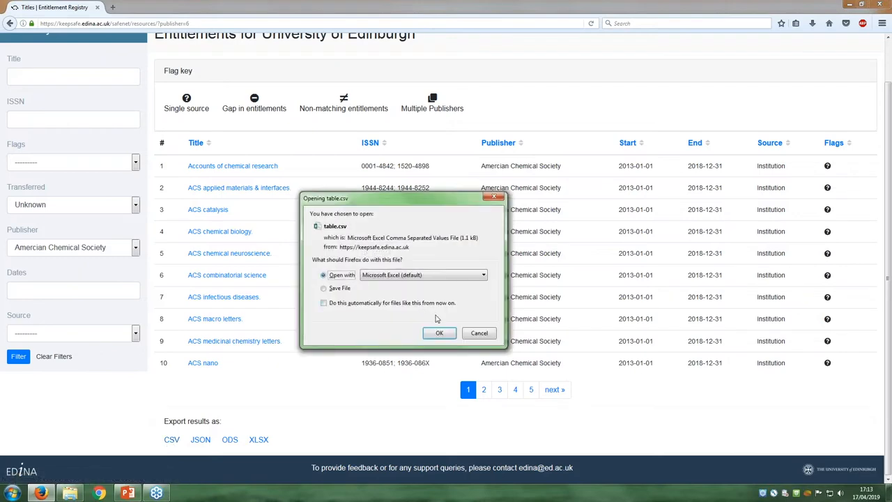
left_click(439, 332)
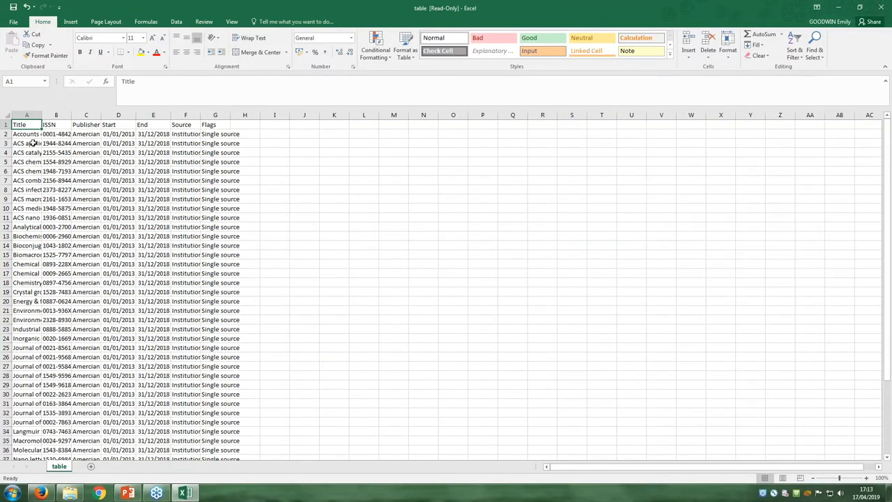
- Minimise the read-only exported table workbook to return to the American Chemical Society titles page
scroll("down", 3)
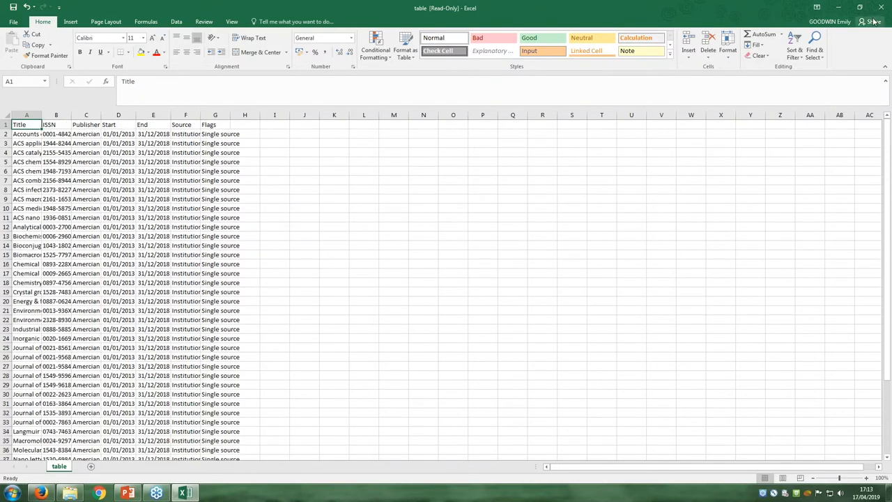
left_click(99, 492)
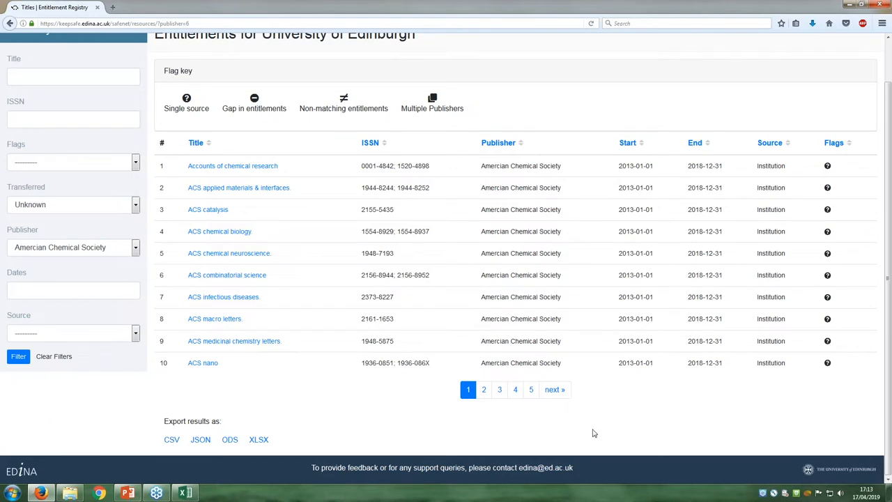
mouse_move(617, 437)
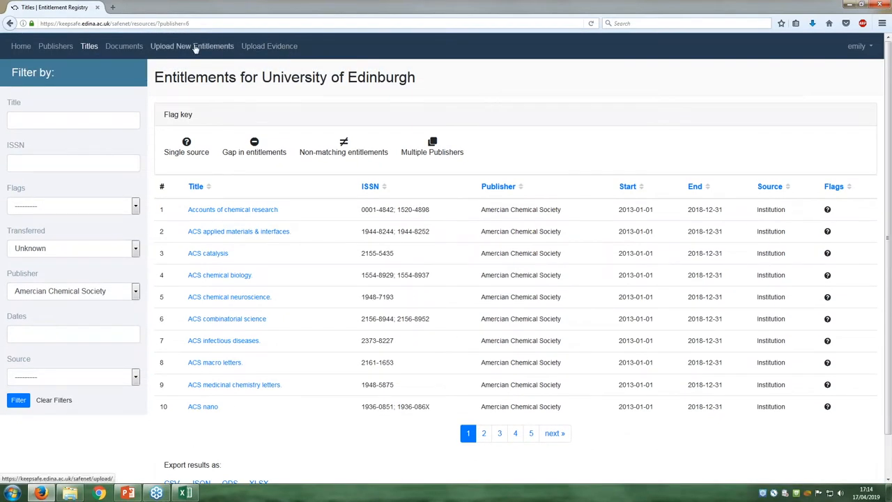
- Upload Webinar 2 File.csv as new entitlements for University of Edinburgh
left_click(192, 46)
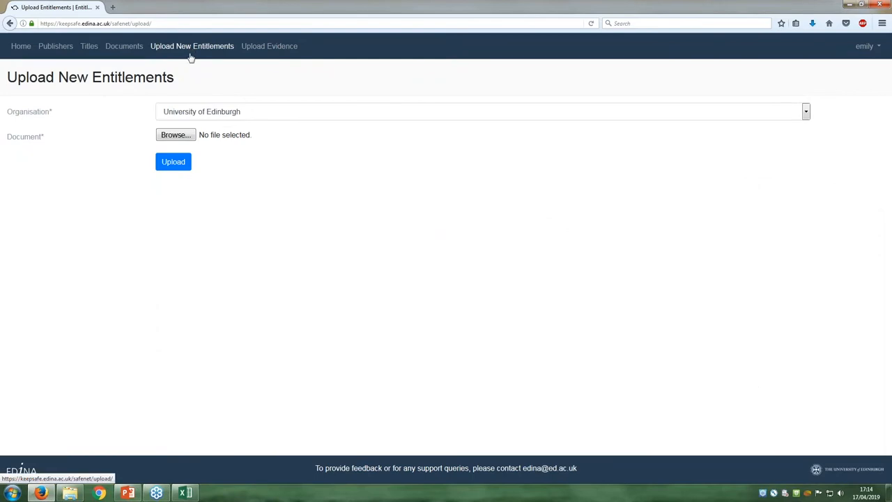
mouse_move(248, 118)
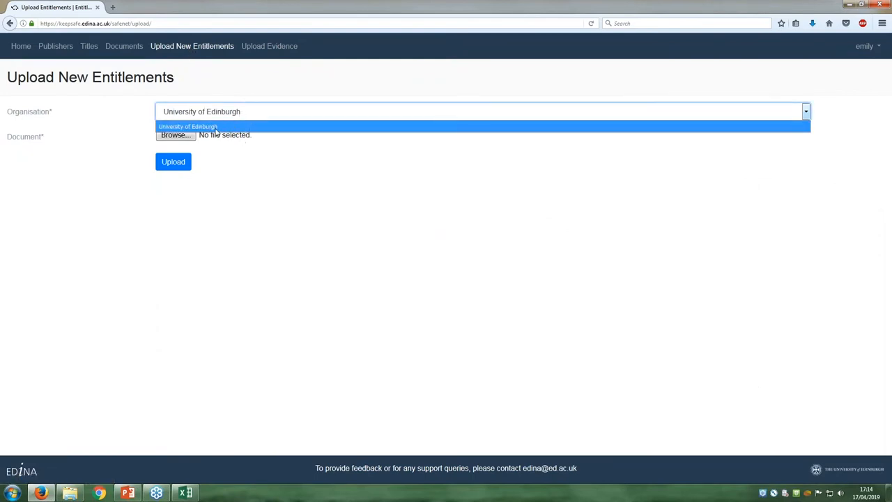
left_click(201, 126)
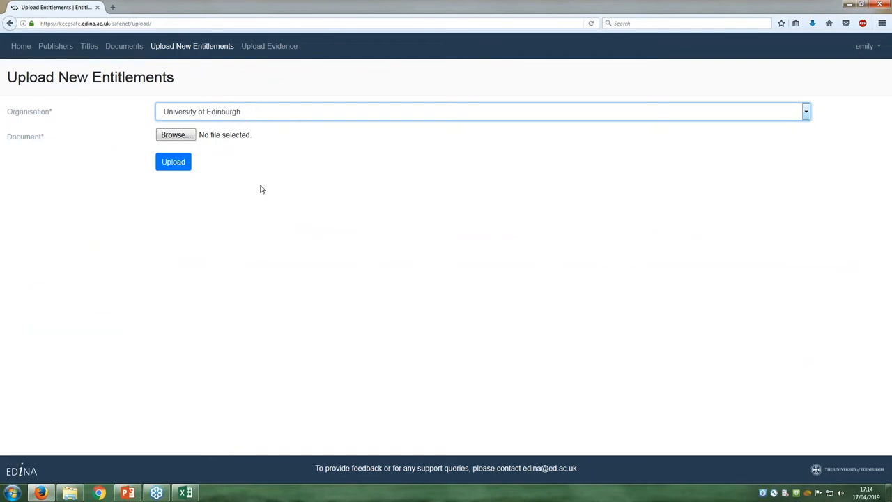
left_click(173, 161)
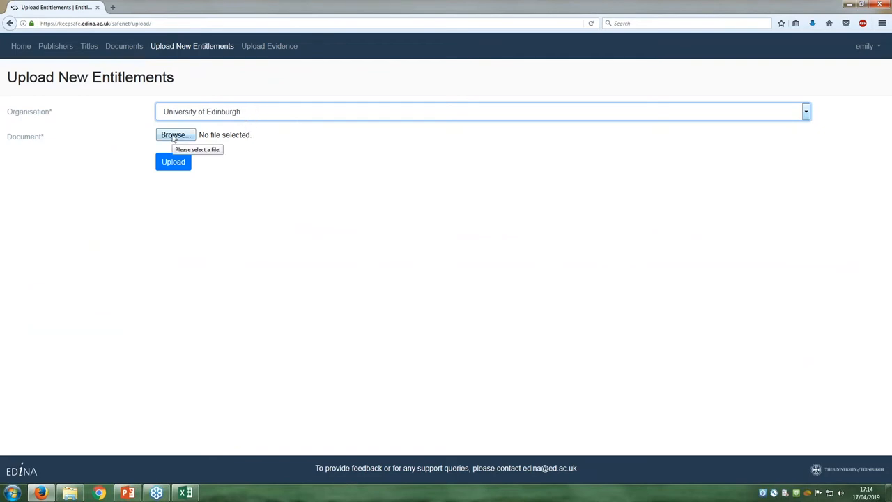
left_click(175, 134)
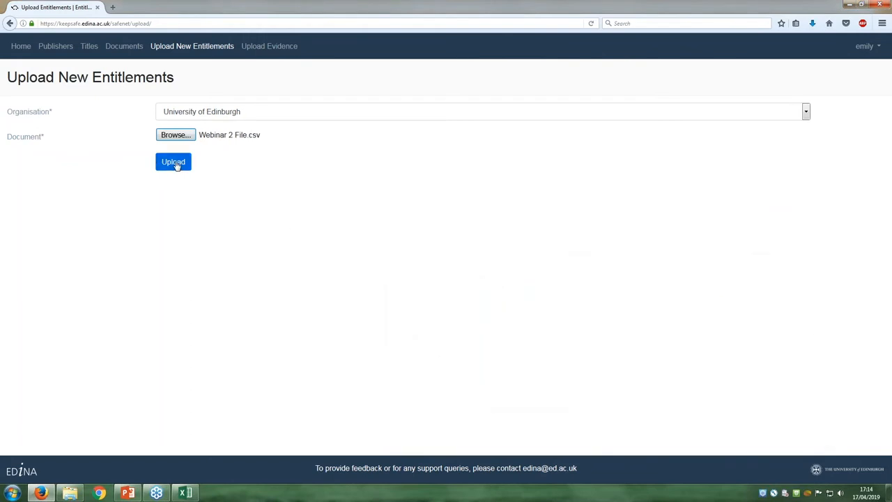
left_click(173, 162)
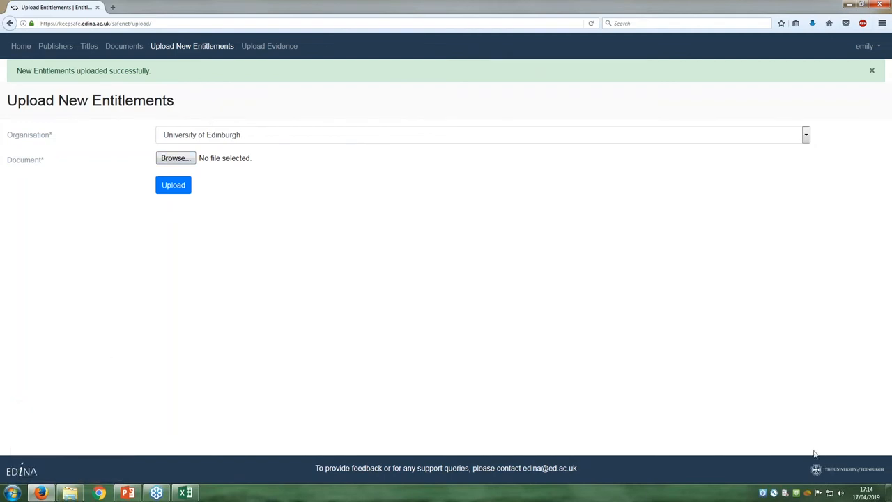
mouse_move(811, 384)
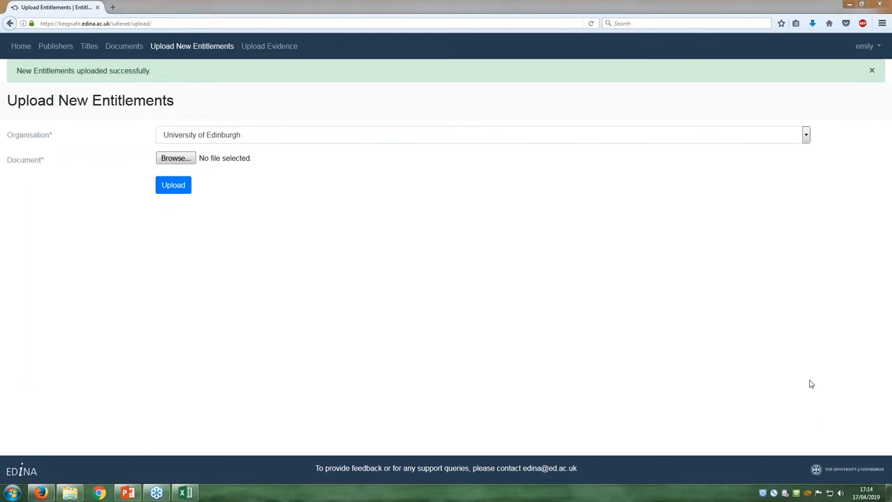
mouse_move(751, 418)
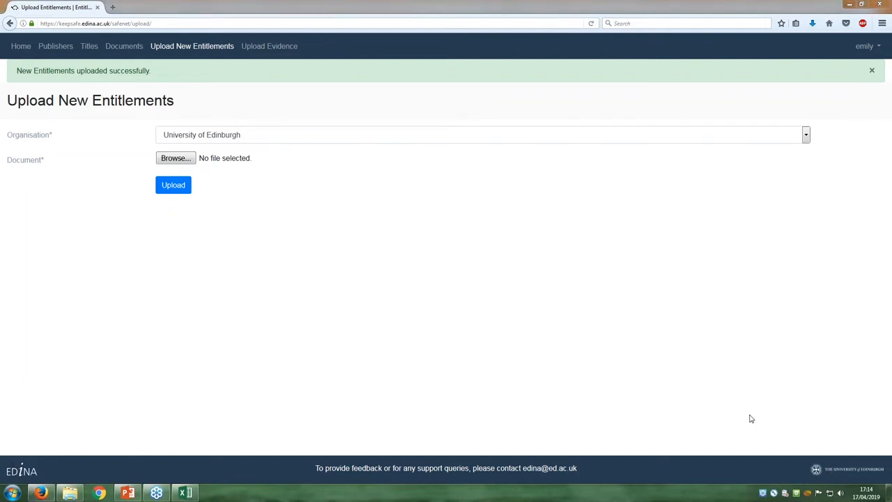
mouse_move(777, 418)
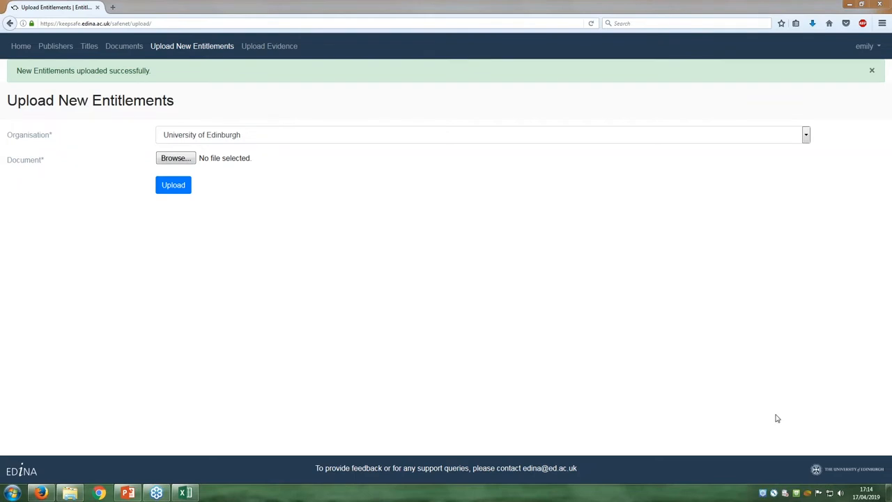
mouse_move(798, 428)
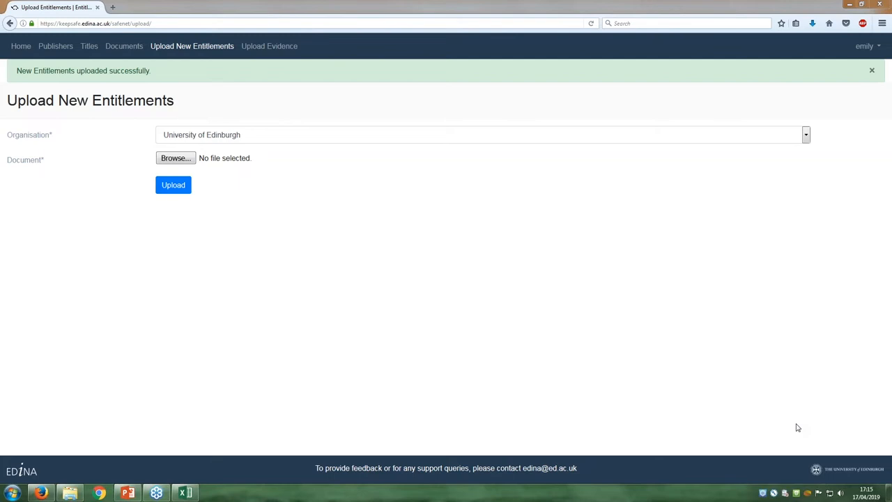
mouse_move(218, 252)
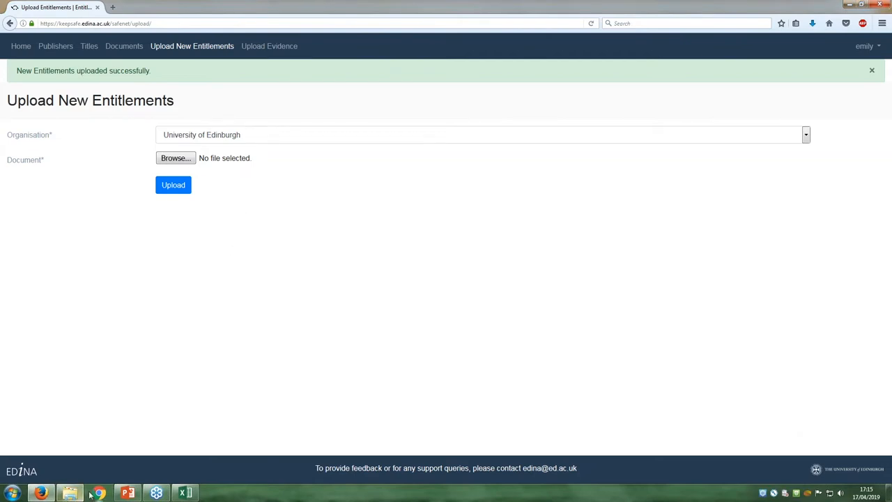
left_click(176, 158)
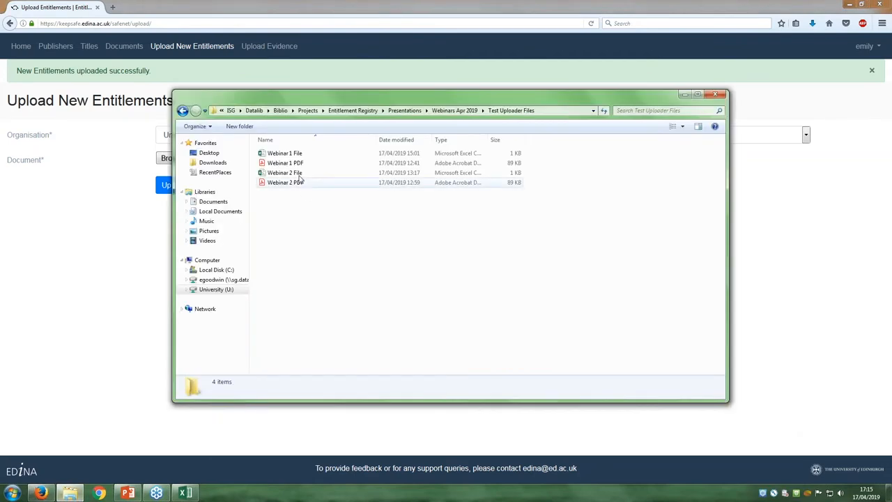
double_click(284, 172)
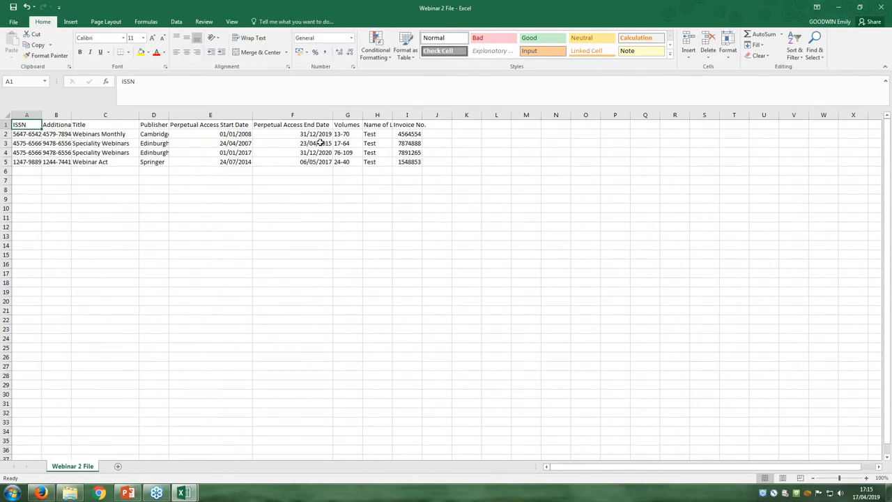
left_click(210, 142)
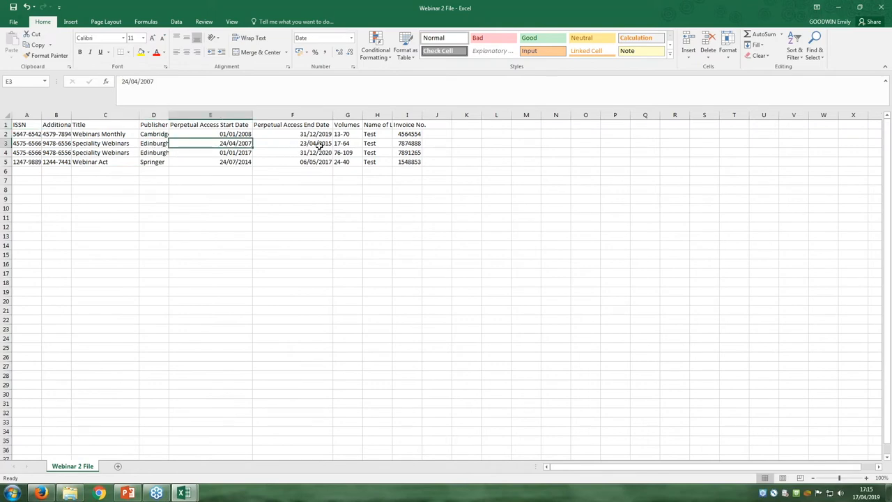
left_click(292, 143)
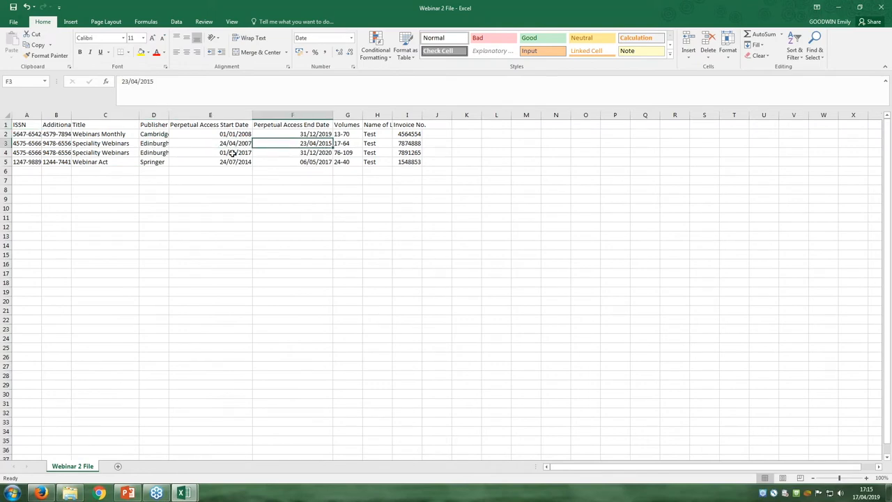
left_click(292, 152)
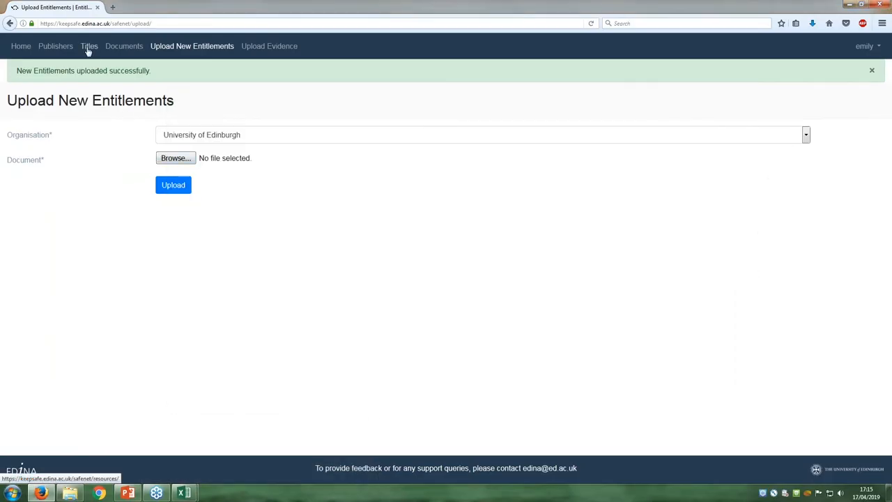
- Filter the Titles list by 'webinar', showing six titles including Webinar Impact and Webinar Act
left_click(88, 46)
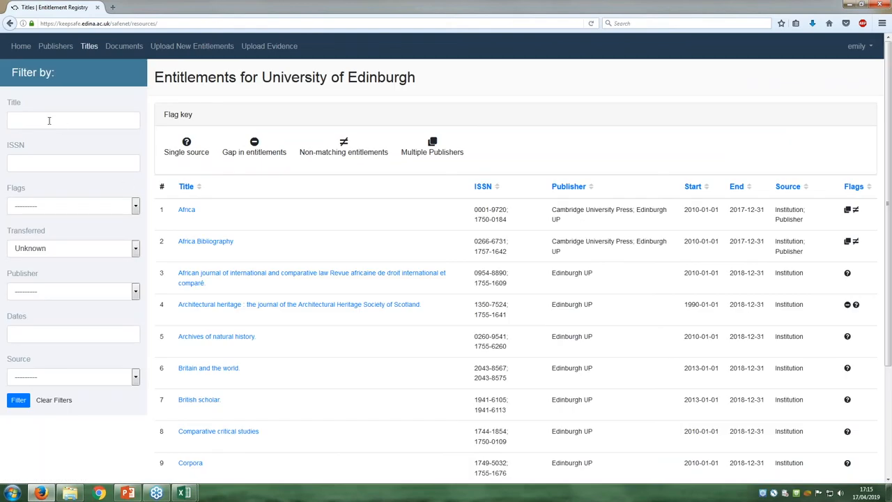
type("webinars")
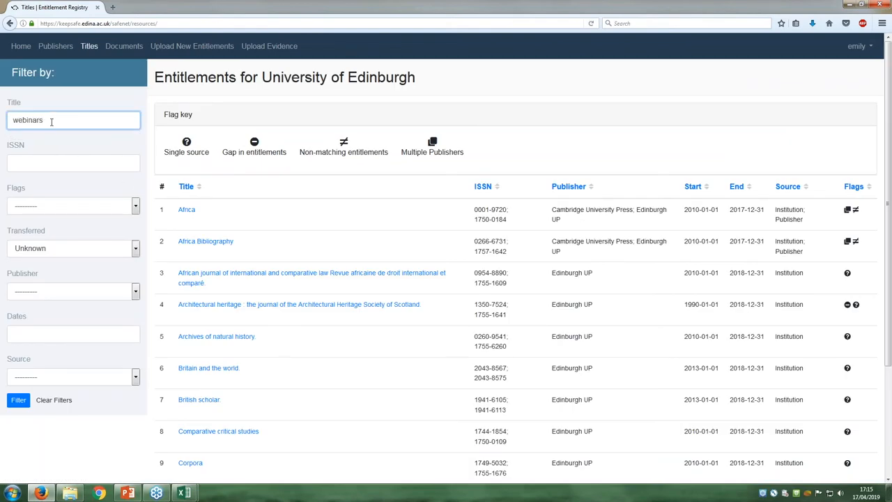
left_click(19, 399)
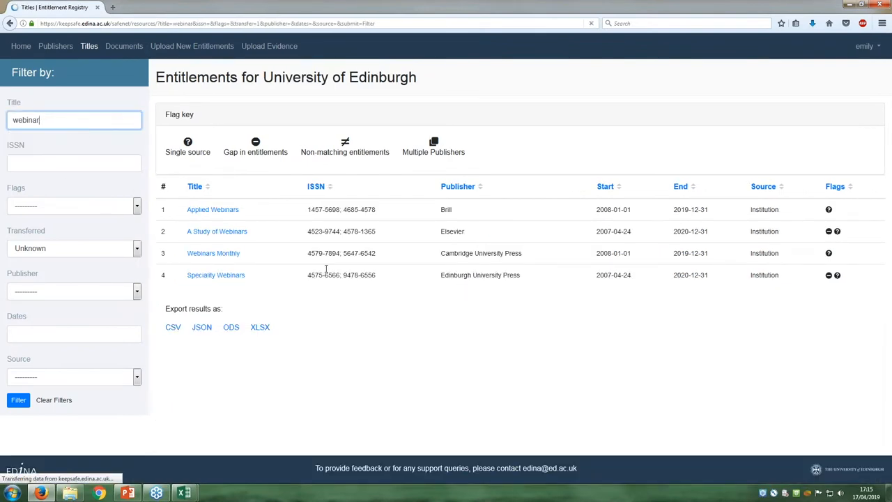
left_click(18, 399)
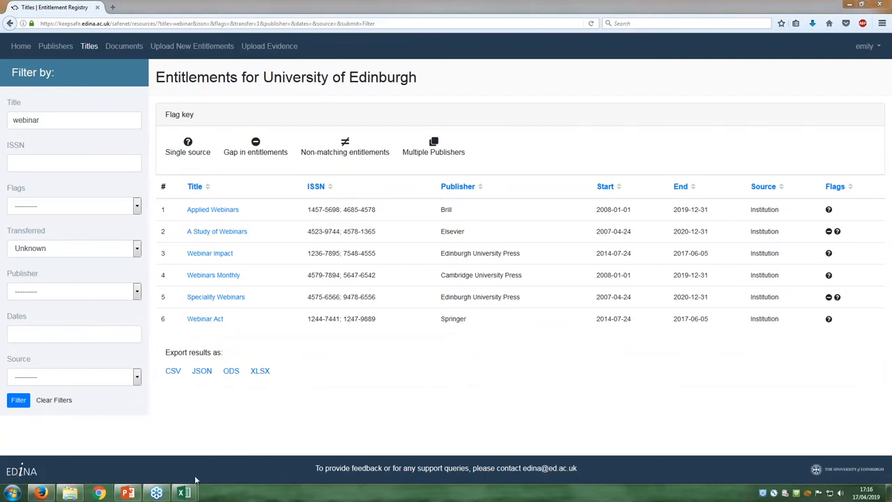
left_click(185, 493)
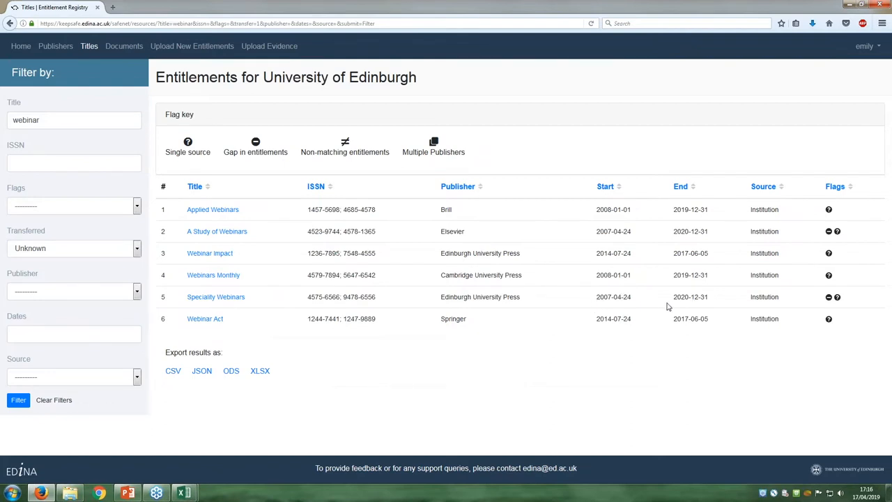
mouse_move(827, 305)
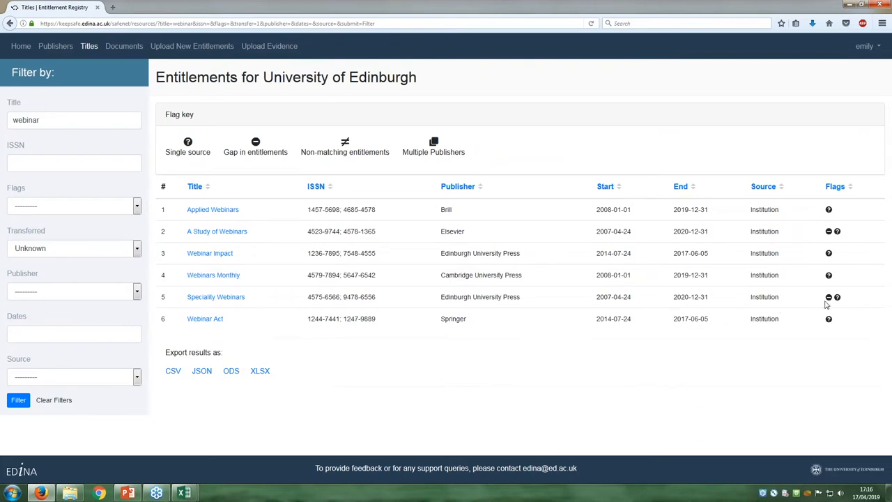
mouse_move(830, 297)
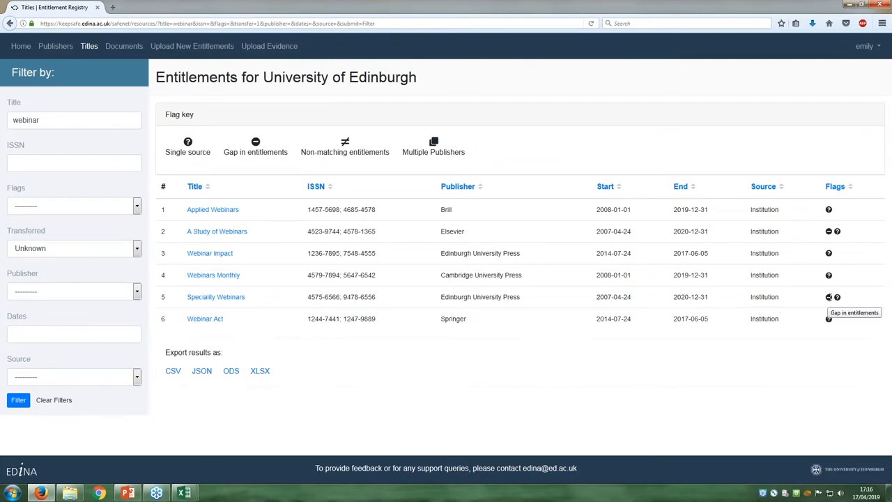
mouse_move(828, 296)
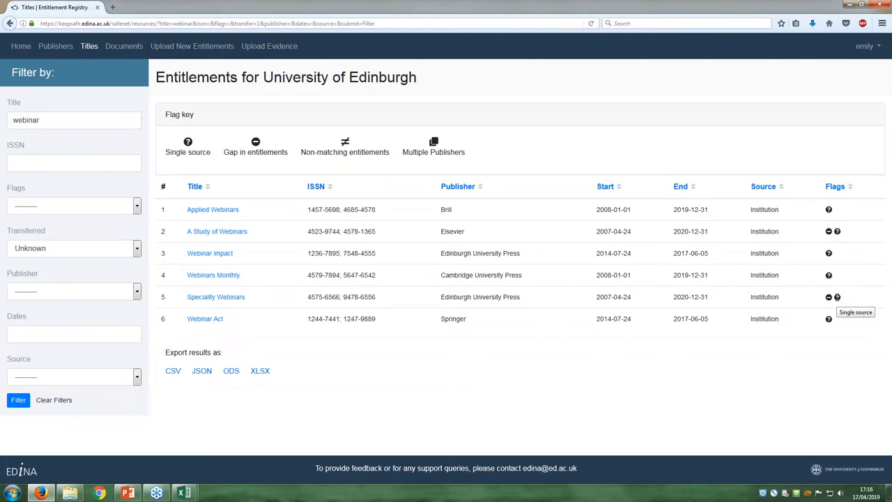
mouse_move(245, 301)
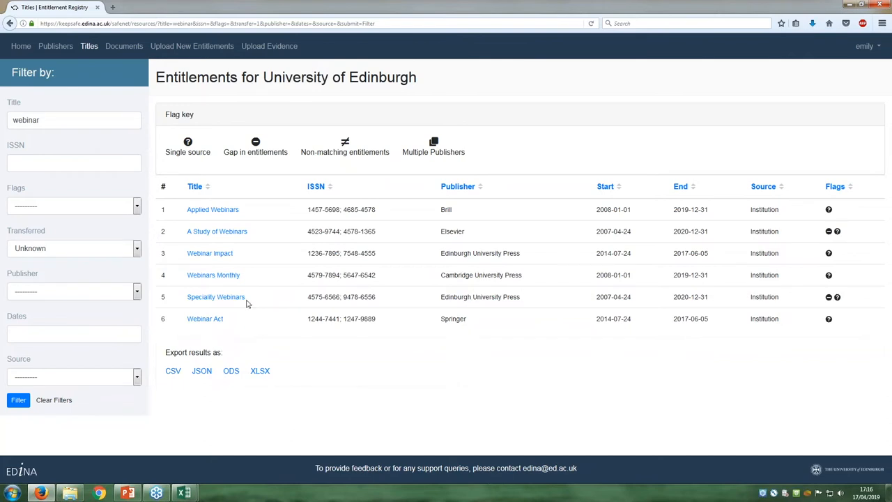
- Open the Speciality Webinars record and scroll through its entitlement periods, timeline and flags
left_click(215, 296)
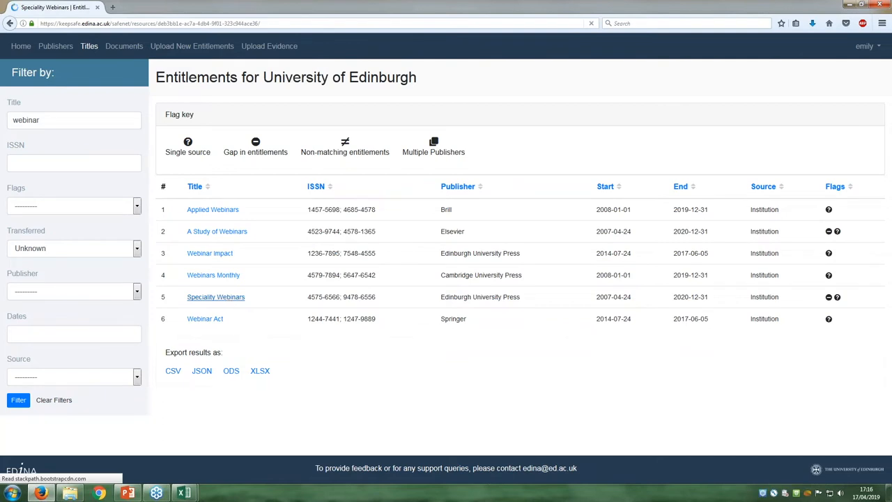
left_click(216, 296)
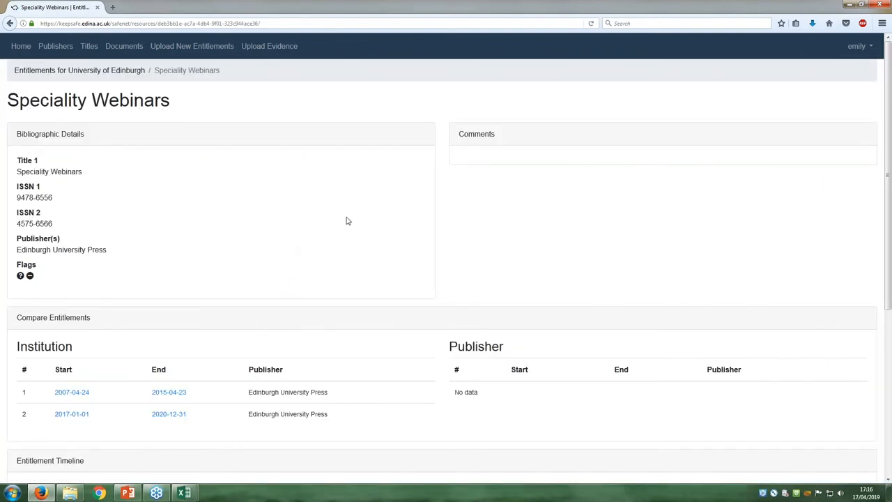
scroll("down", 3)
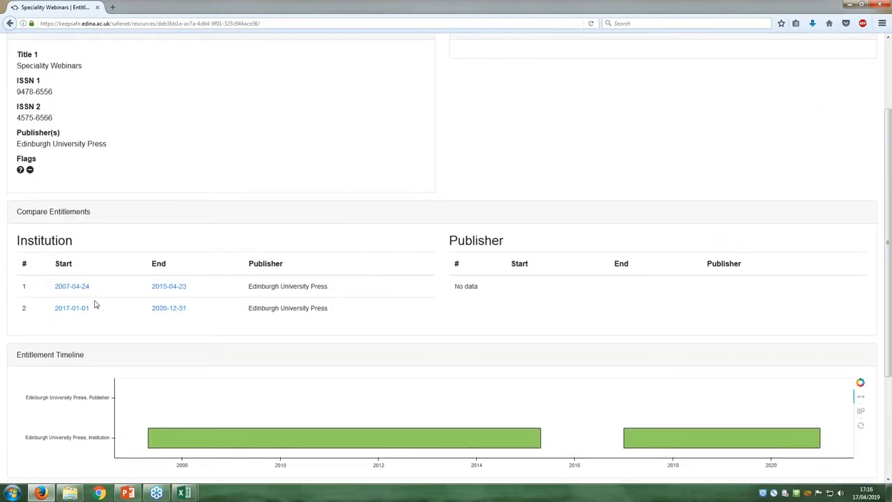
scroll("down", 3)
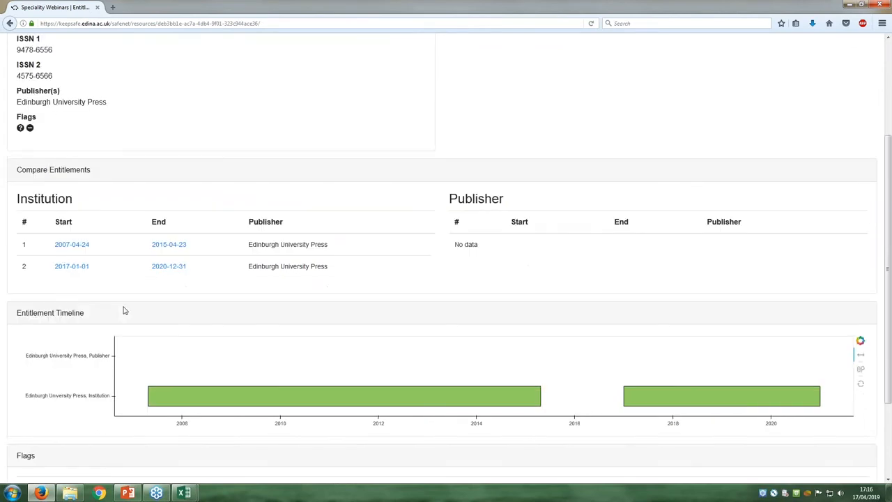
scroll("down", 3)
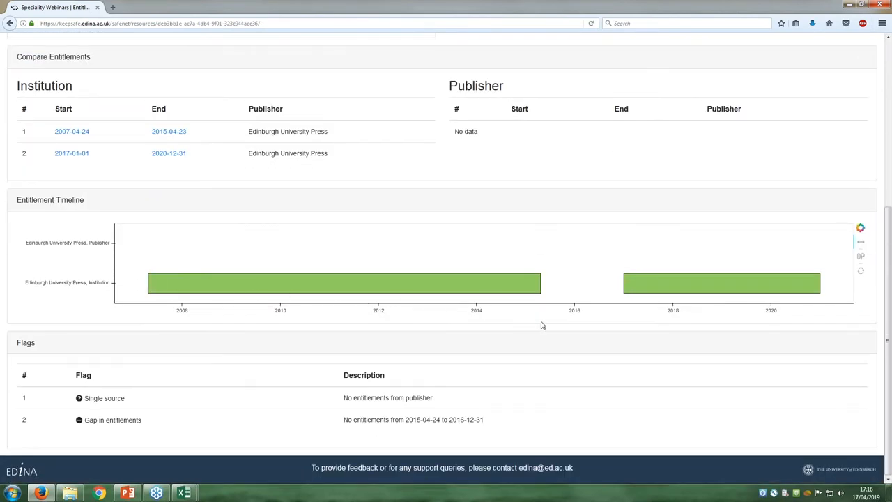
mouse_move(285, 337)
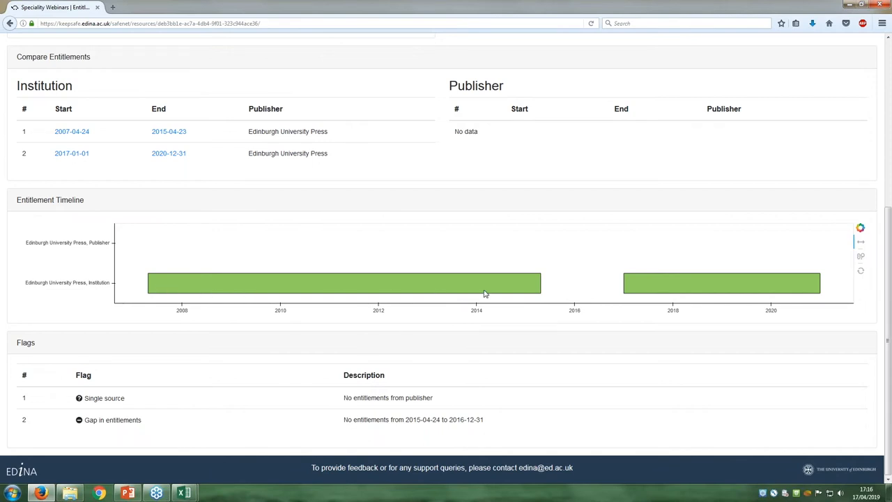
mouse_move(844, 292)
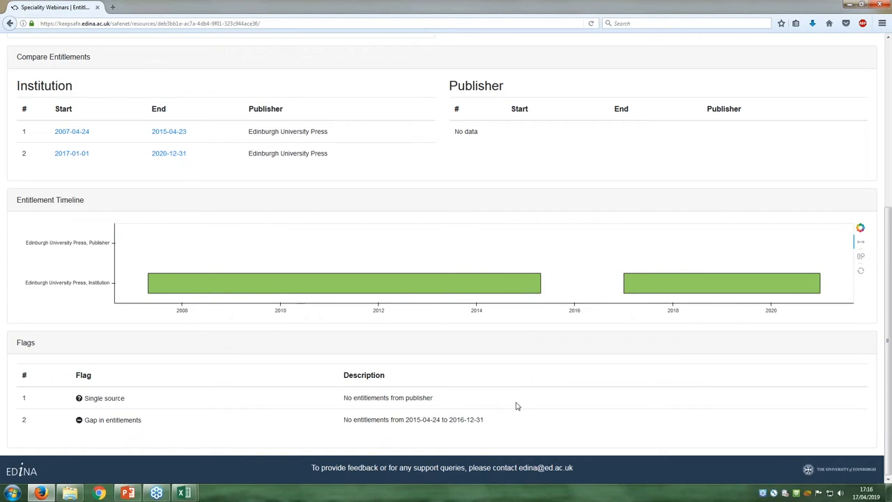
mouse_move(401, 434)
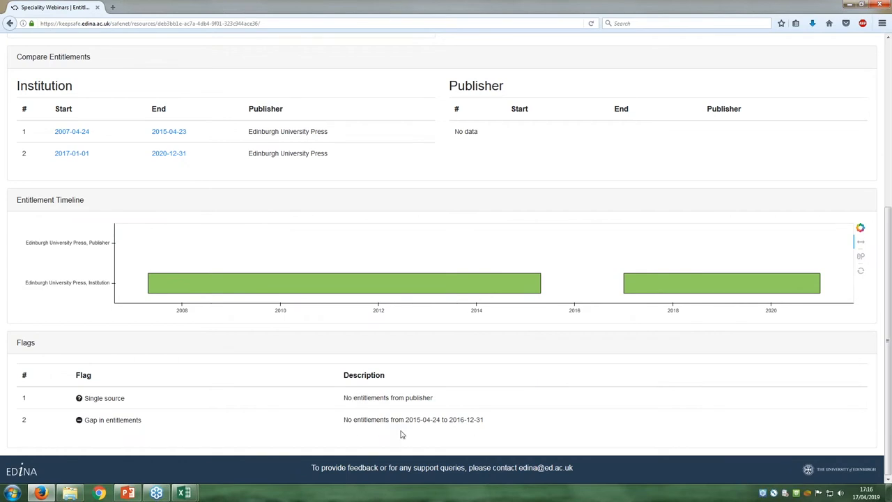
mouse_move(408, 432)
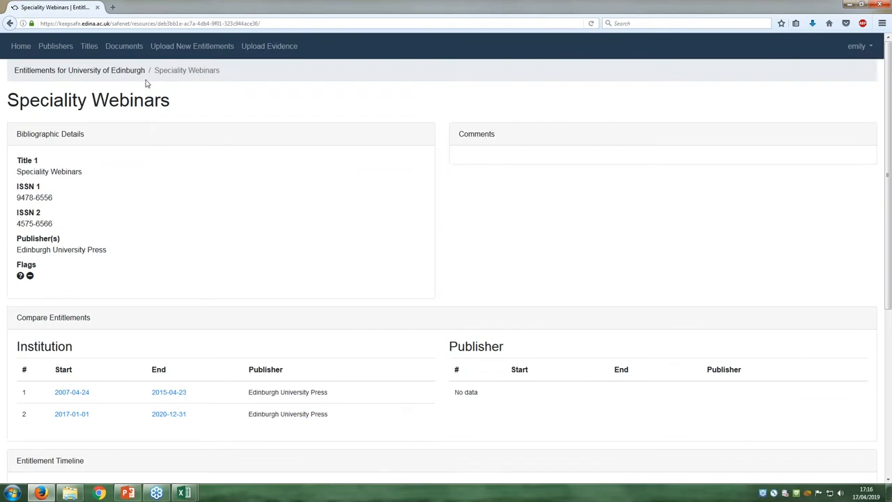
mouse_move(191, 46)
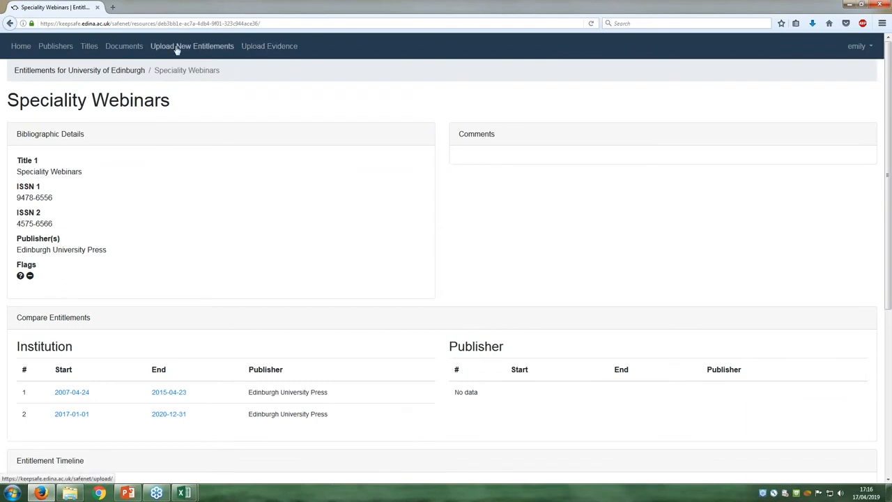
mouse_move(269, 46)
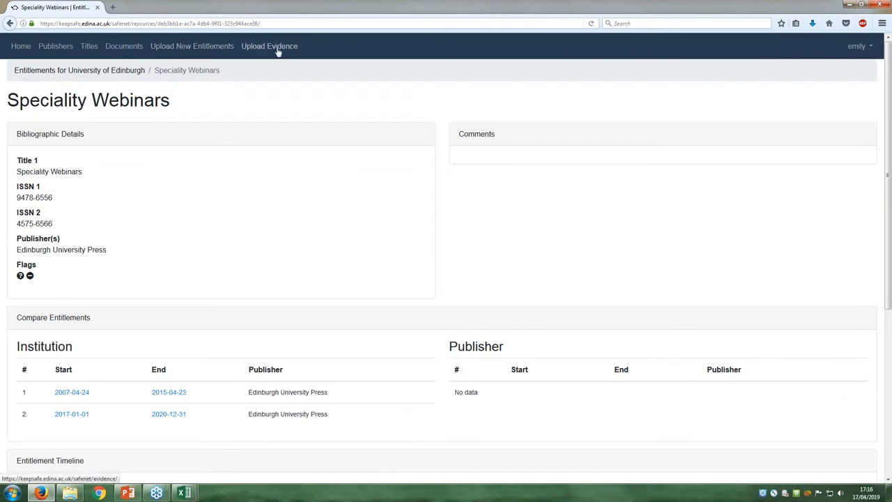
- Upload Webinar 2 PDF.pdf as evidence with the description 'Test PDF 2'
left_click(269, 46)
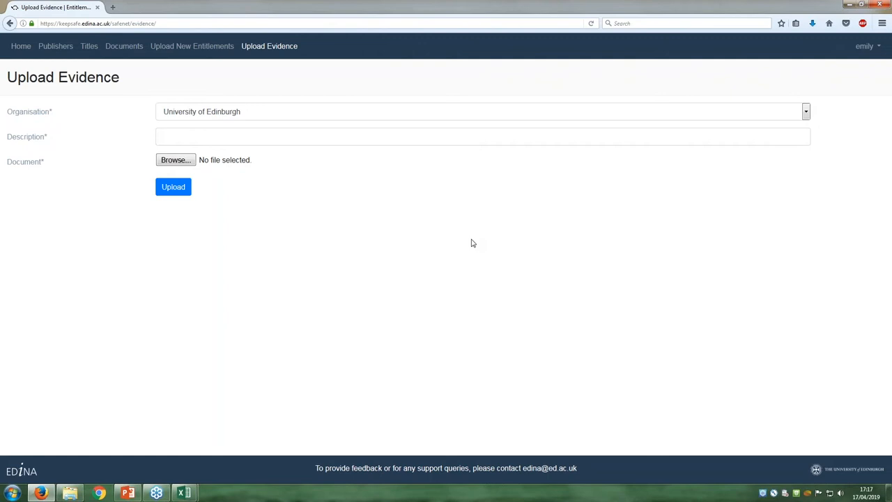
mouse_move(469, 257)
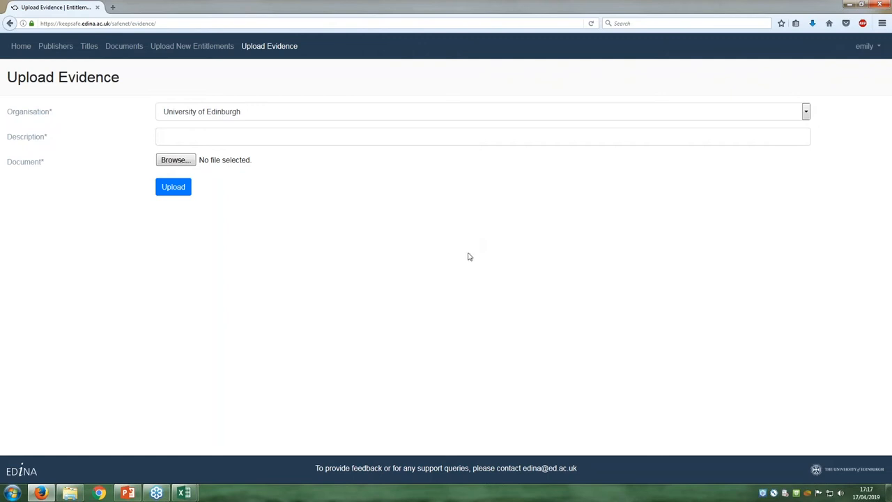
mouse_move(454, 263)
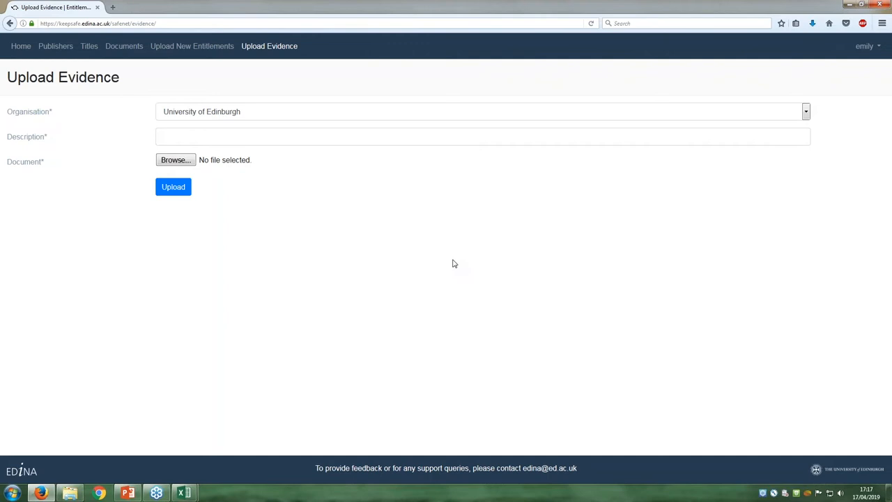
mouse_move(370, 210)
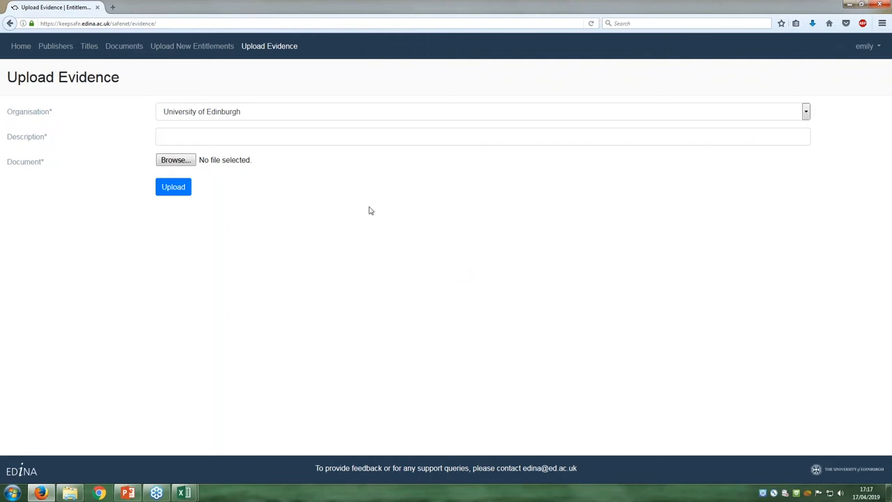
left_click(482, 136)
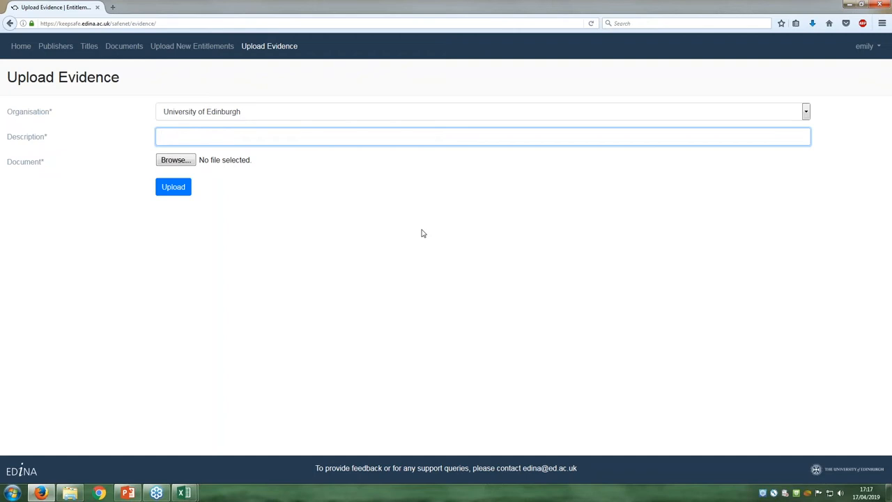
type("Test PDF 2")
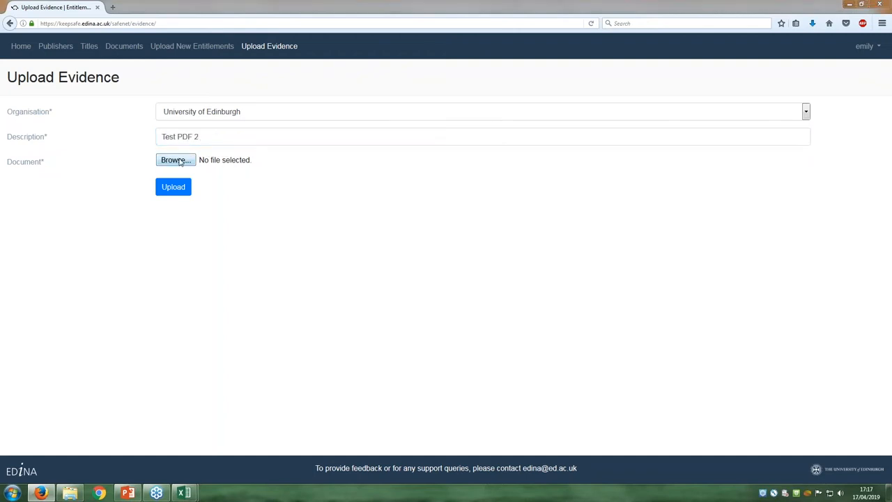
left_click(176, 160)
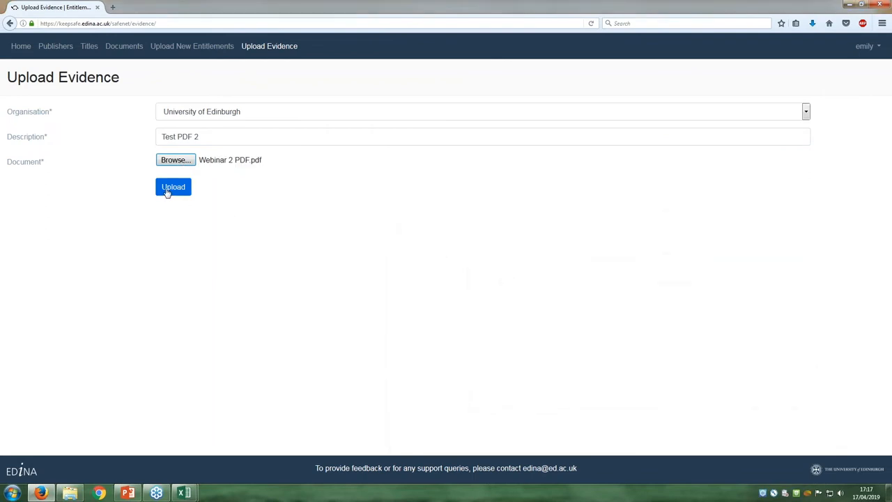
left_click(173, 187)
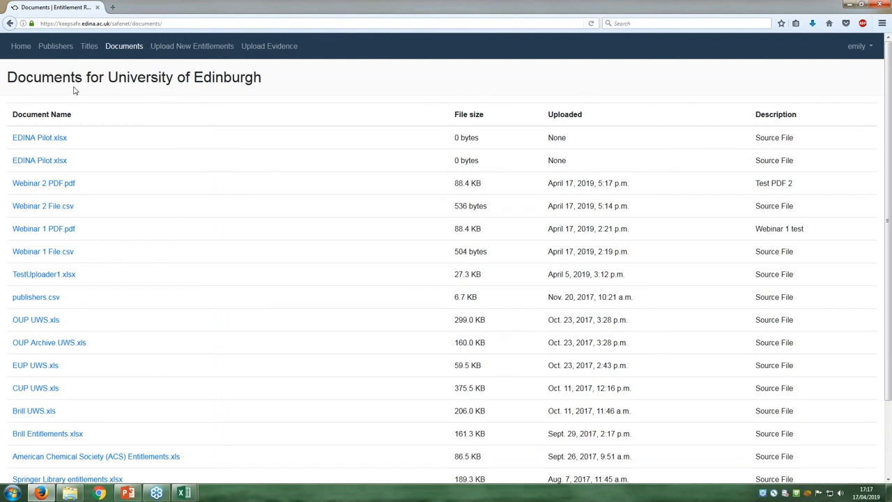
mouse_move(116, 147)
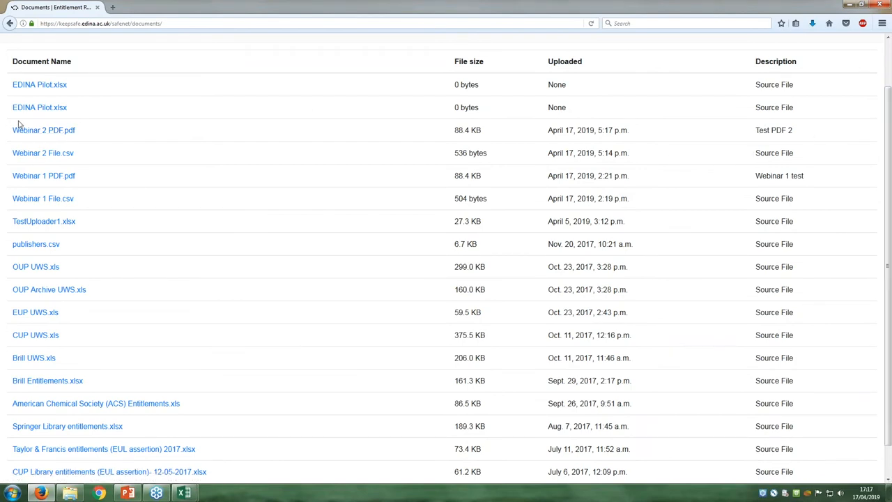
left_click(43, 130)
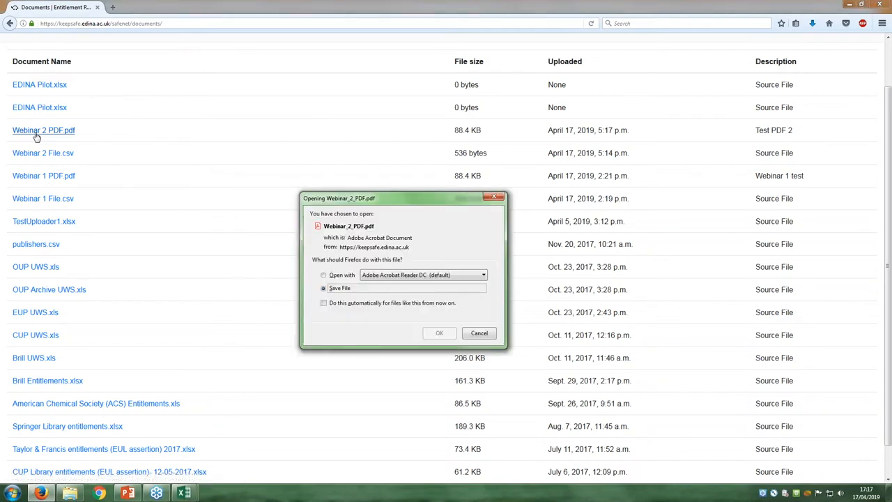
left_click(324, 275)
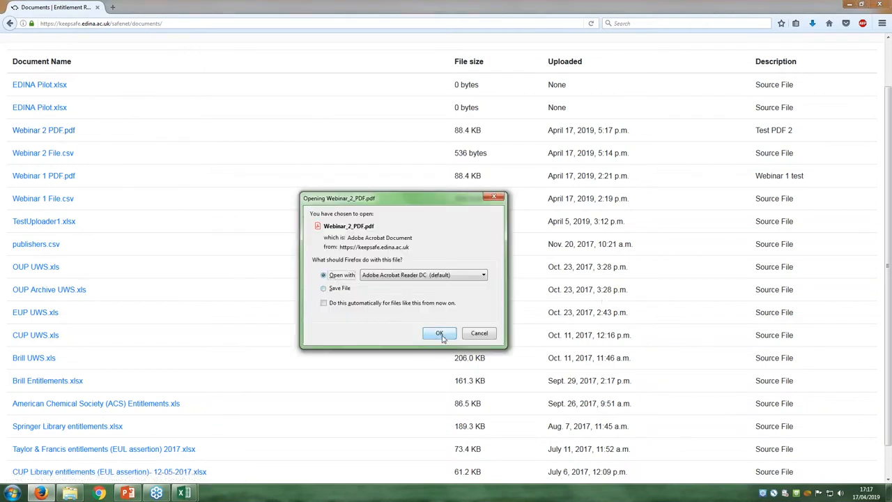
left_click(439, 333)
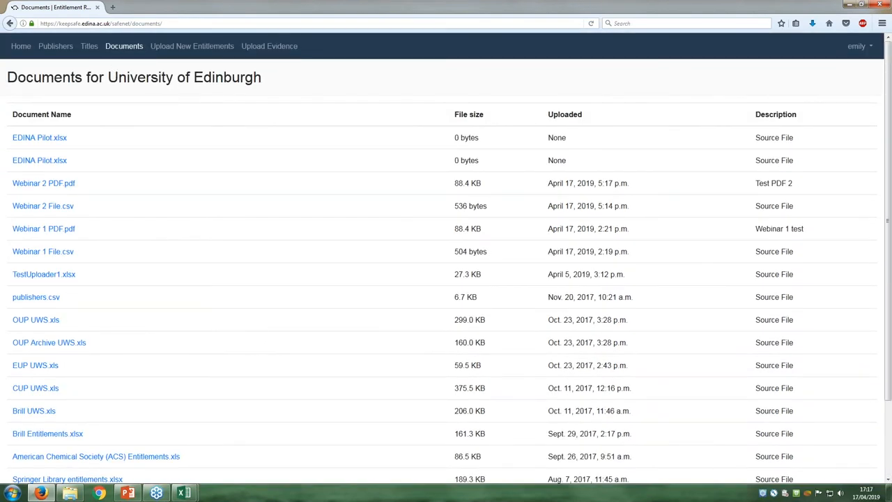
mouse_move(137, 189)
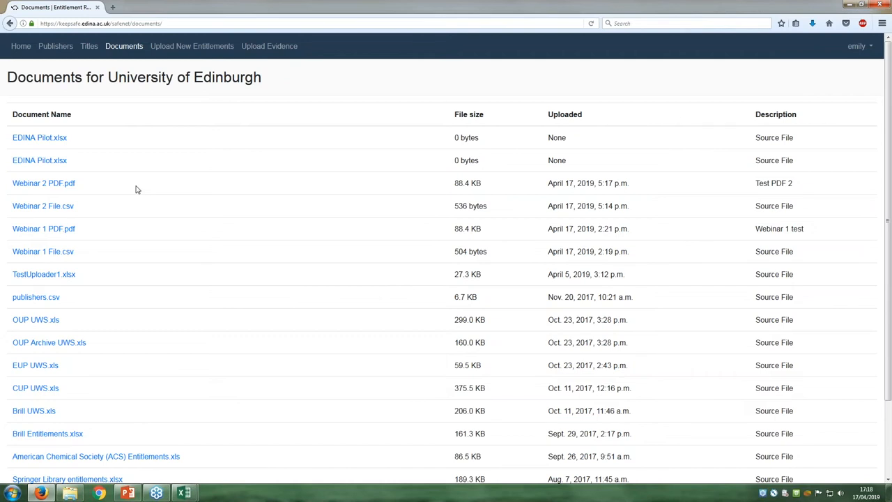
mouse_move(126, 196)
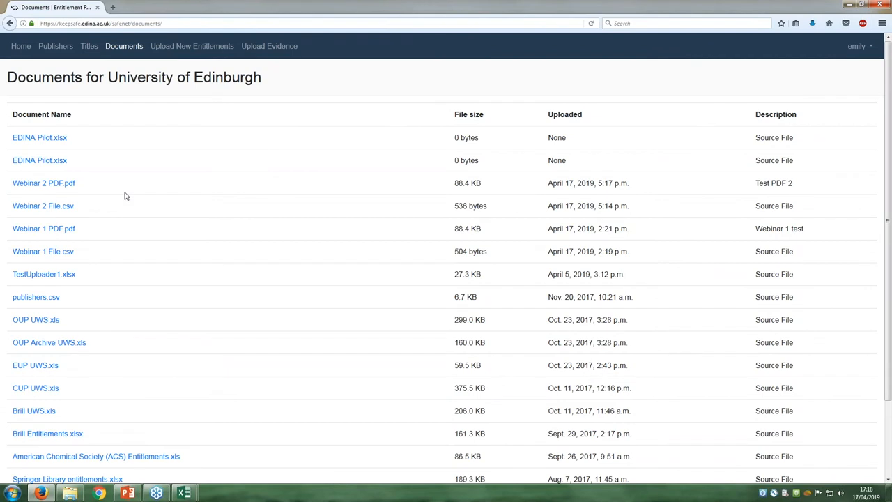
scroll("down", 3)
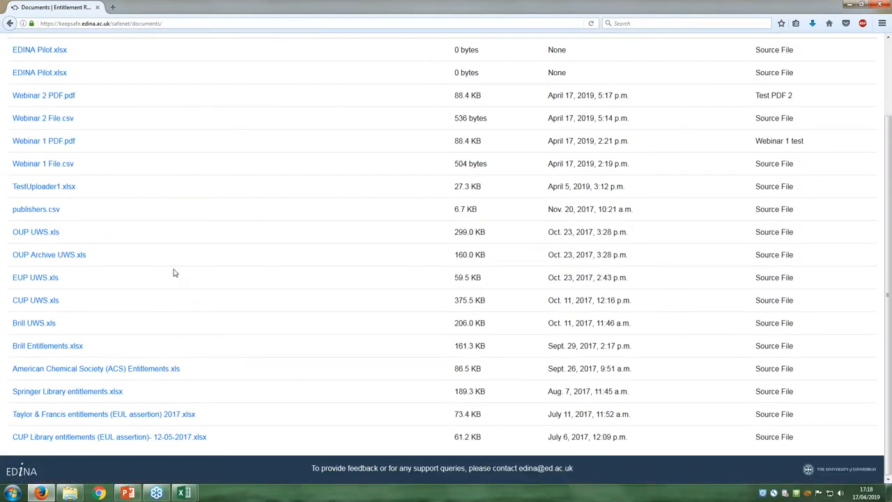
mouse_move(607, 300)
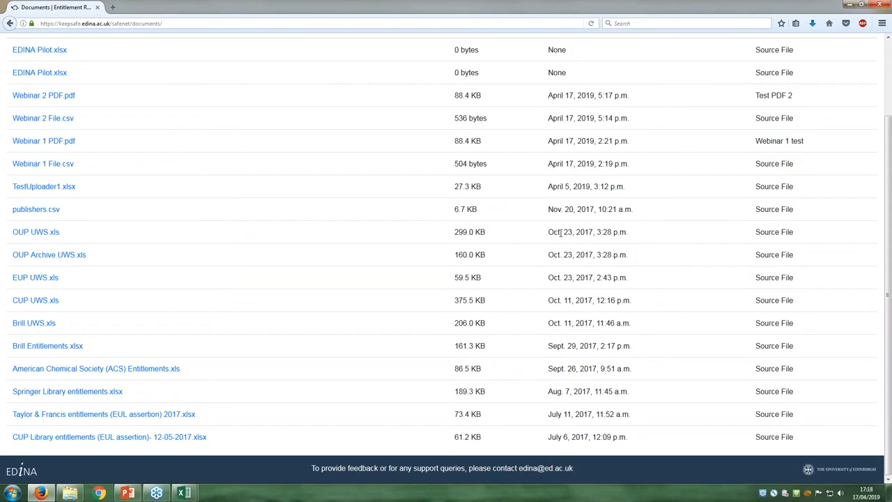
mouse_move(608, 254)
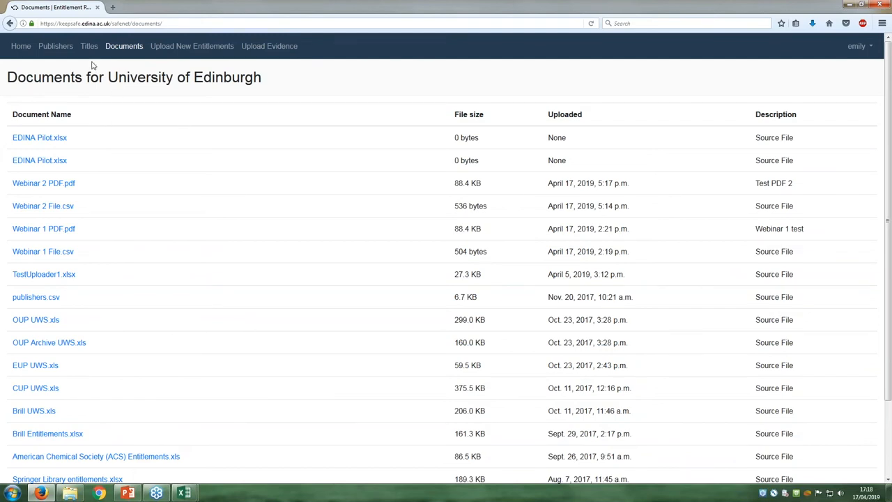
- Return to the University of Edinburgh titles list and open the Africa Bibliography record
left_click(88, 46)
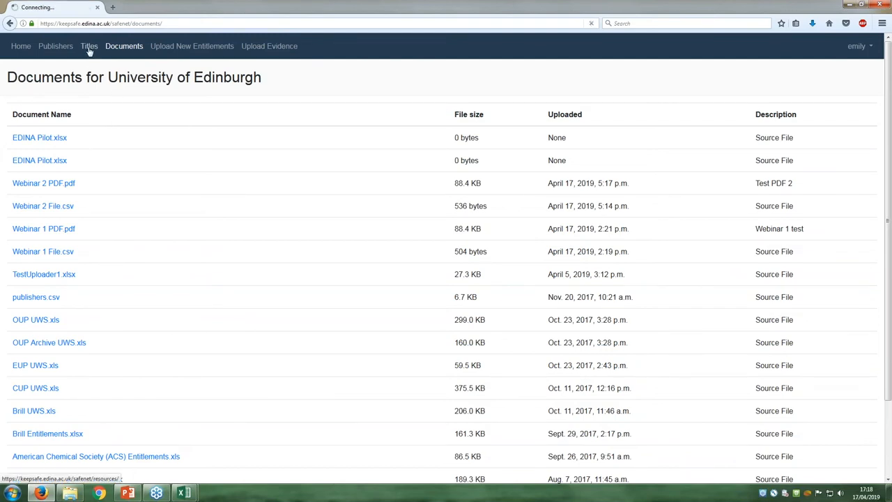
left_click(89, 46)
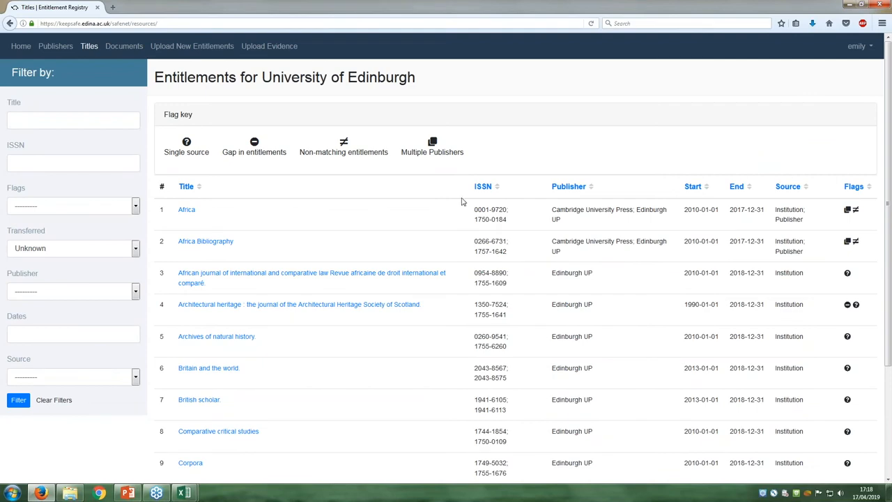
scroll("down", 3)
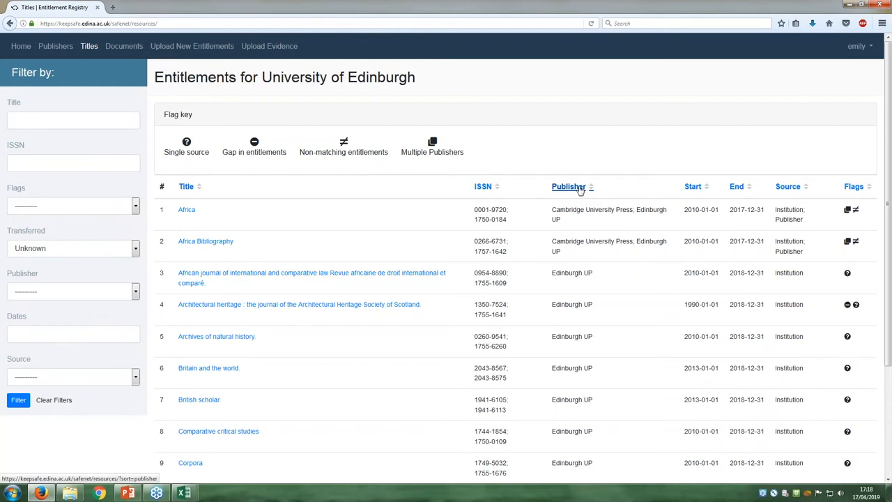
mouse_move(579, 190)
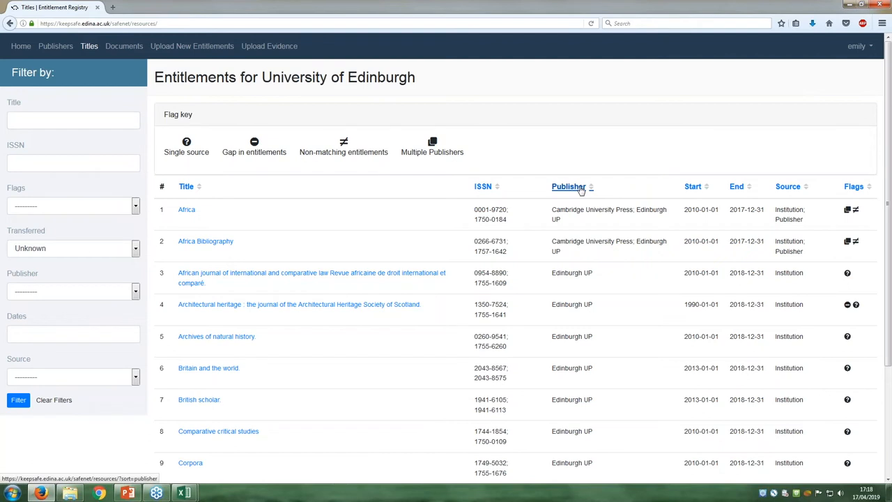
mouse_move(186, 209)
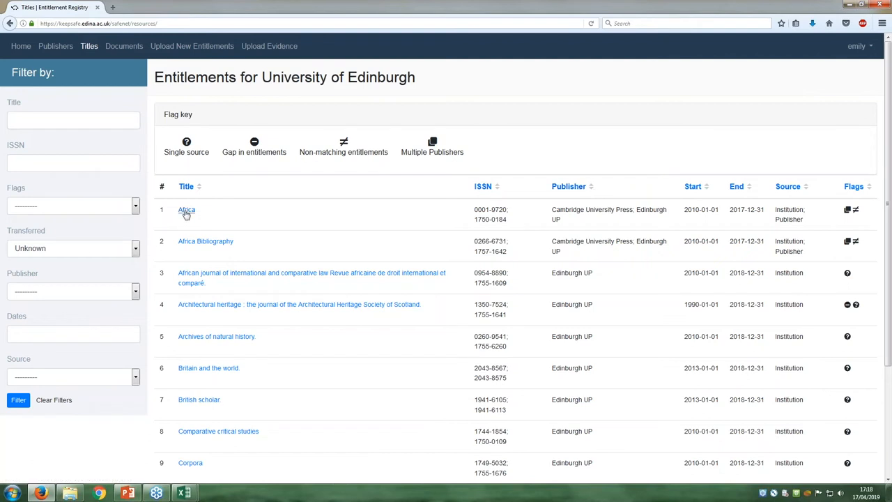
left_click(206, 241)
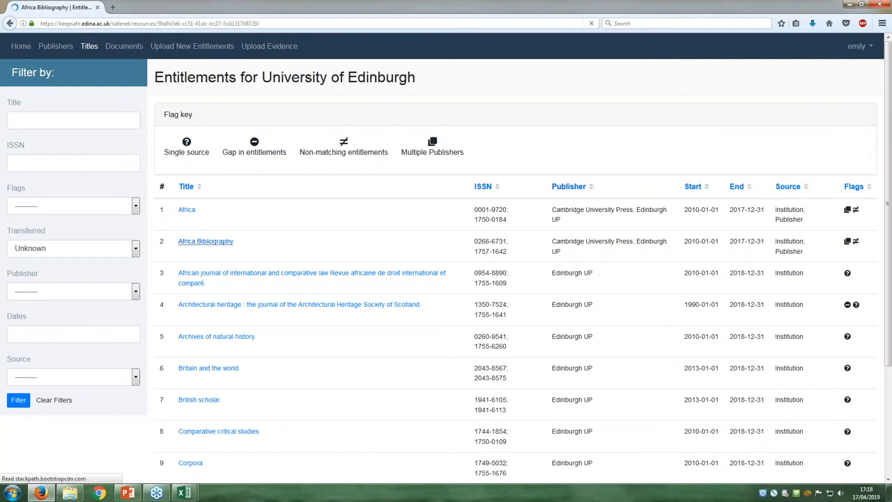
- Load the Africa Bibliography record with its entitlement comparison, timeline and transfer details
left_click(205, 241)
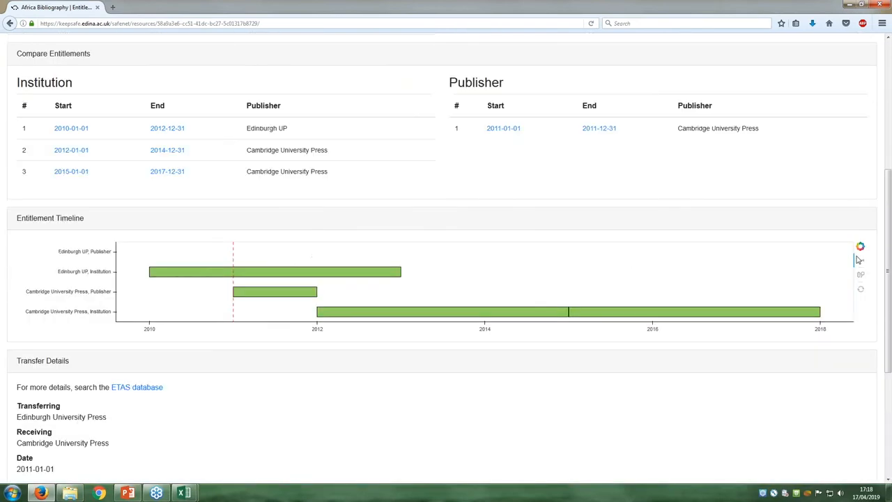
mouse_move(860, 261)
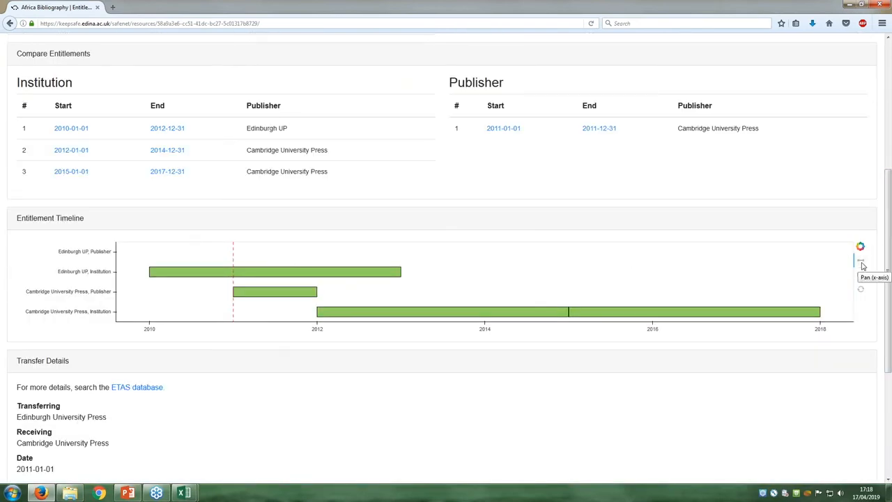
mouse_move(880, 296)
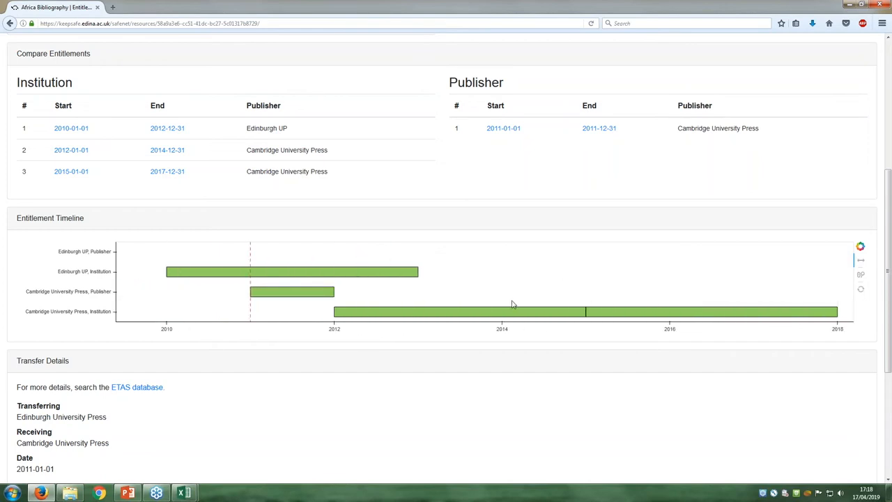
mouse_move(860, 282)
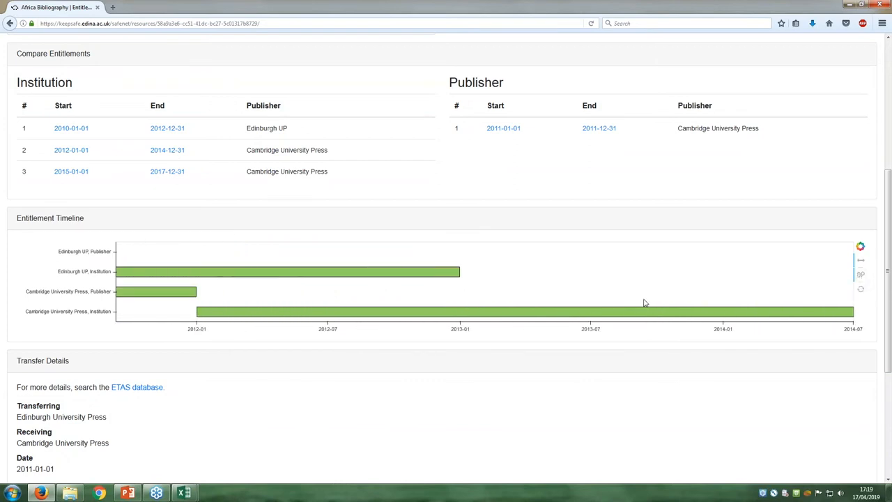
mouse_move(861, 289)
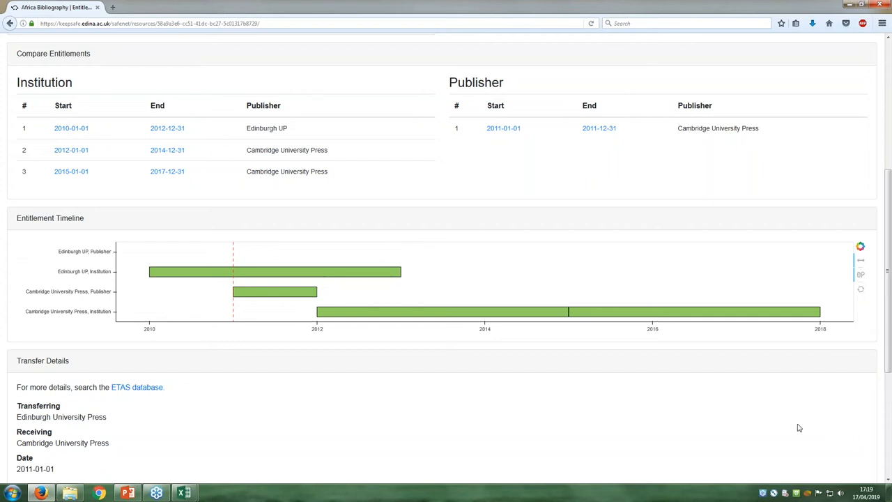
mouse_move(827, 362)
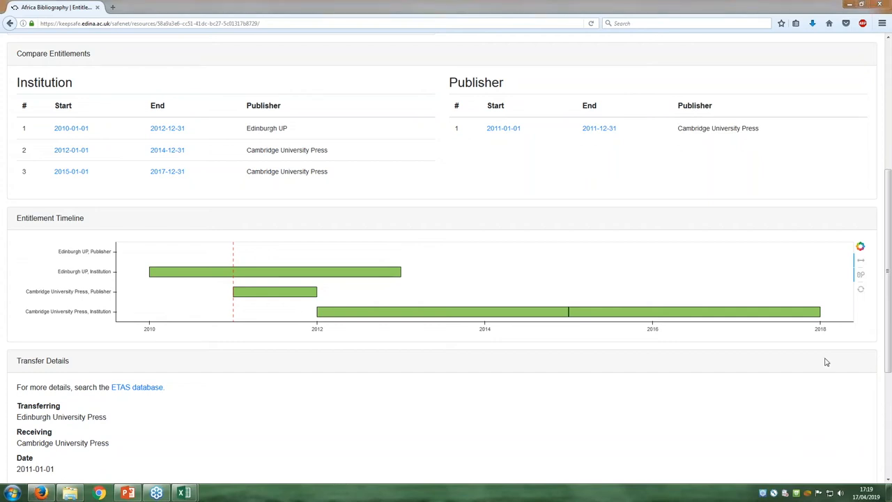
mouse_move(818, 304)
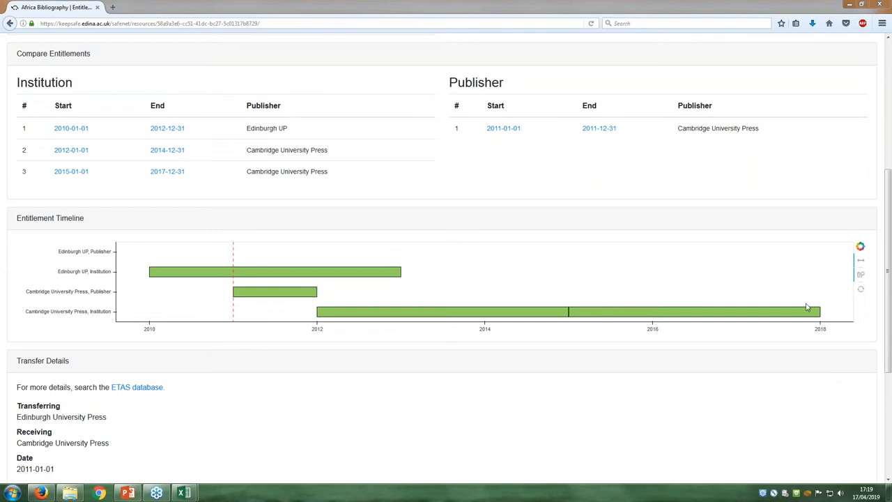
mouse_move(781, 347)
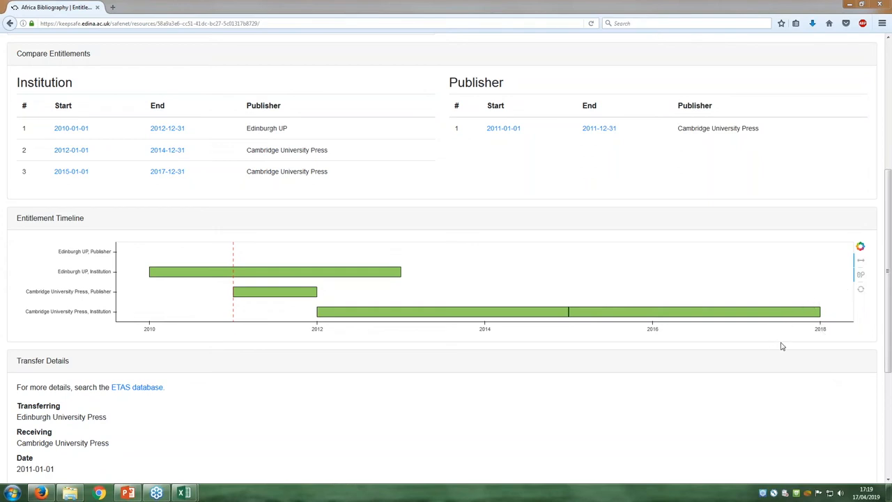
mouse_move(799, 343)
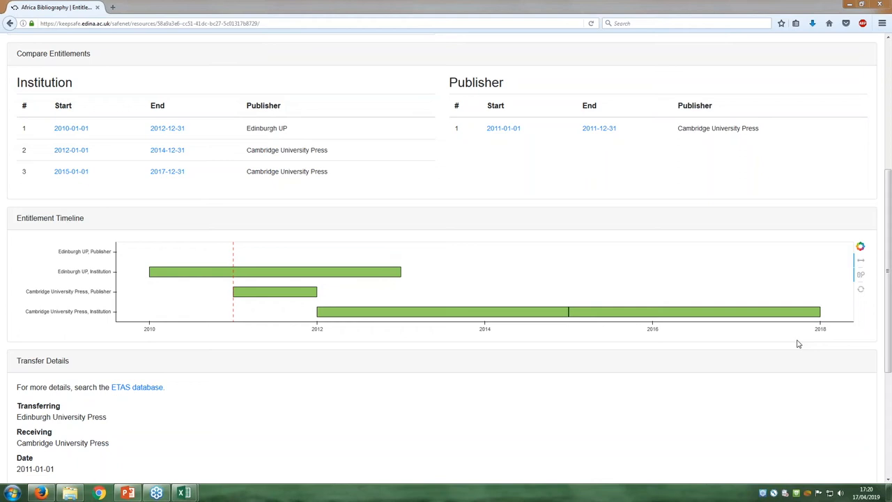
mouse_move(799, 337)
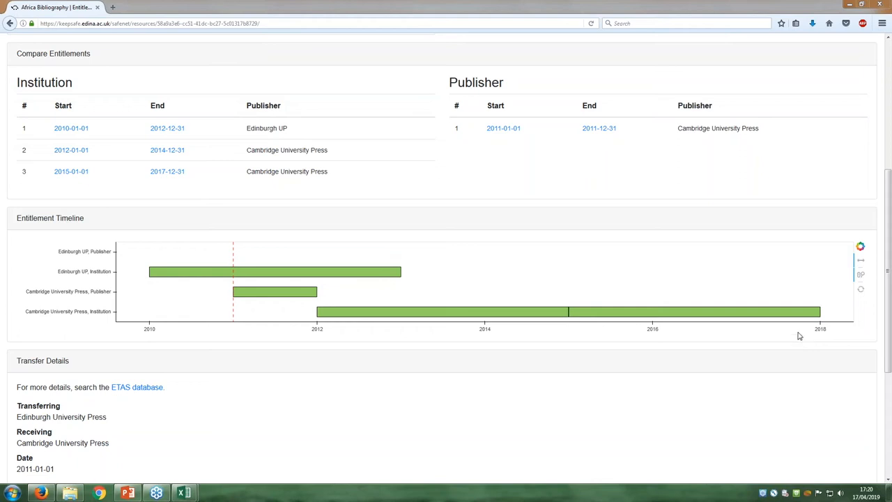
mouse_move(785, 354)
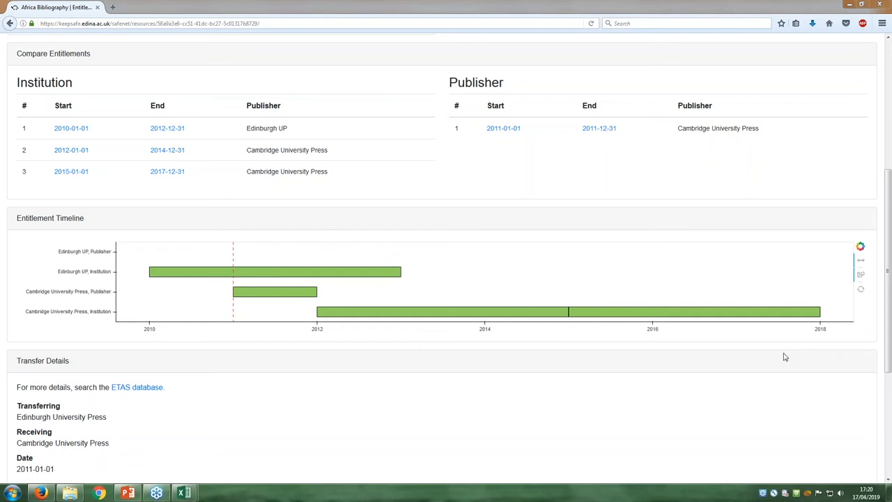
mouse_move(771, 380)
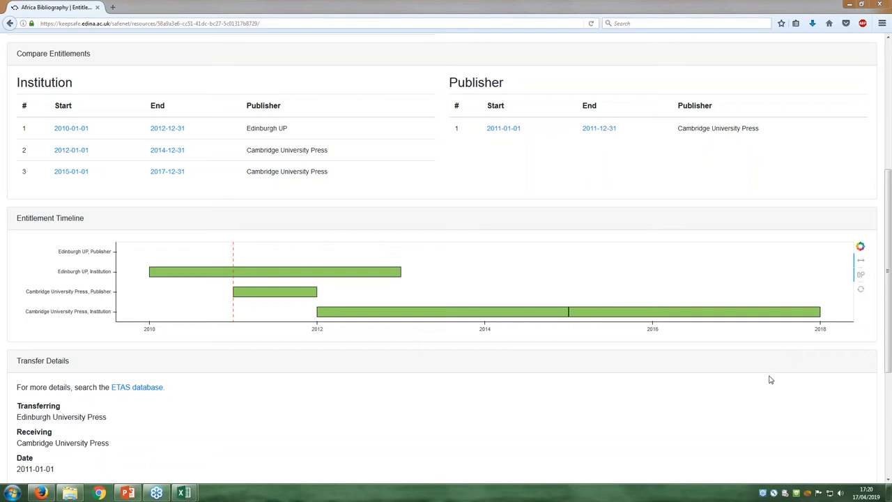
mouse_move(760, 381)
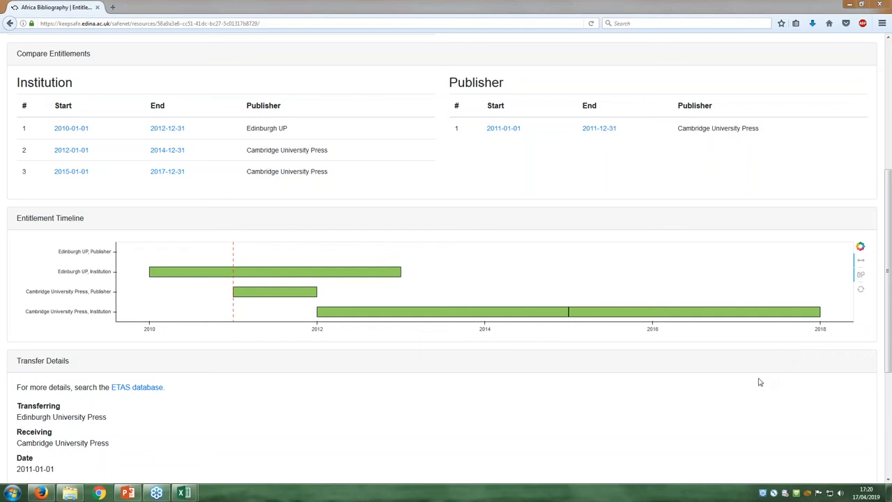
mouse_move(765, 373)
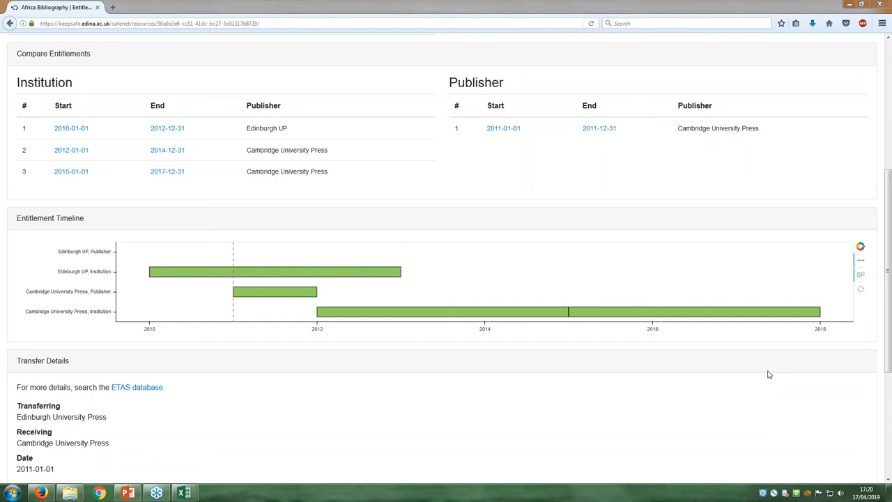
mouse_move(779, 385)
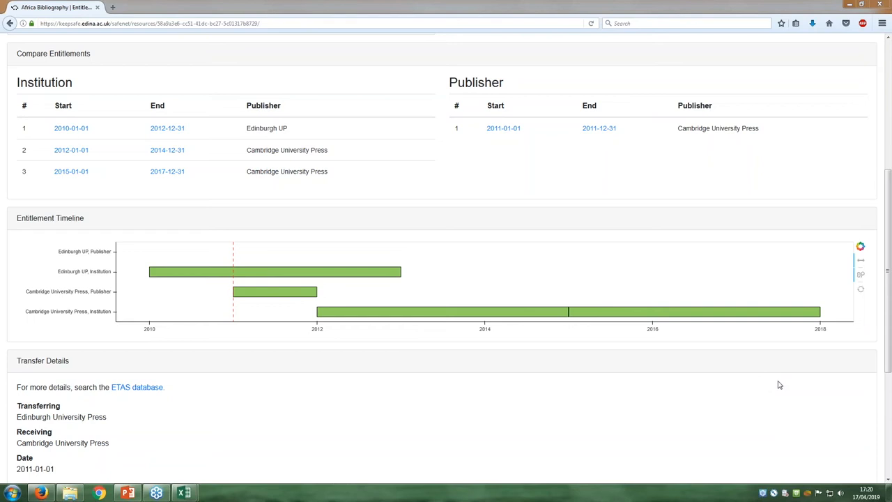
mouse_move(830, 383)
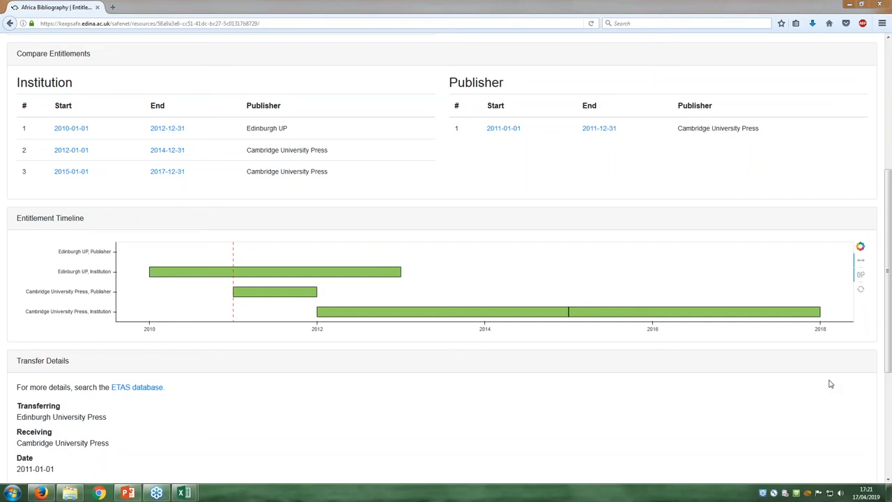
scroll("down", 3)
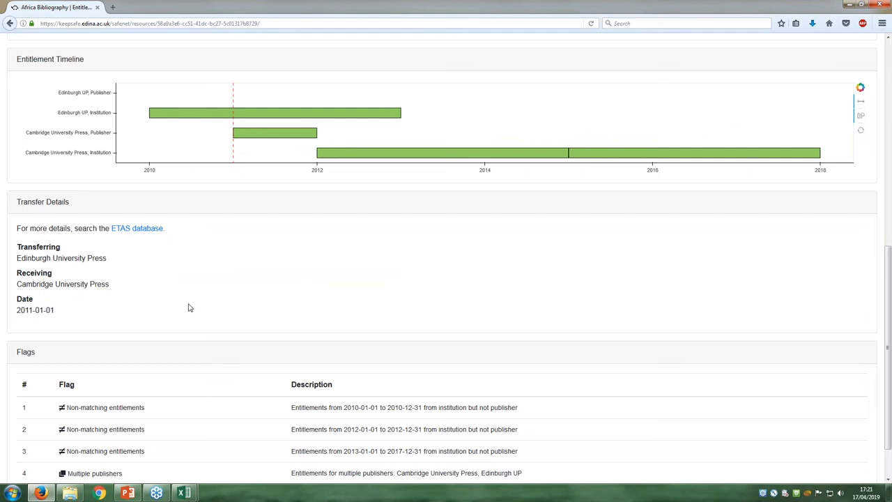
mouse_move(92, 272)
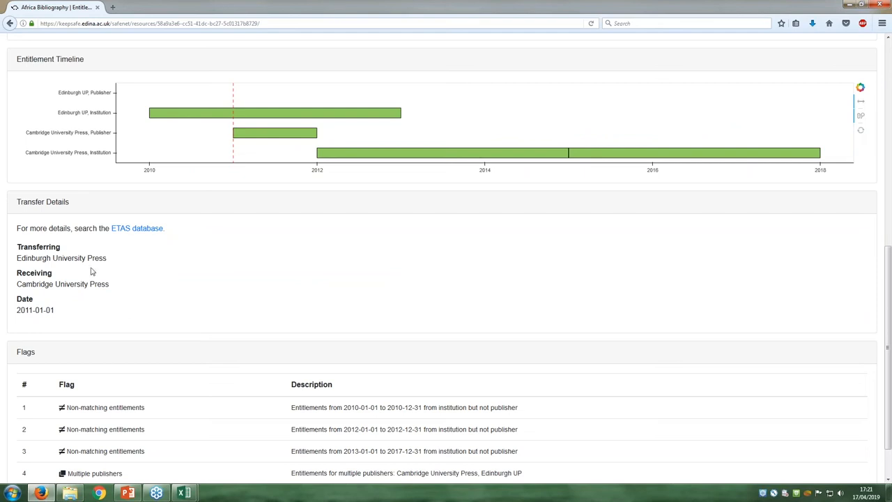
mouse_move(43, 254)
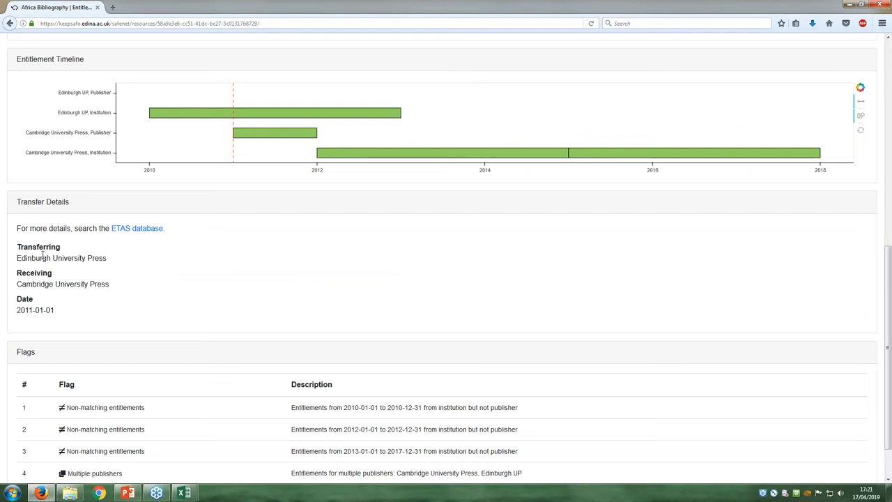
mouse_move(52, 281)
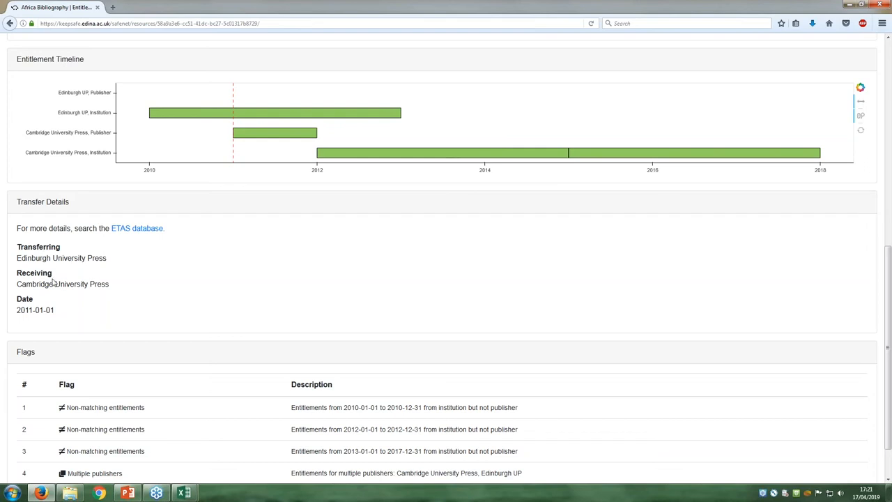
mouse_move(265, 326)
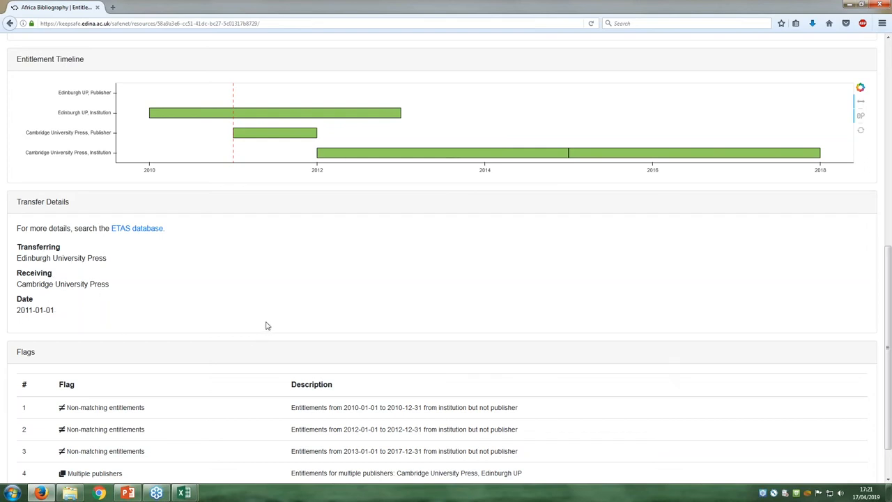
mouse_move(473, 324)
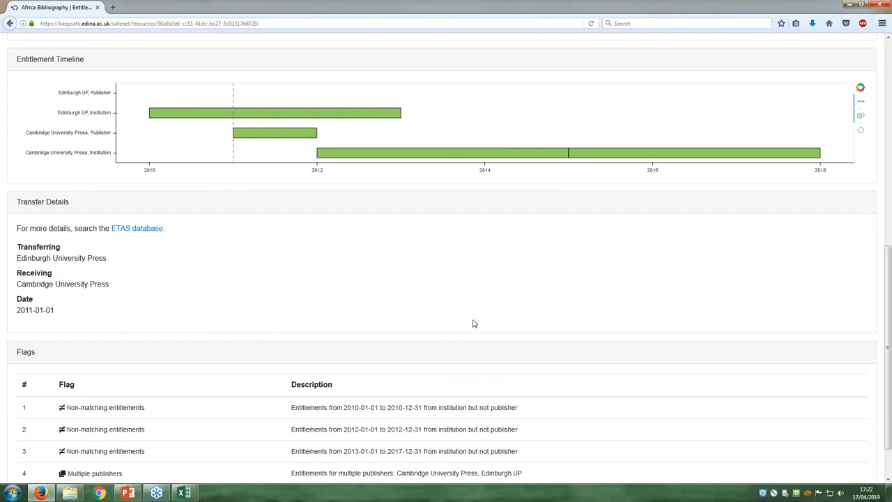
mouse_move(800, 449)
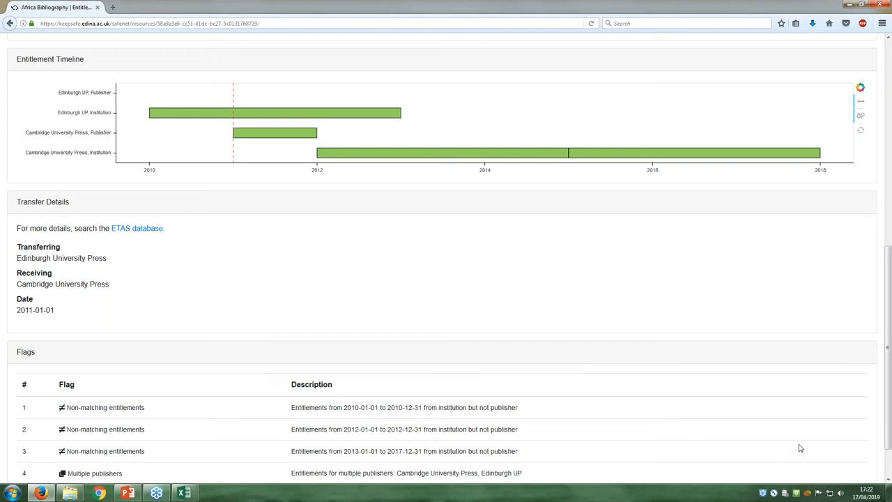
mouse_move(759, 416)
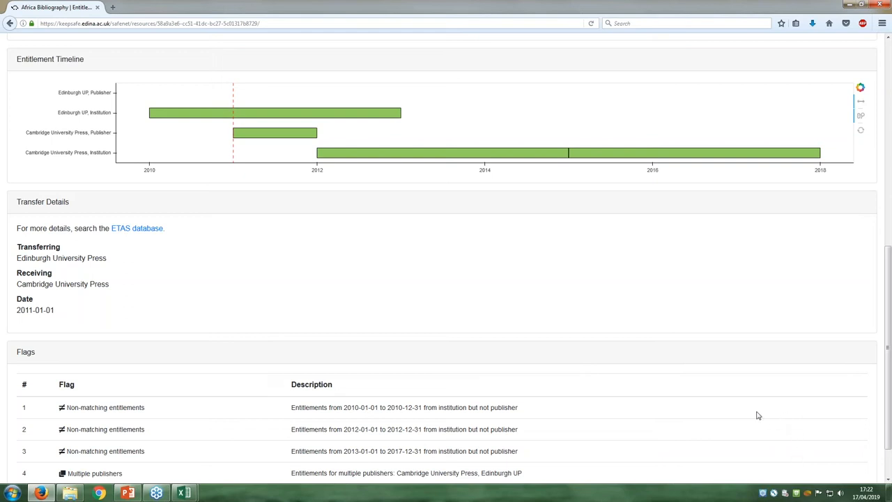
mouse_move(792, 416)
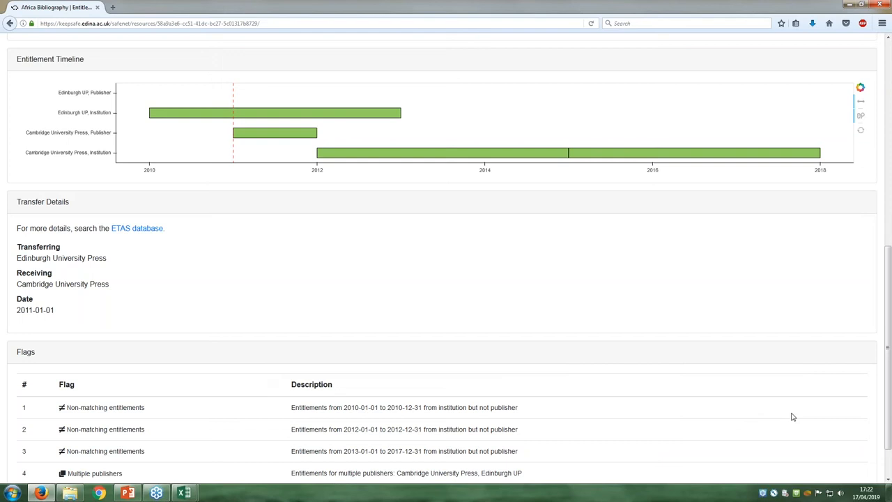
mouse_move(775, 431)
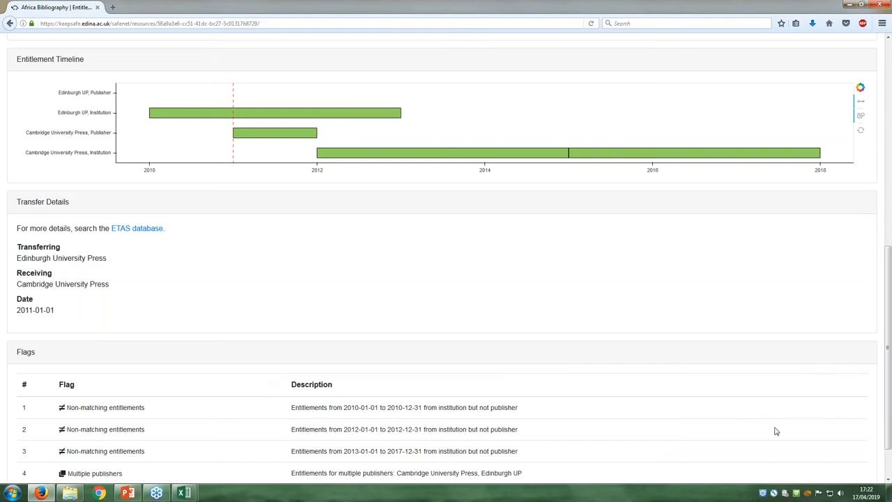
mouse_move(753, 441)
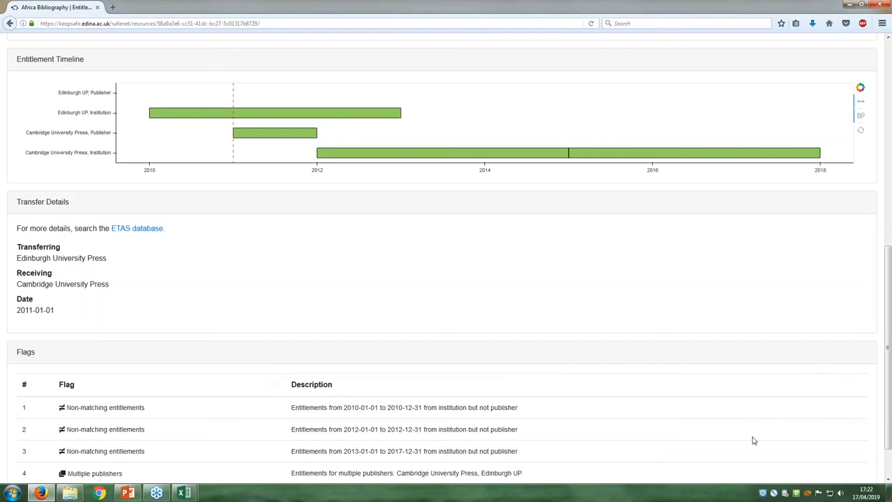
mouse_move(780, 447)
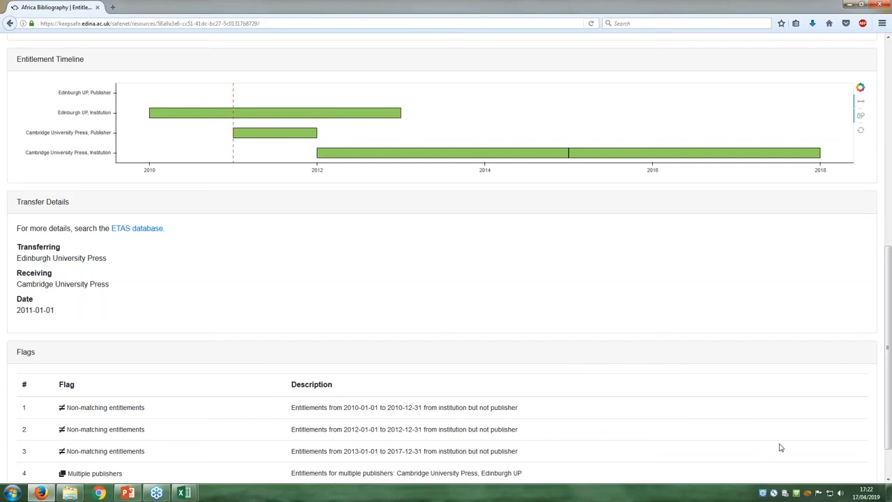
mouse_move(773, 442)
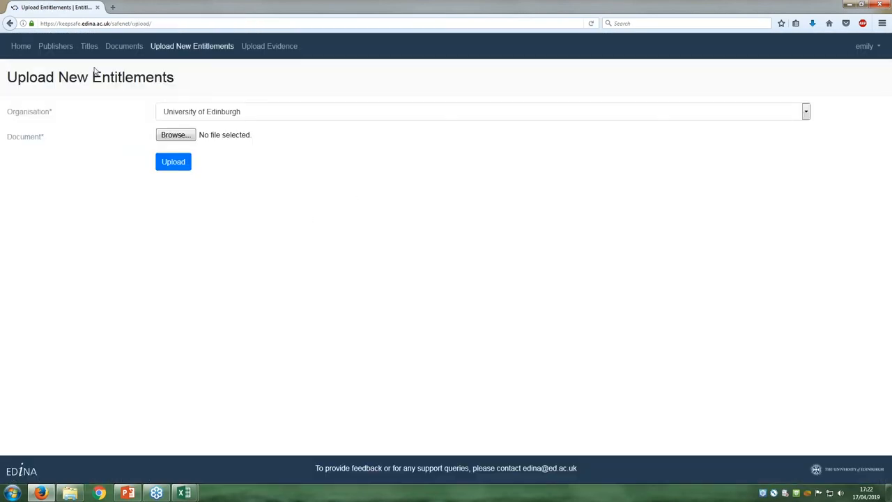
mouse_move(126, 122)
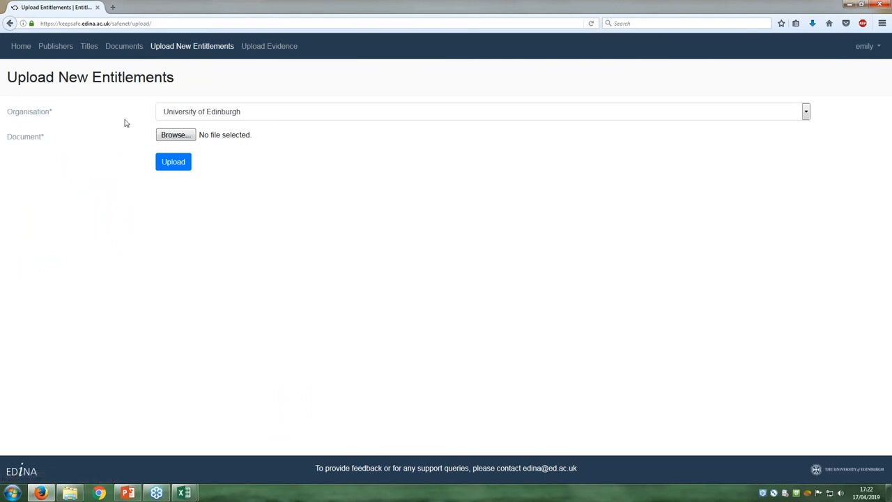
- Leave the upload form for the University of Edinburgh titles list via Titles
left_click(89, 46)
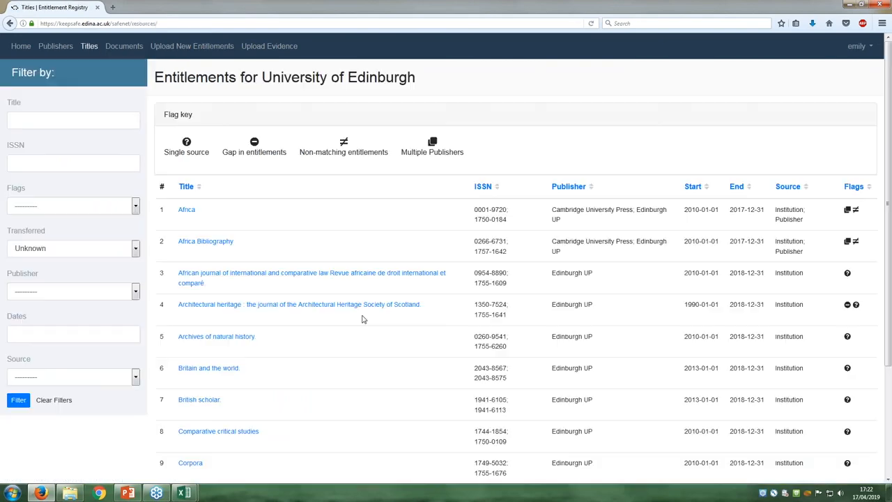
mouse_move(516, 362)
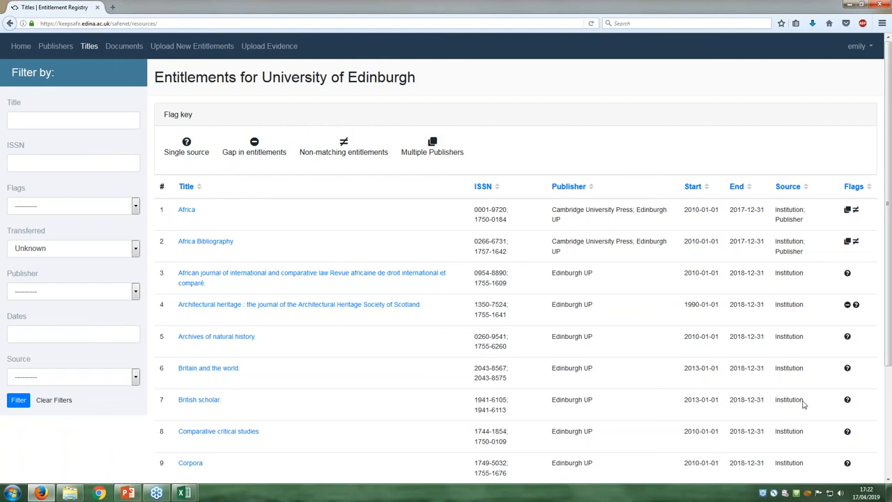
mouse_move(793, 394)
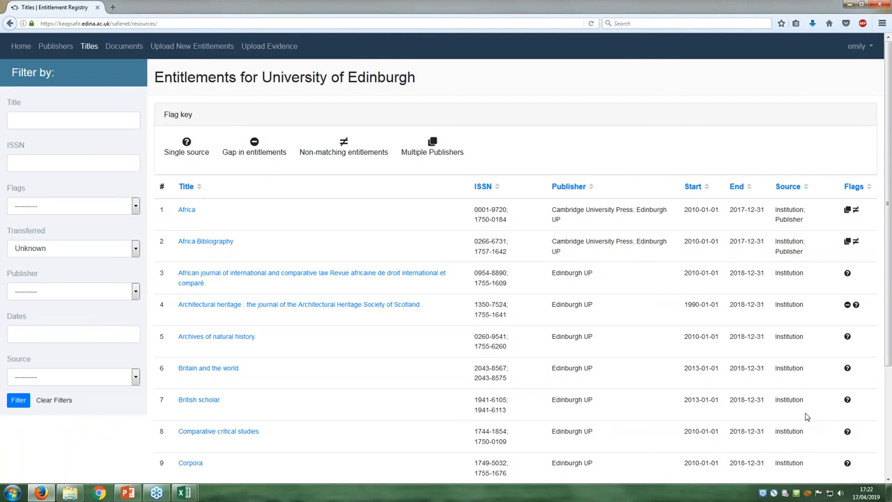
mouse_move(804, 445)
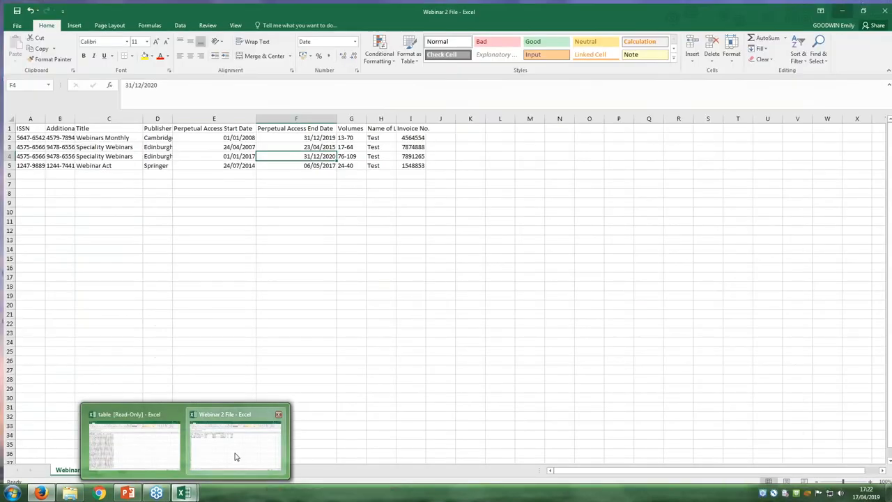
- Bring the Webinar 2 File spreadsheet to the front in Excel
left_click(235, 443)
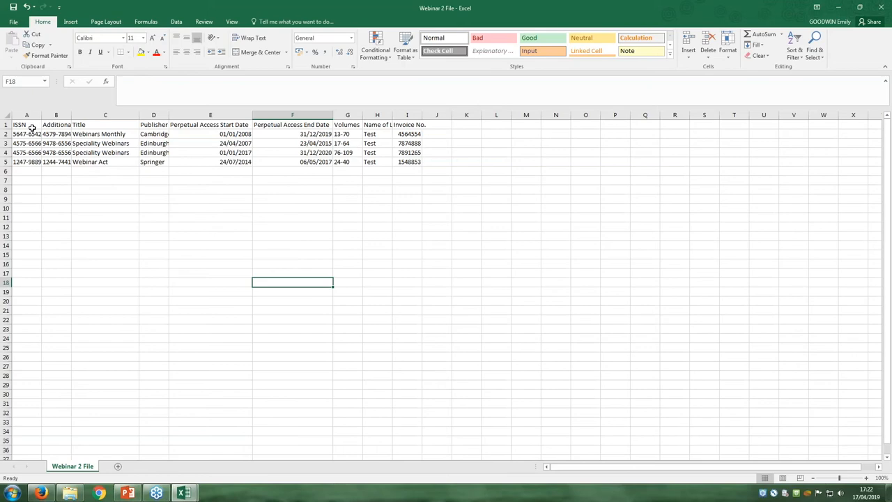
mouse_move(116, 253)
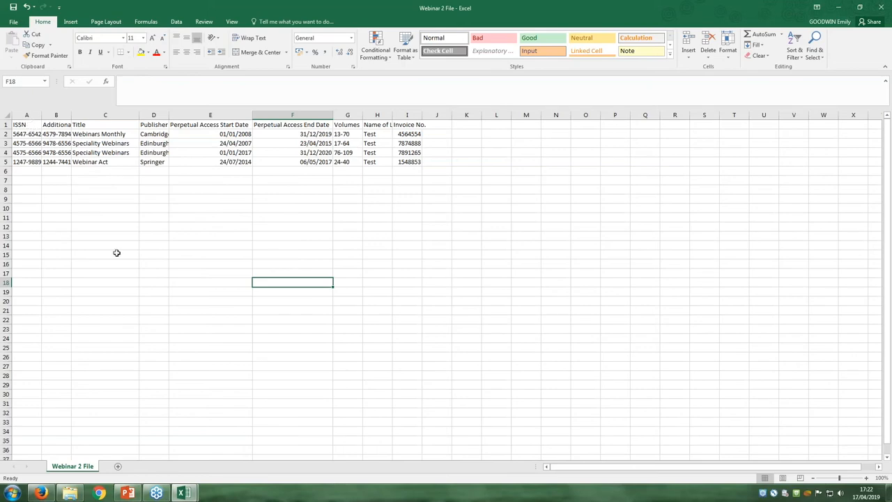
mouse_move(121, 249)
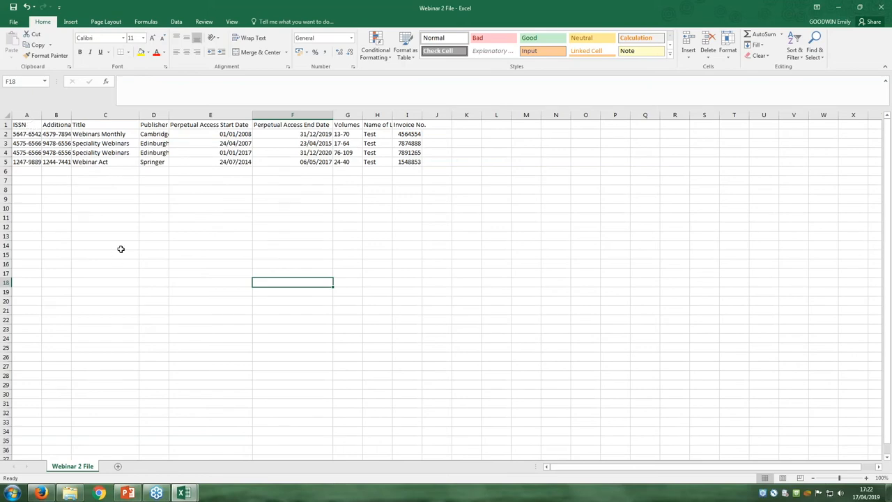
mouse_move(226, 333)
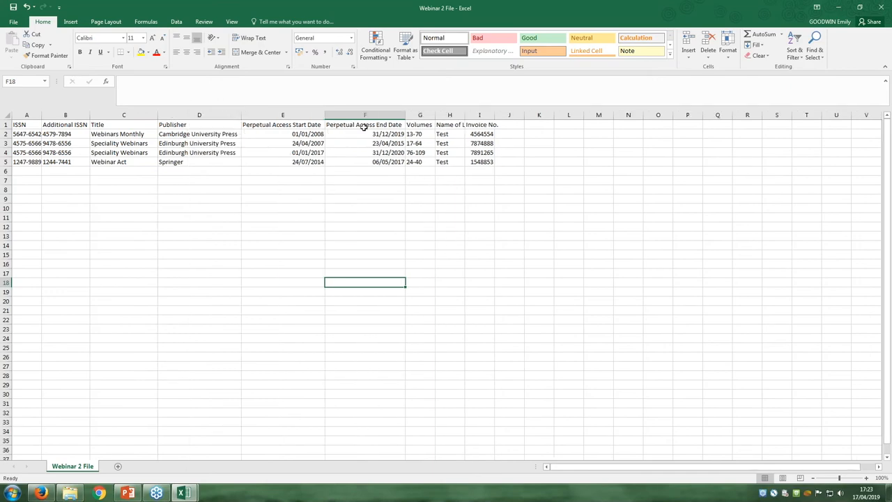
mouse_move(464, 120)
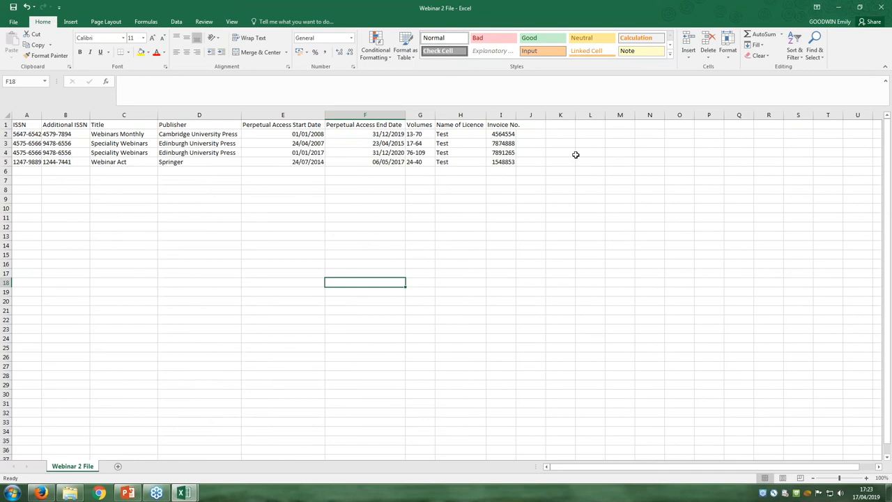
mouse_move(766, 7)
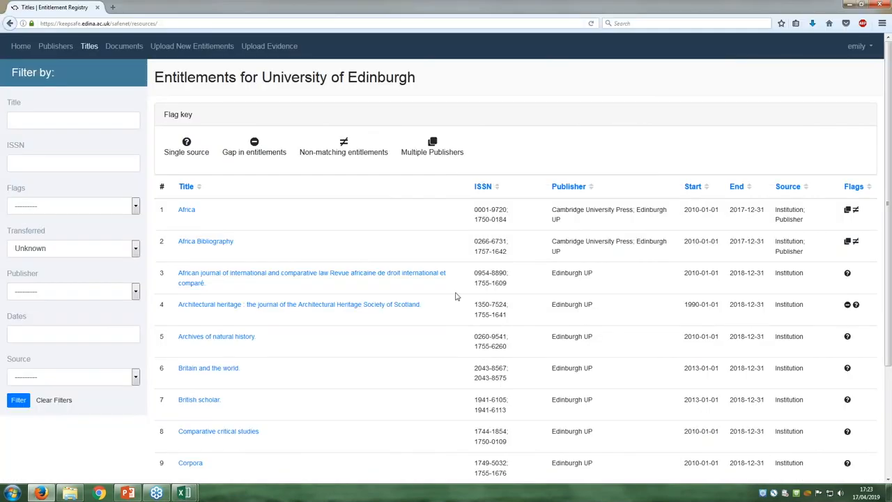
mouse_move(621, 297)
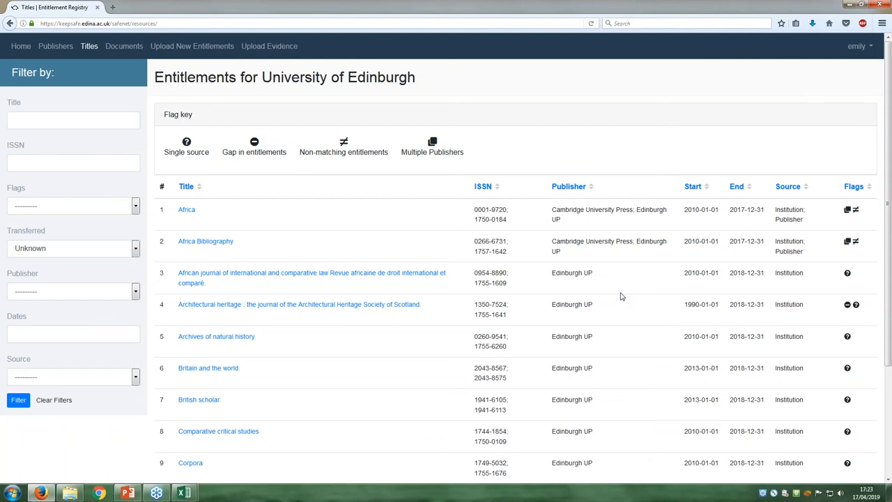
mouse_move(661, 303)
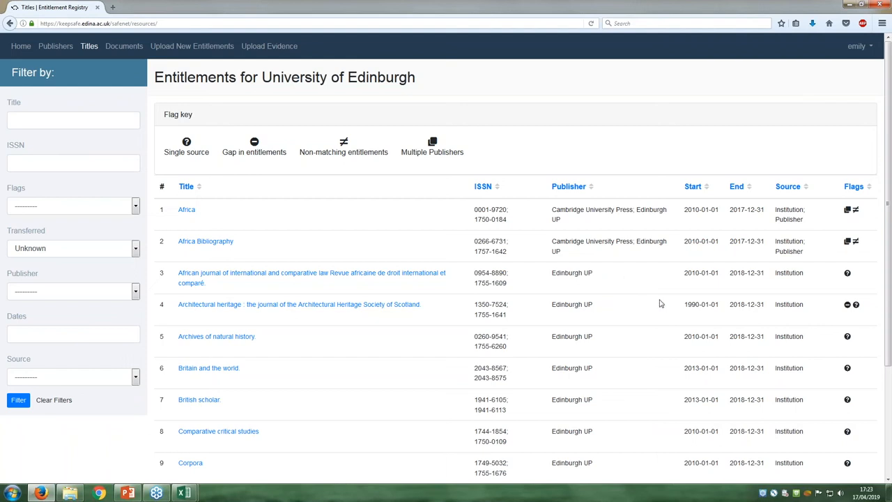
mouse_move(795, 362)
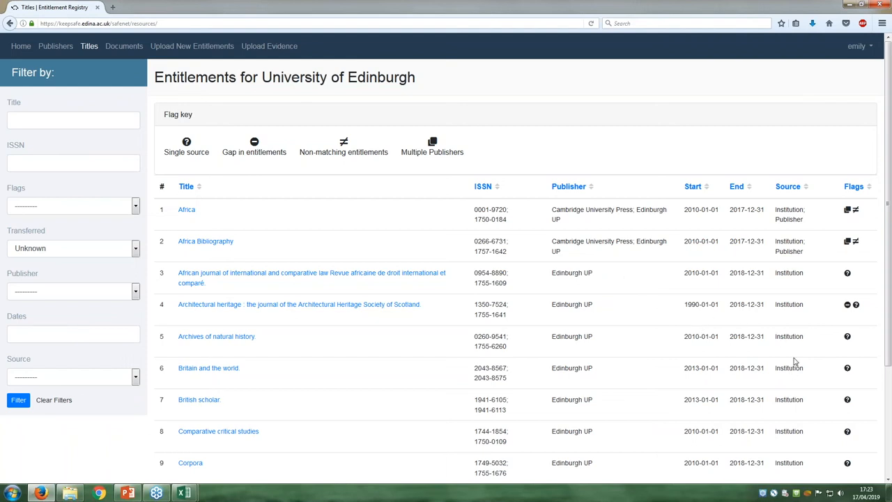
mouse_move(821, 382)
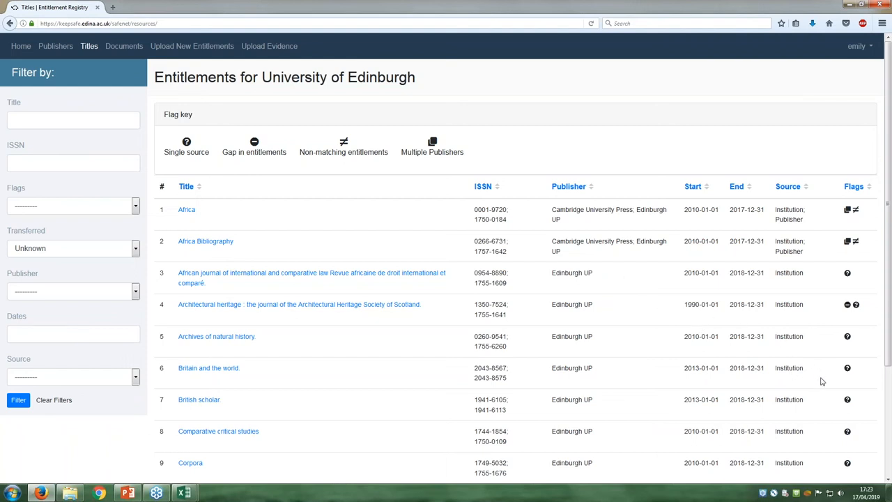
mouse_move(783, 427)
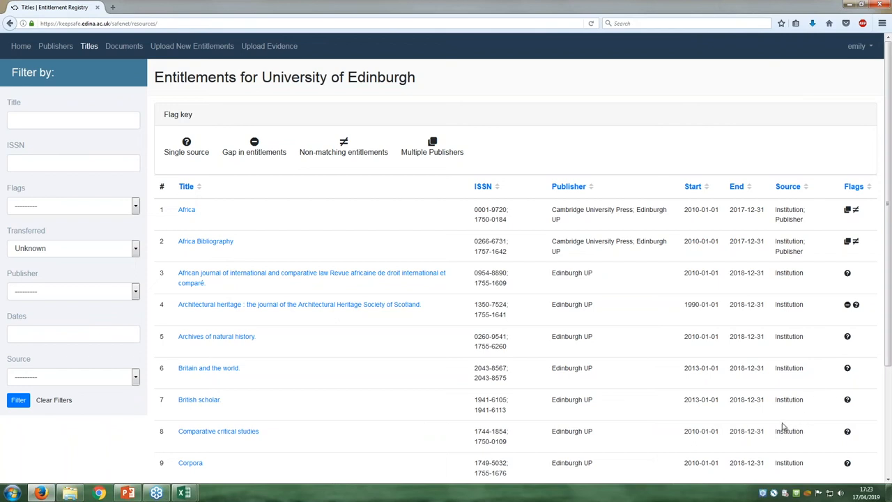
mouse_move(765, 423)
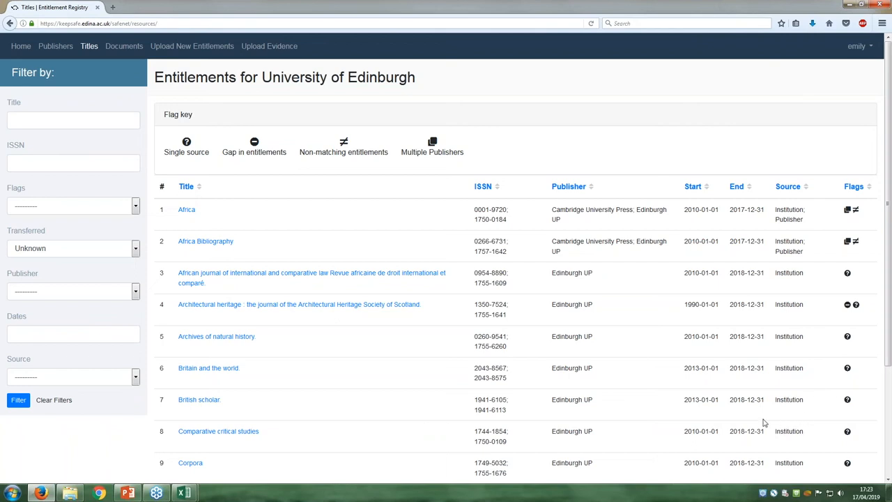
mouse_move(750, 425)
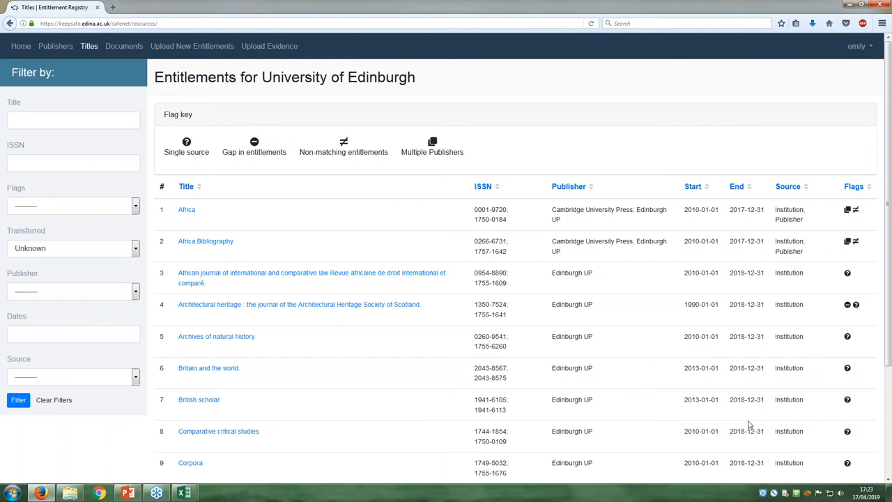
mouse_move(776, 425)
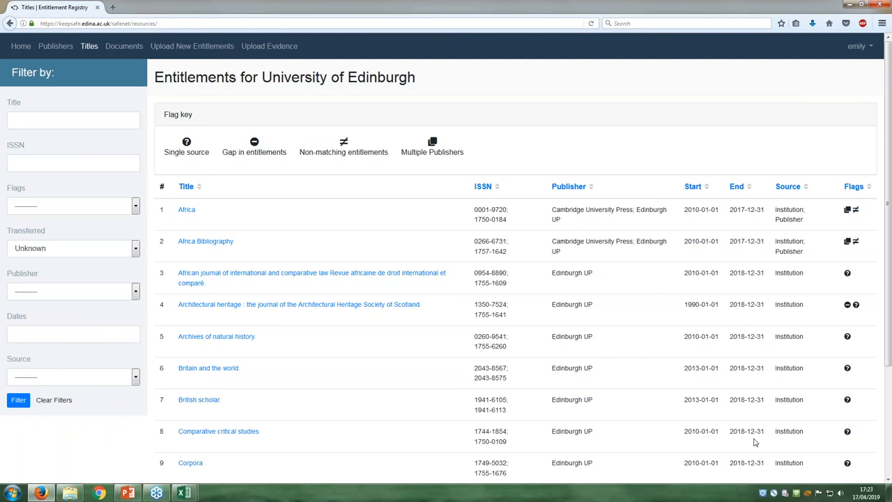
mouse_move(747, 448)
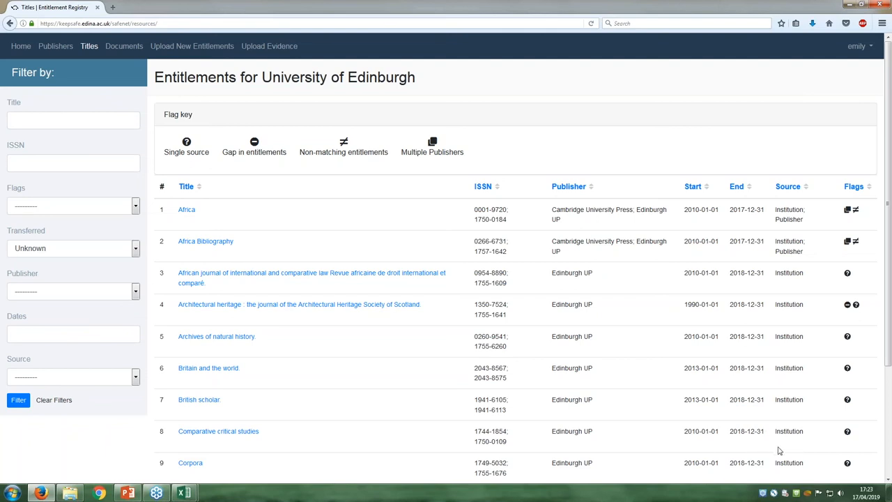
mouse_move(780, 443)
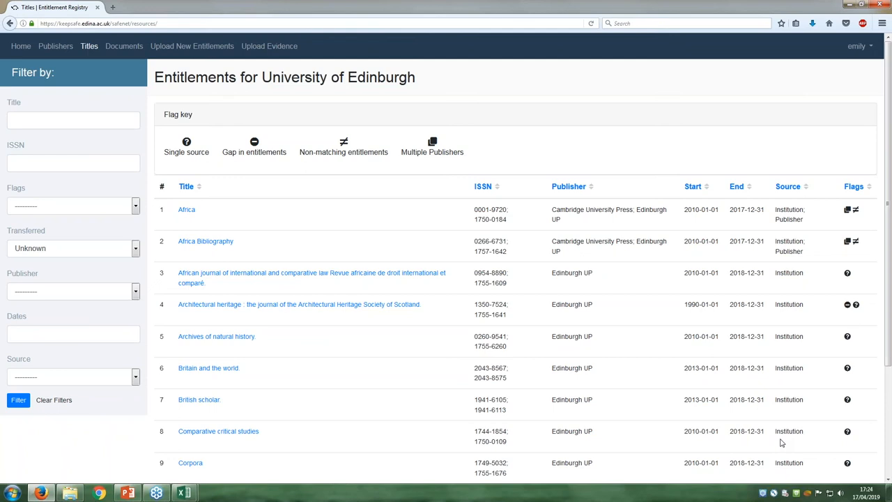
mouse_move(785, 433)
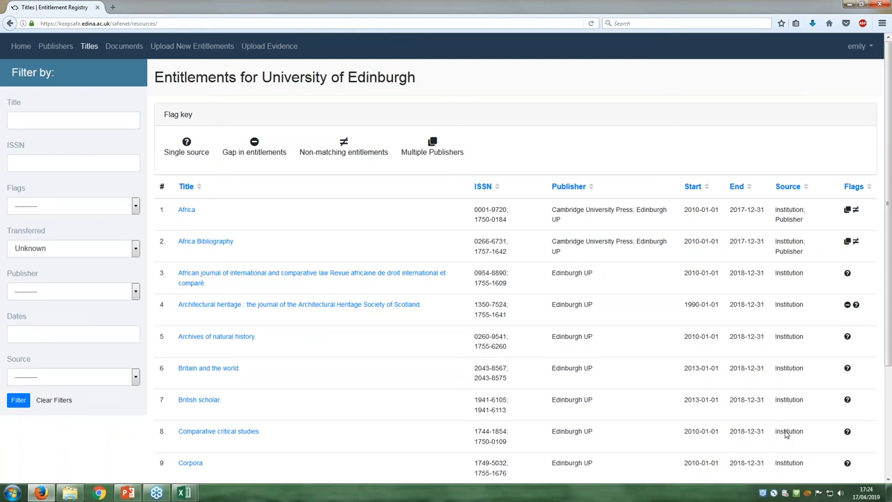
mouse_move(788, 463)
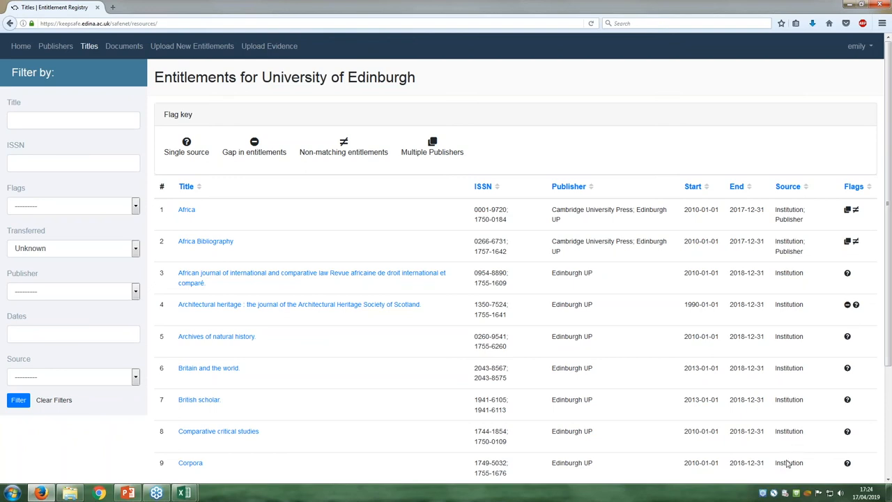
mouse_move(776, 467)
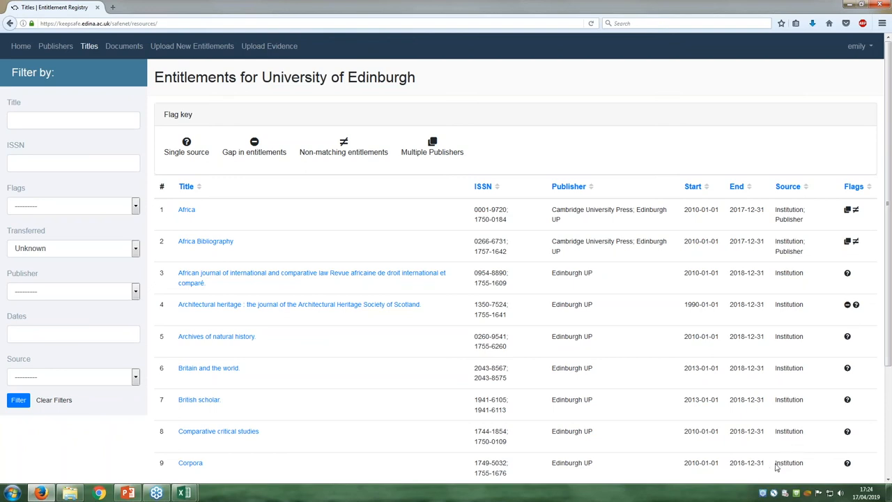
mouse_move(763, 466)
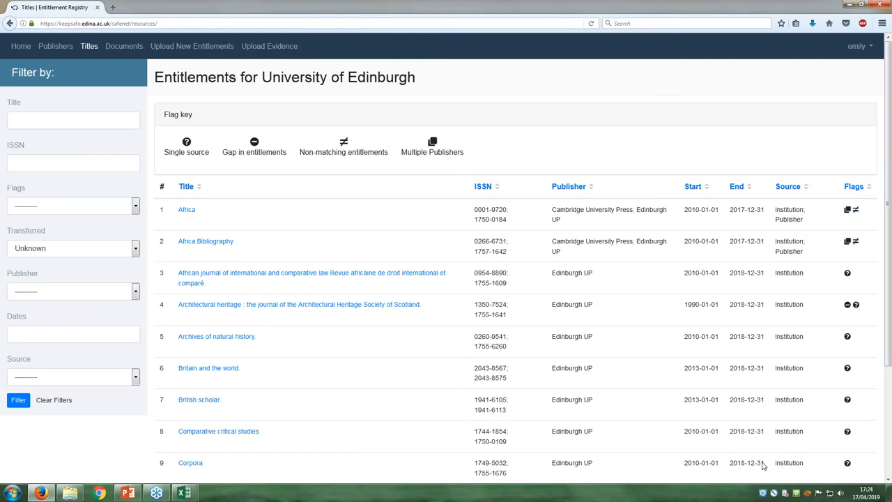
mouse_move(784, 462)
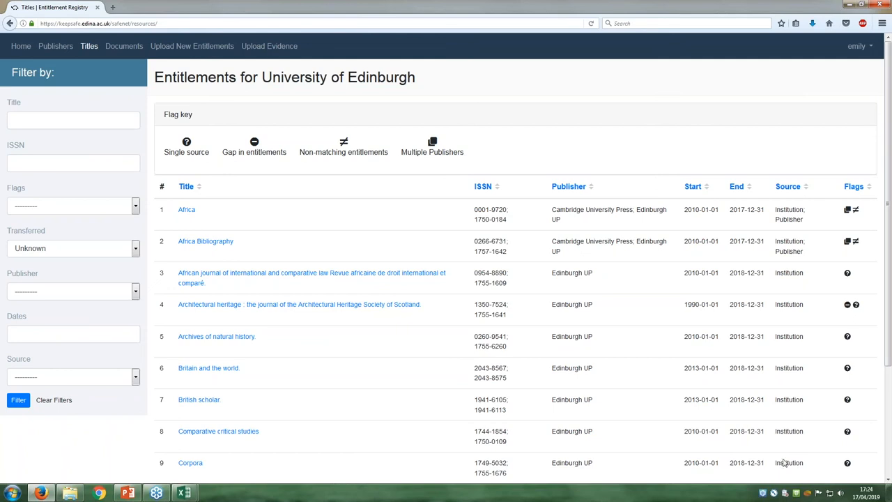
mouse_move(784, 479)
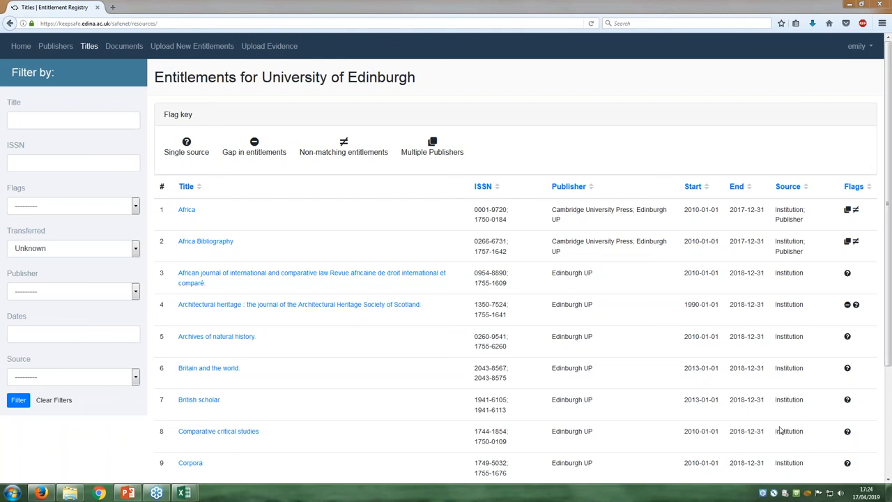
mouse_move(780, 430)
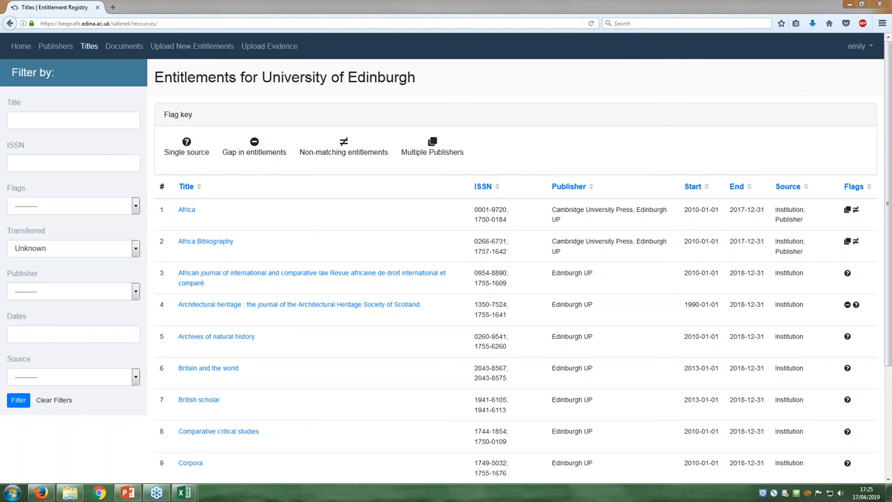
mouse_move(769, 450)
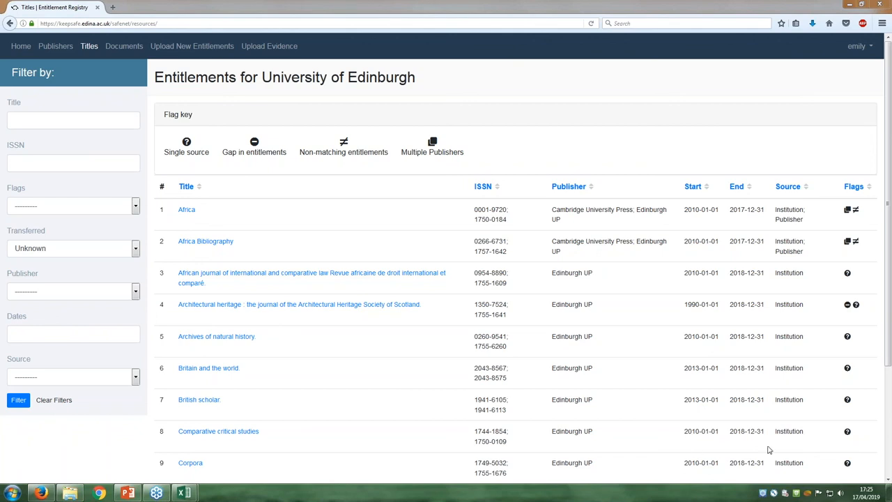
mouse_move(784, 375)
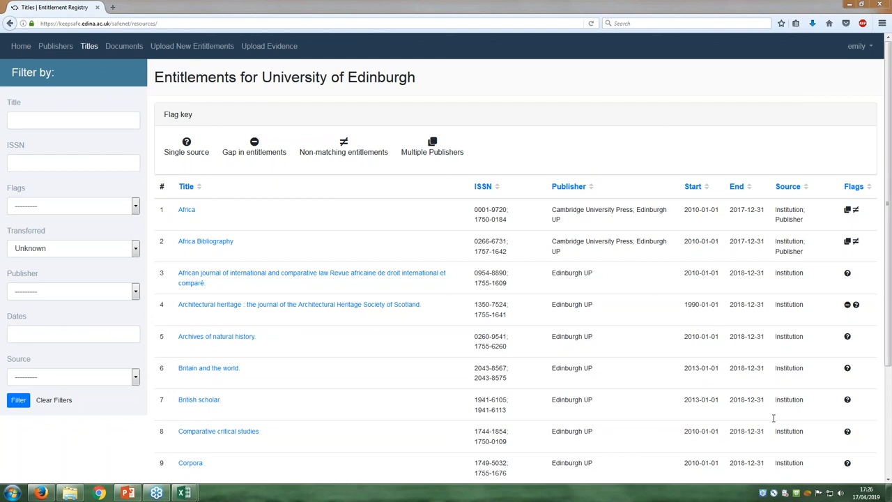
mouse_move(754, 416)
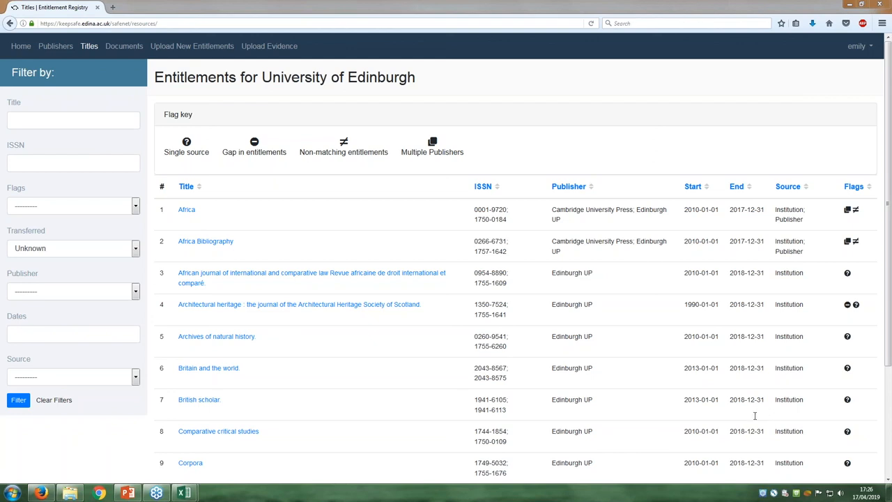
mouse_move(757, 372)
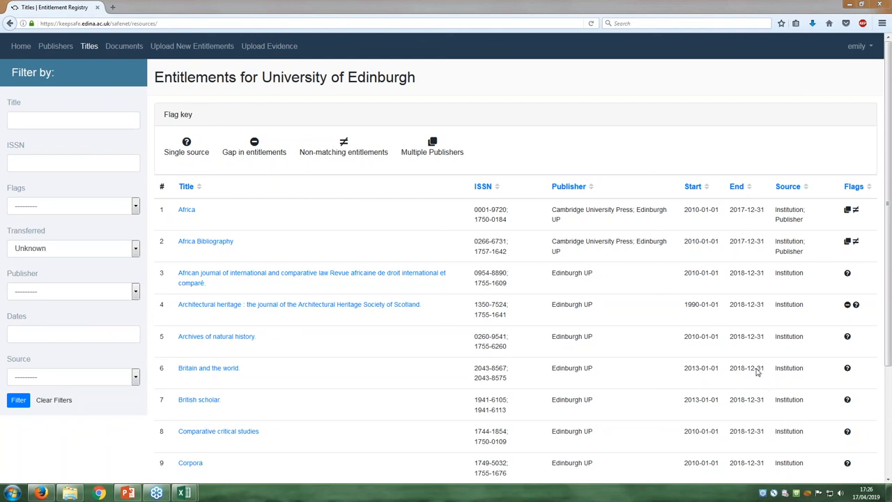
mouse_move(774, 396)
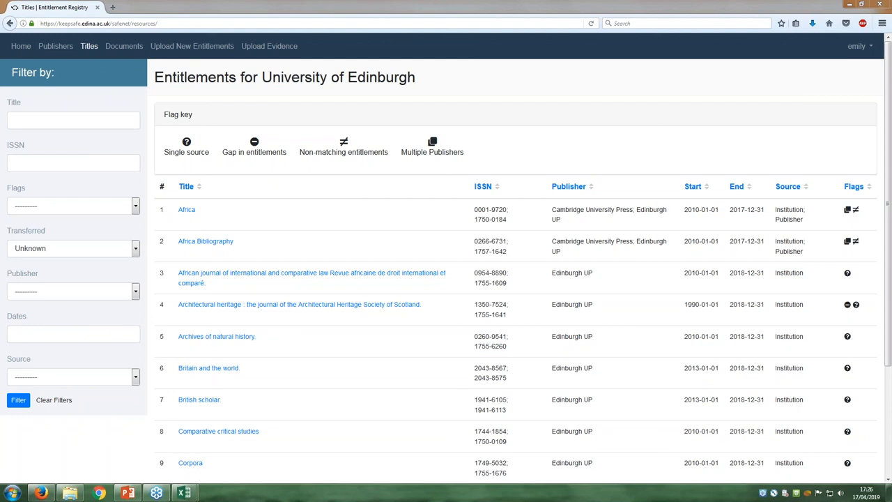
mouse_move(793, 384)
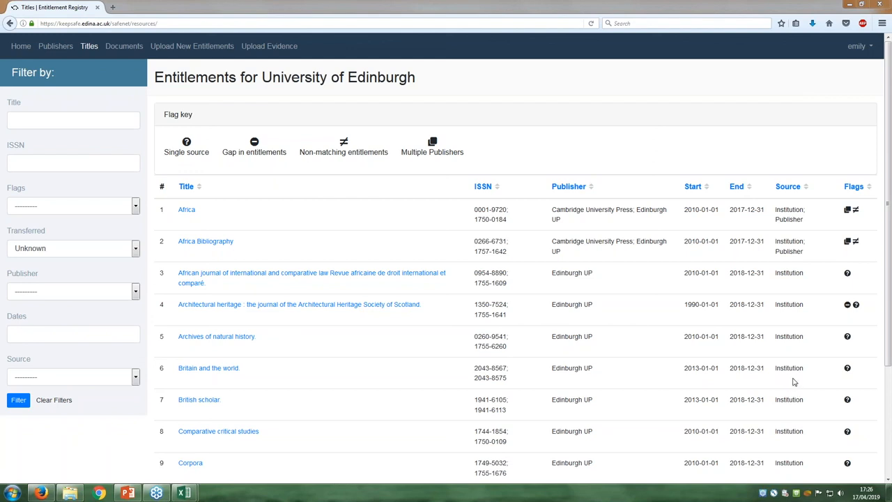
mouse_move(801, 383)
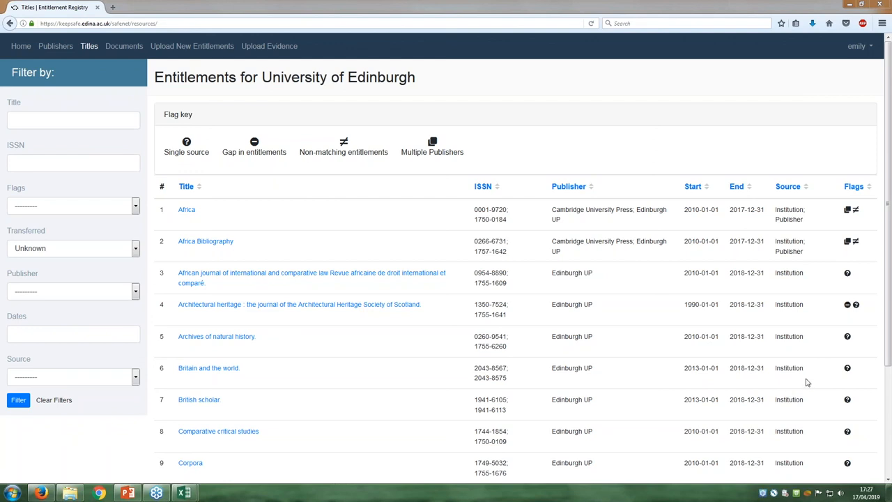
mouse_move(764, 367)
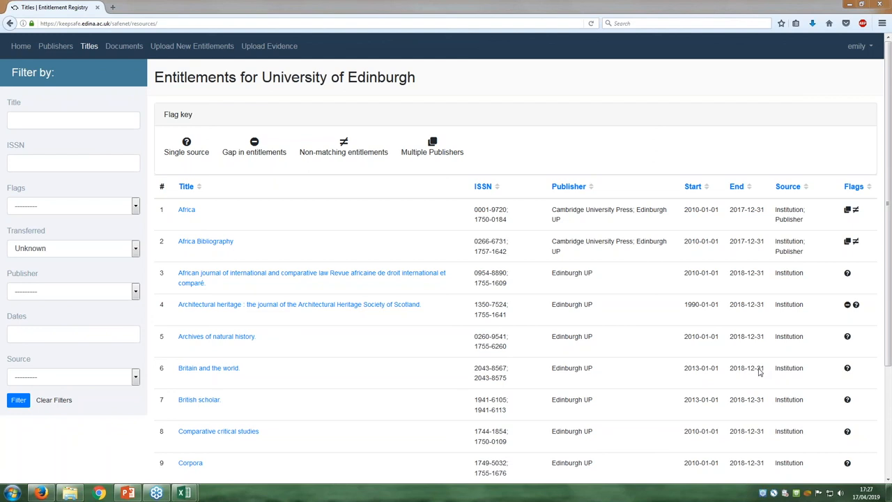
mouse_move(759, 375)
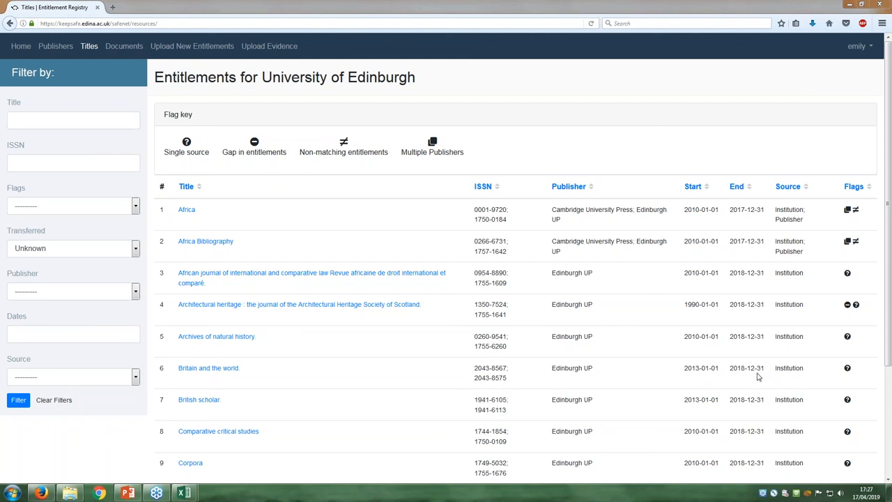
mouse_move(762, 391)
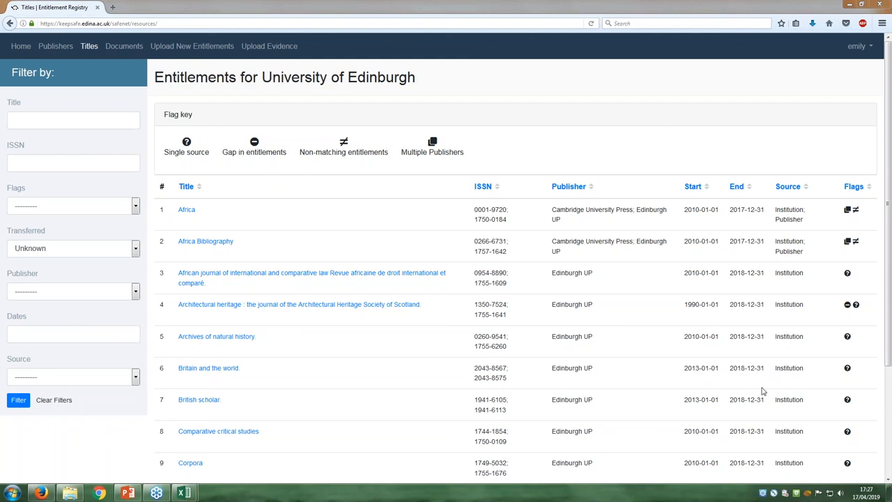
mouse_move(791, 420)
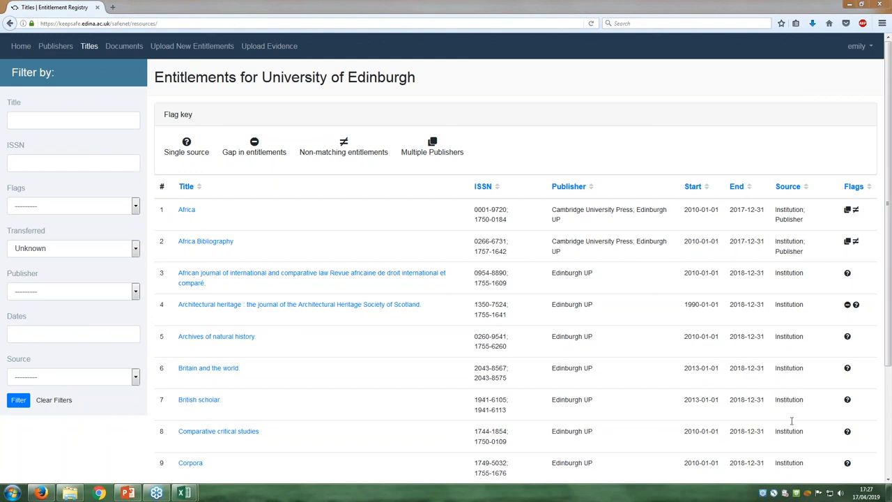
mouse_move(792, 408)
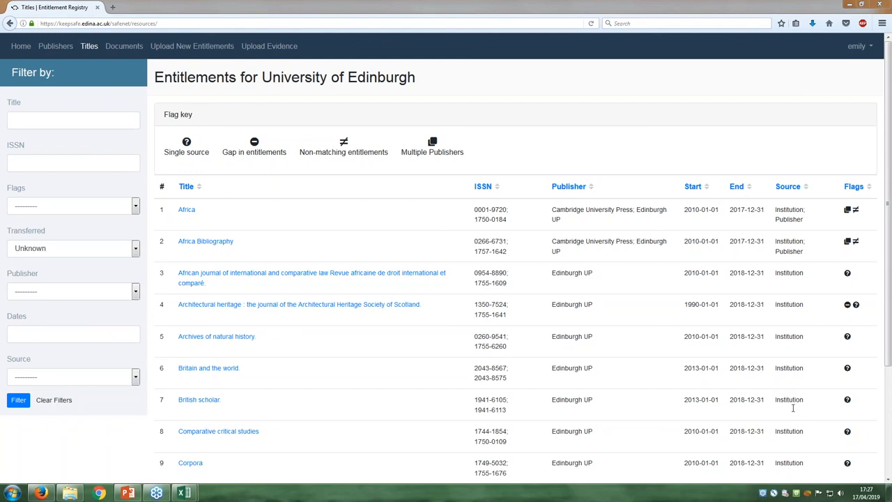
mouse_move(789, 409)
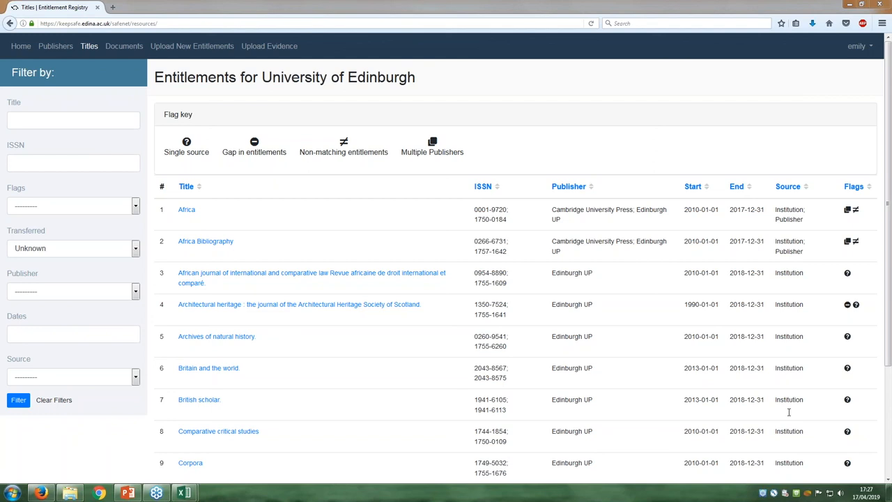
mouse_move(776, 403)
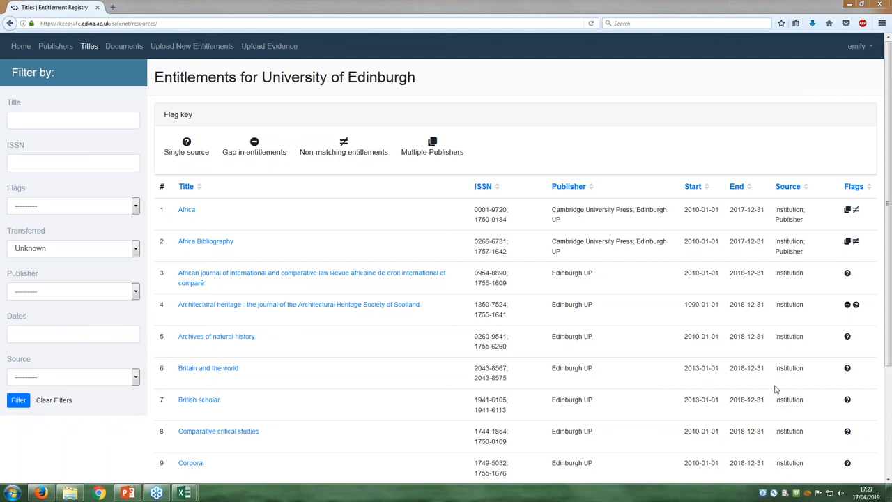
mouse_move(770, 422)
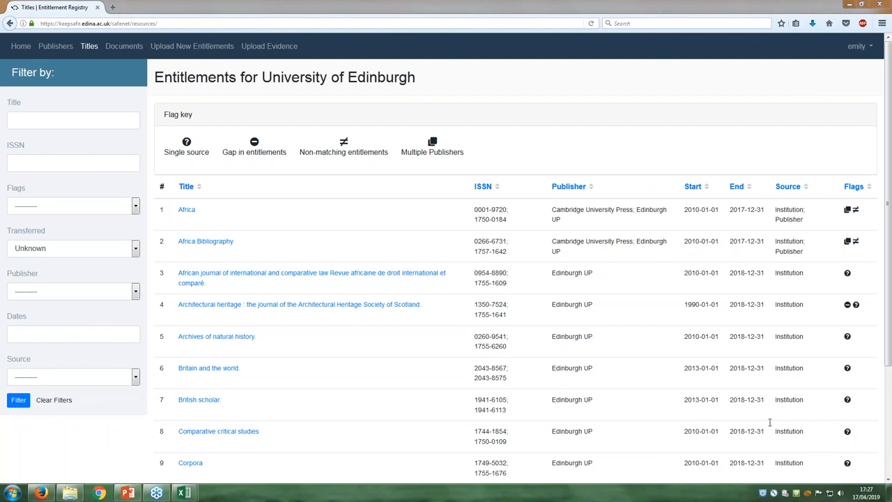
mouse_move(377, 482)
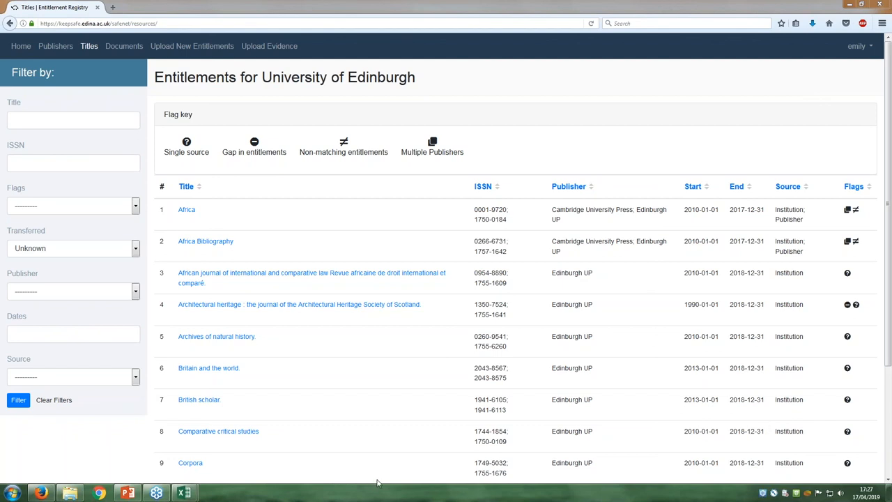
mouse_move(371, 480)
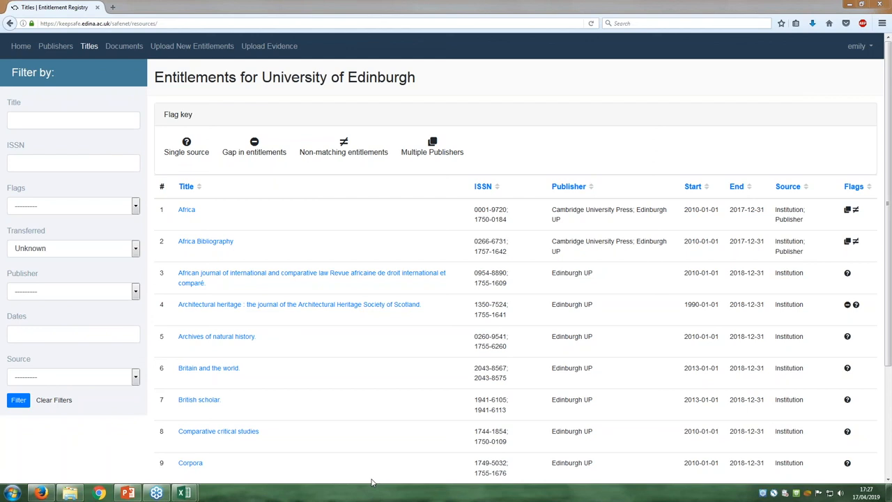
mouse_move(585, 377)
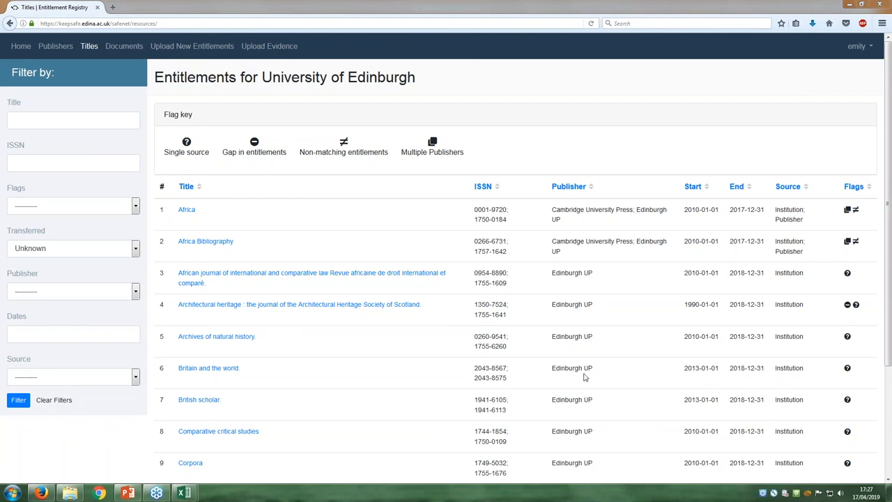
mouse_move(602, 408)
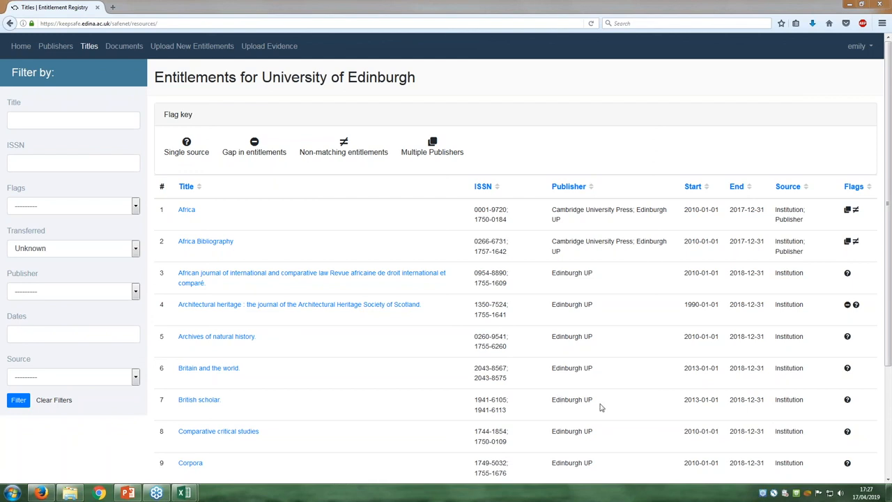
mouse_move(582, 416)
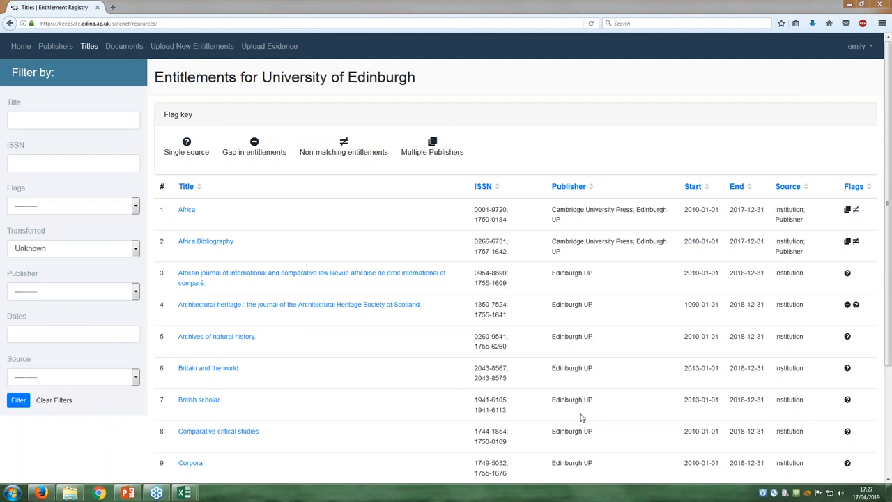
mouse_move(502, 372)
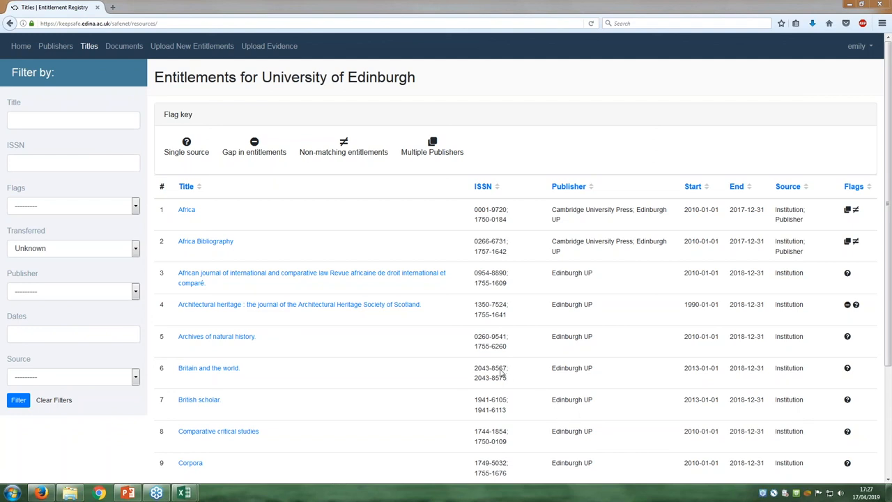